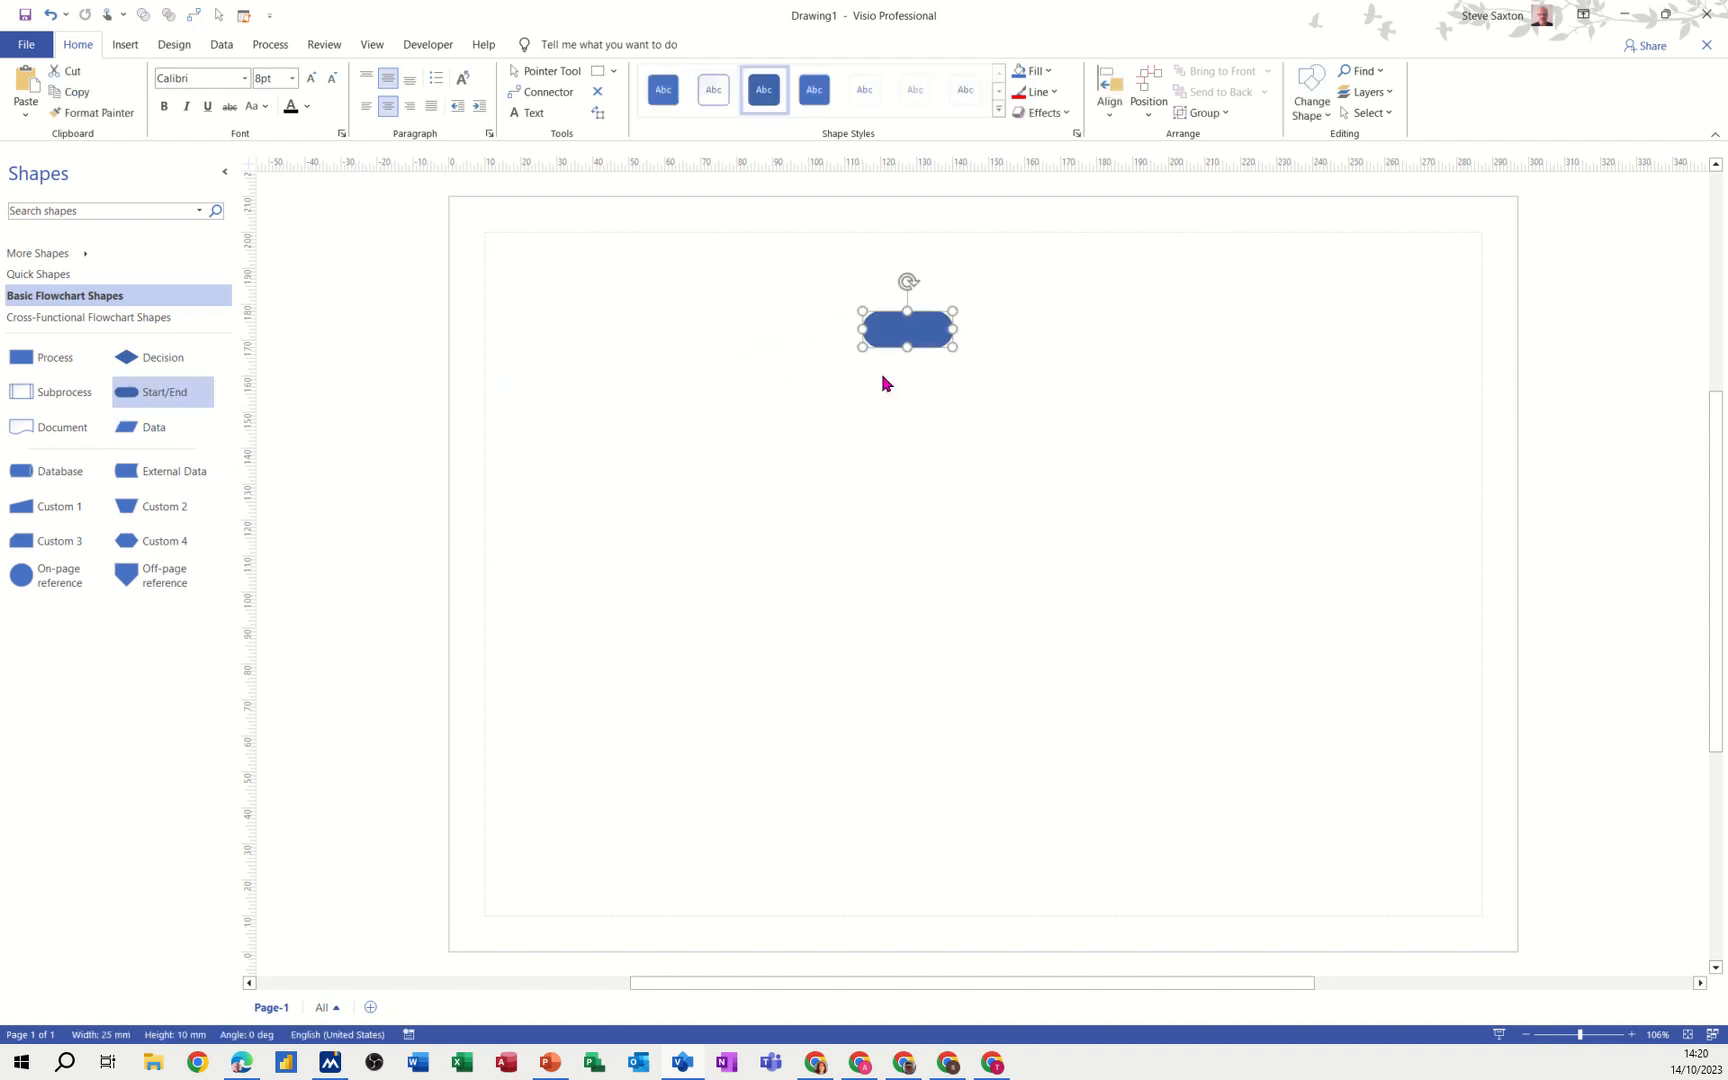
pyautogui.moveTo(918, 362)
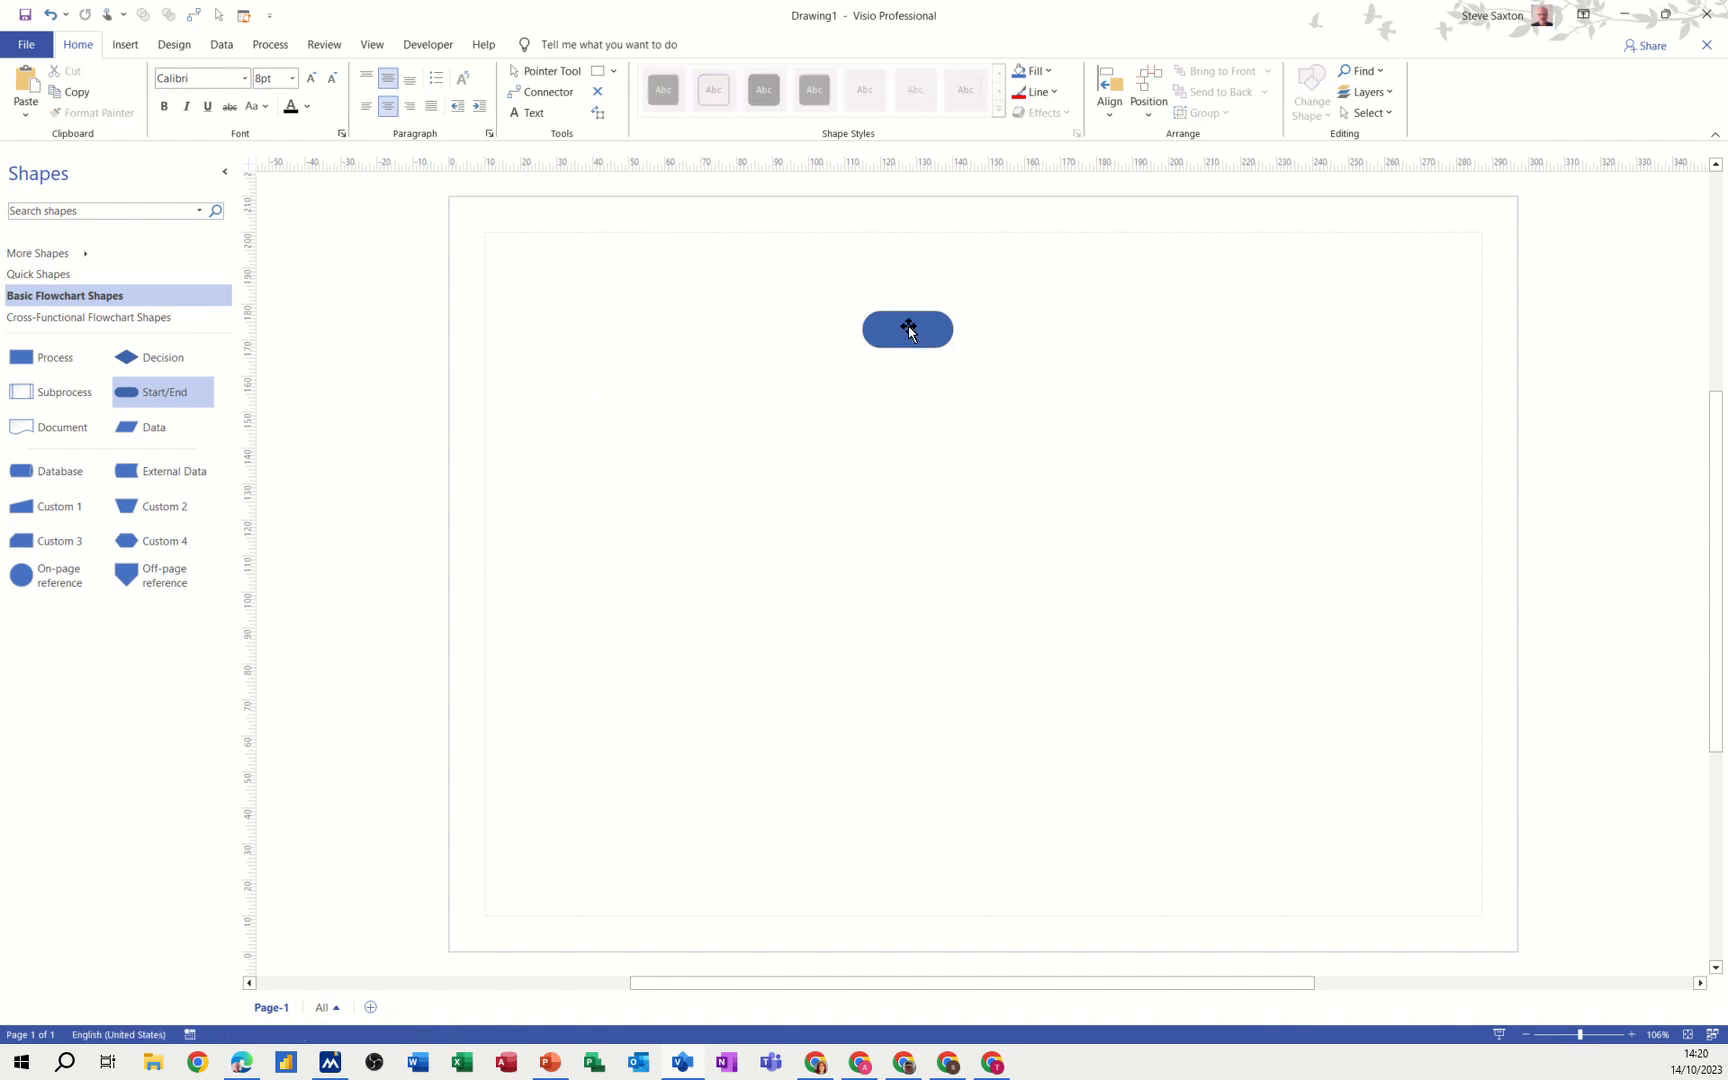
# Add connected process steps below the start shape to complete the vertical flowchart.
pyautogui.click(906, 328)
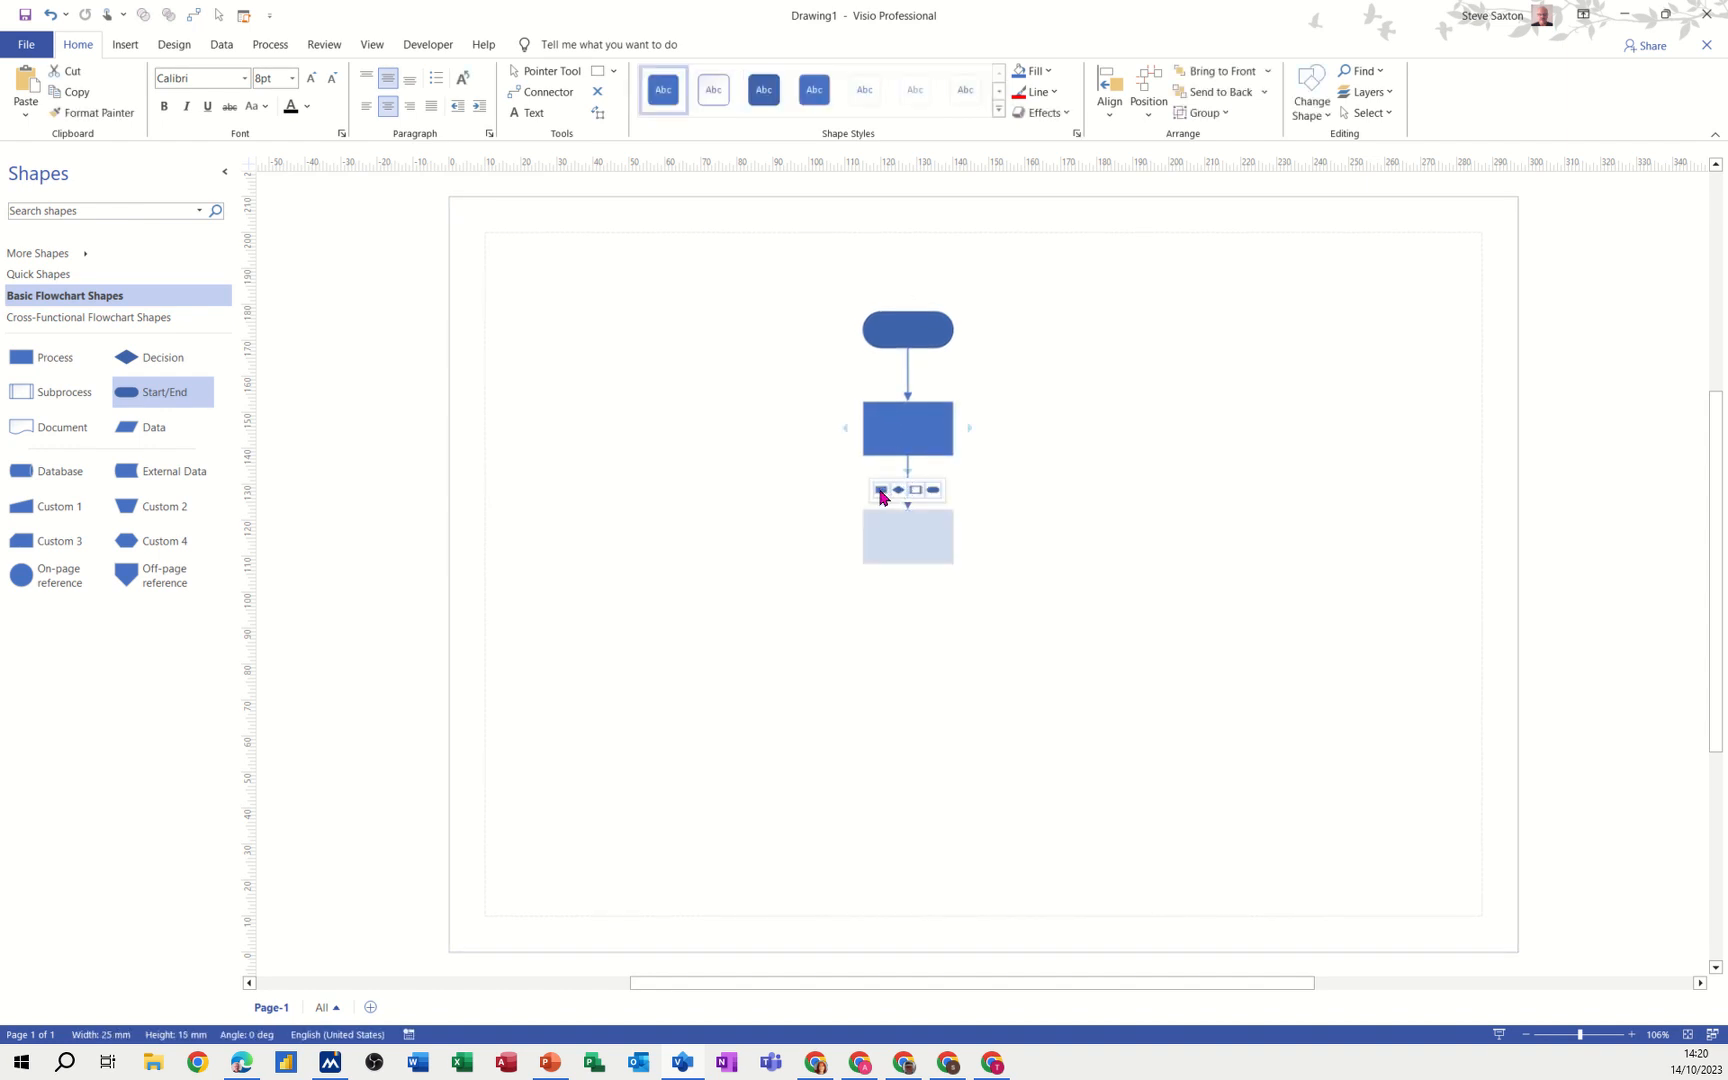
pyautogui.click(906, 536)
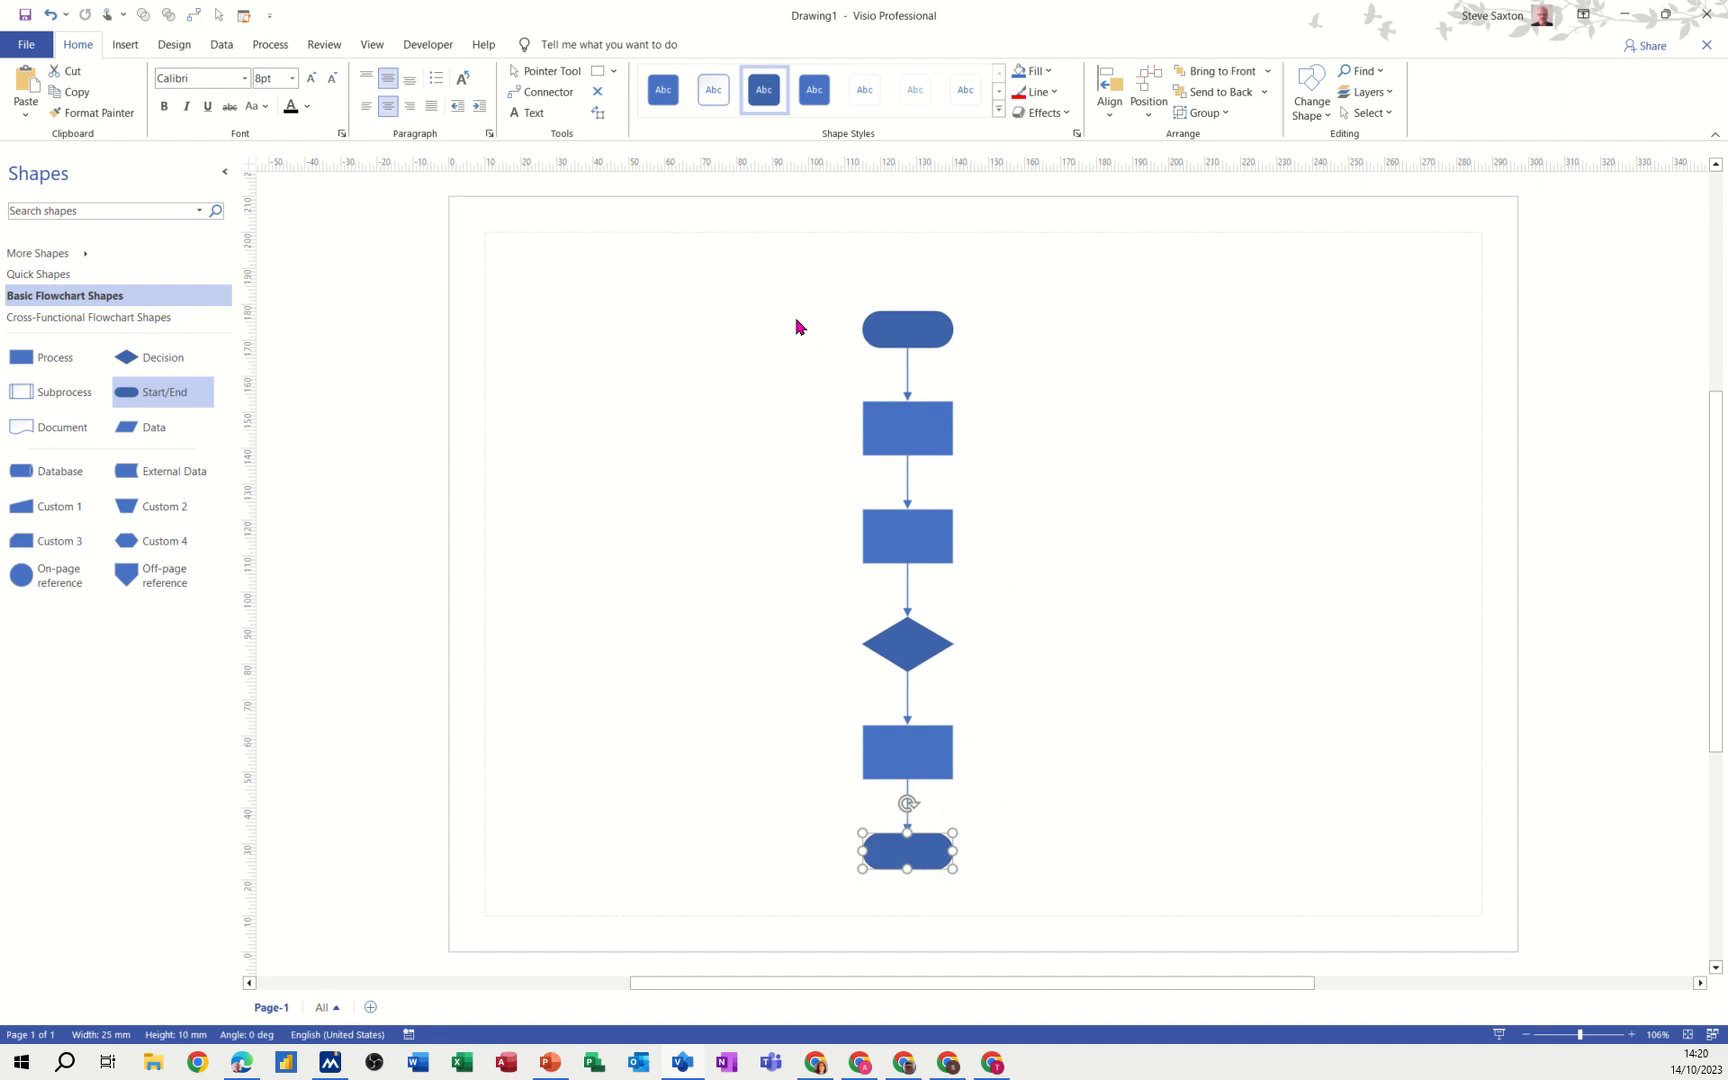
pyautogui.click(1144, 490)
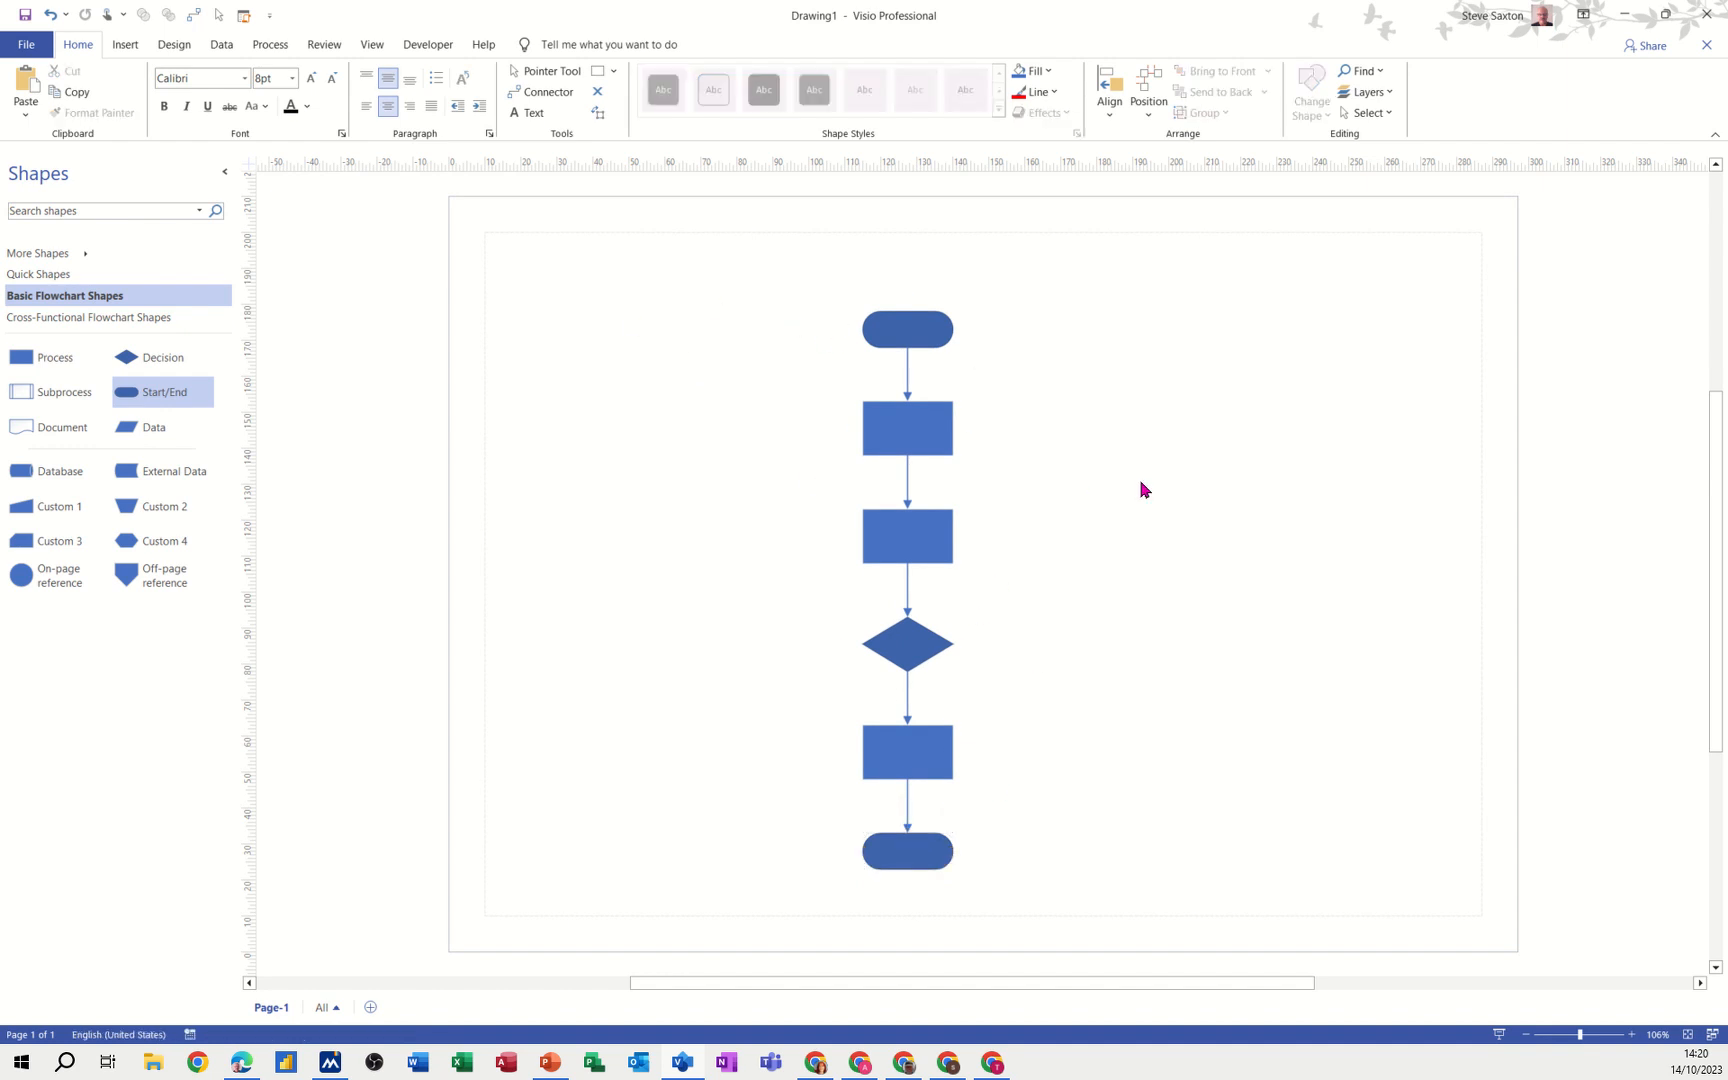
pyautogui.moveTo(576, 418)
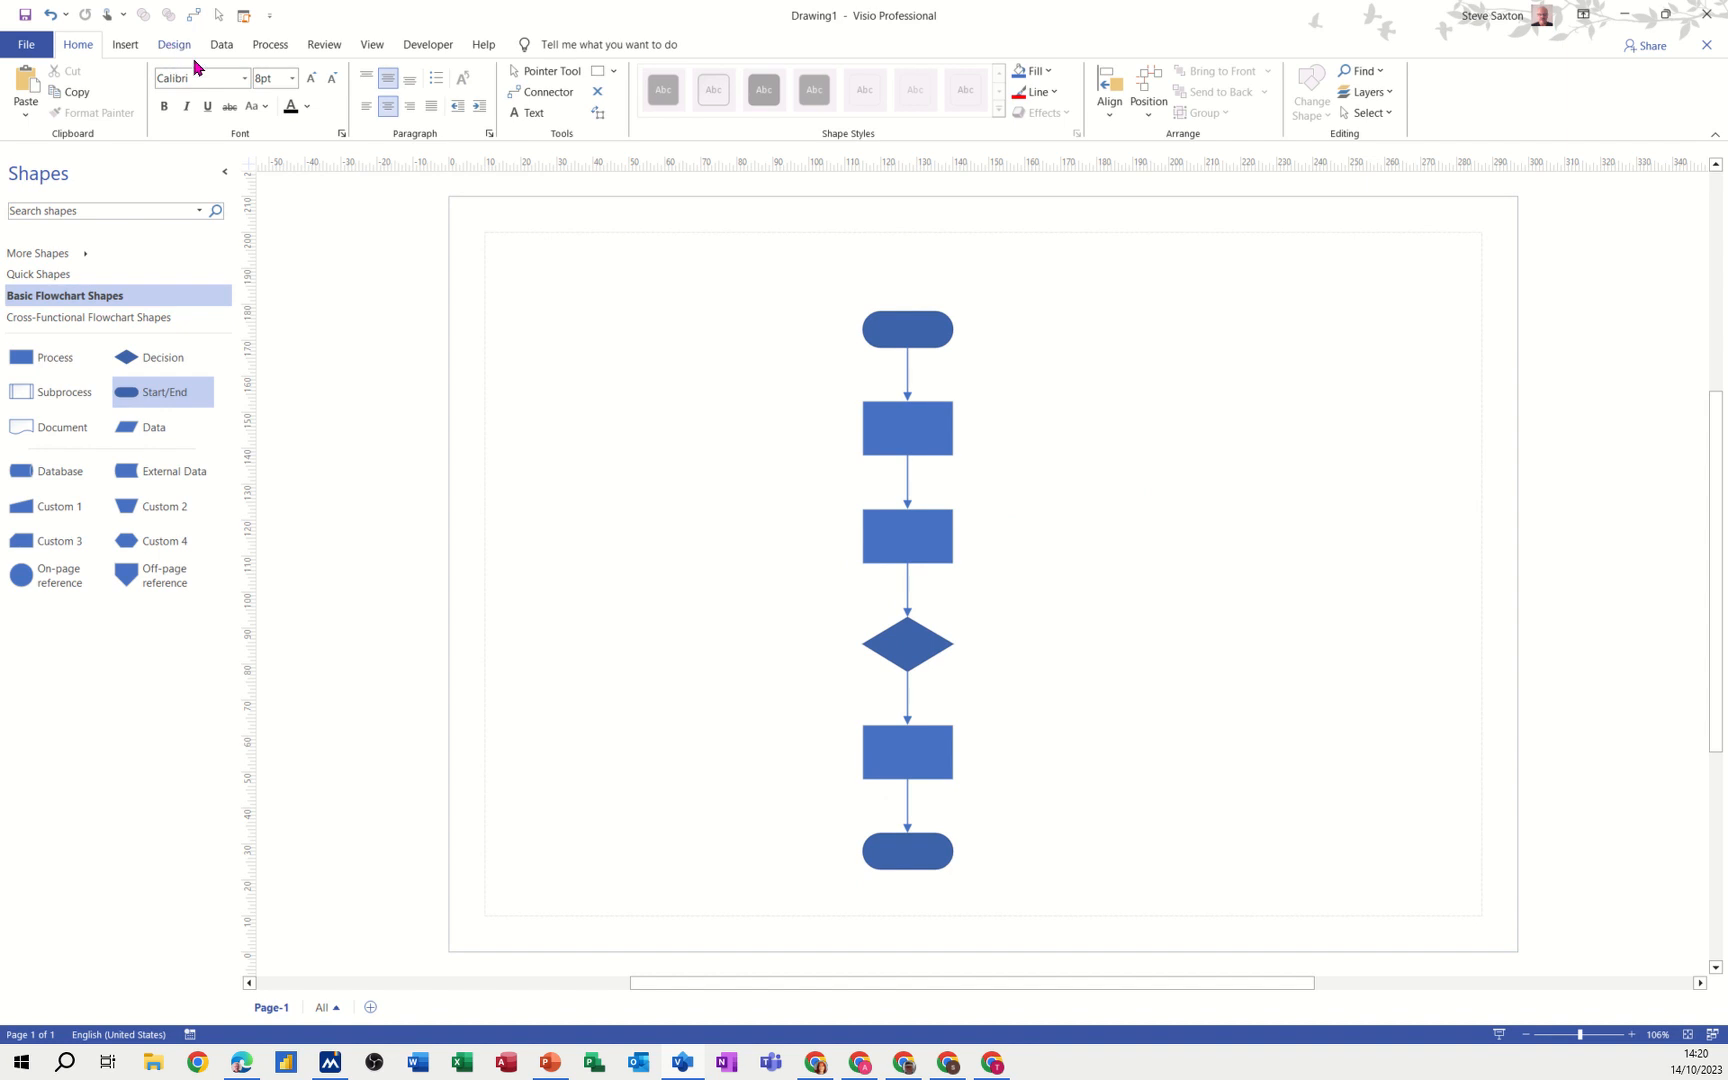
# Apply the world map background from the Design Backgrounds gallery behind the flowchart.
pyautogui.click(174, 44)
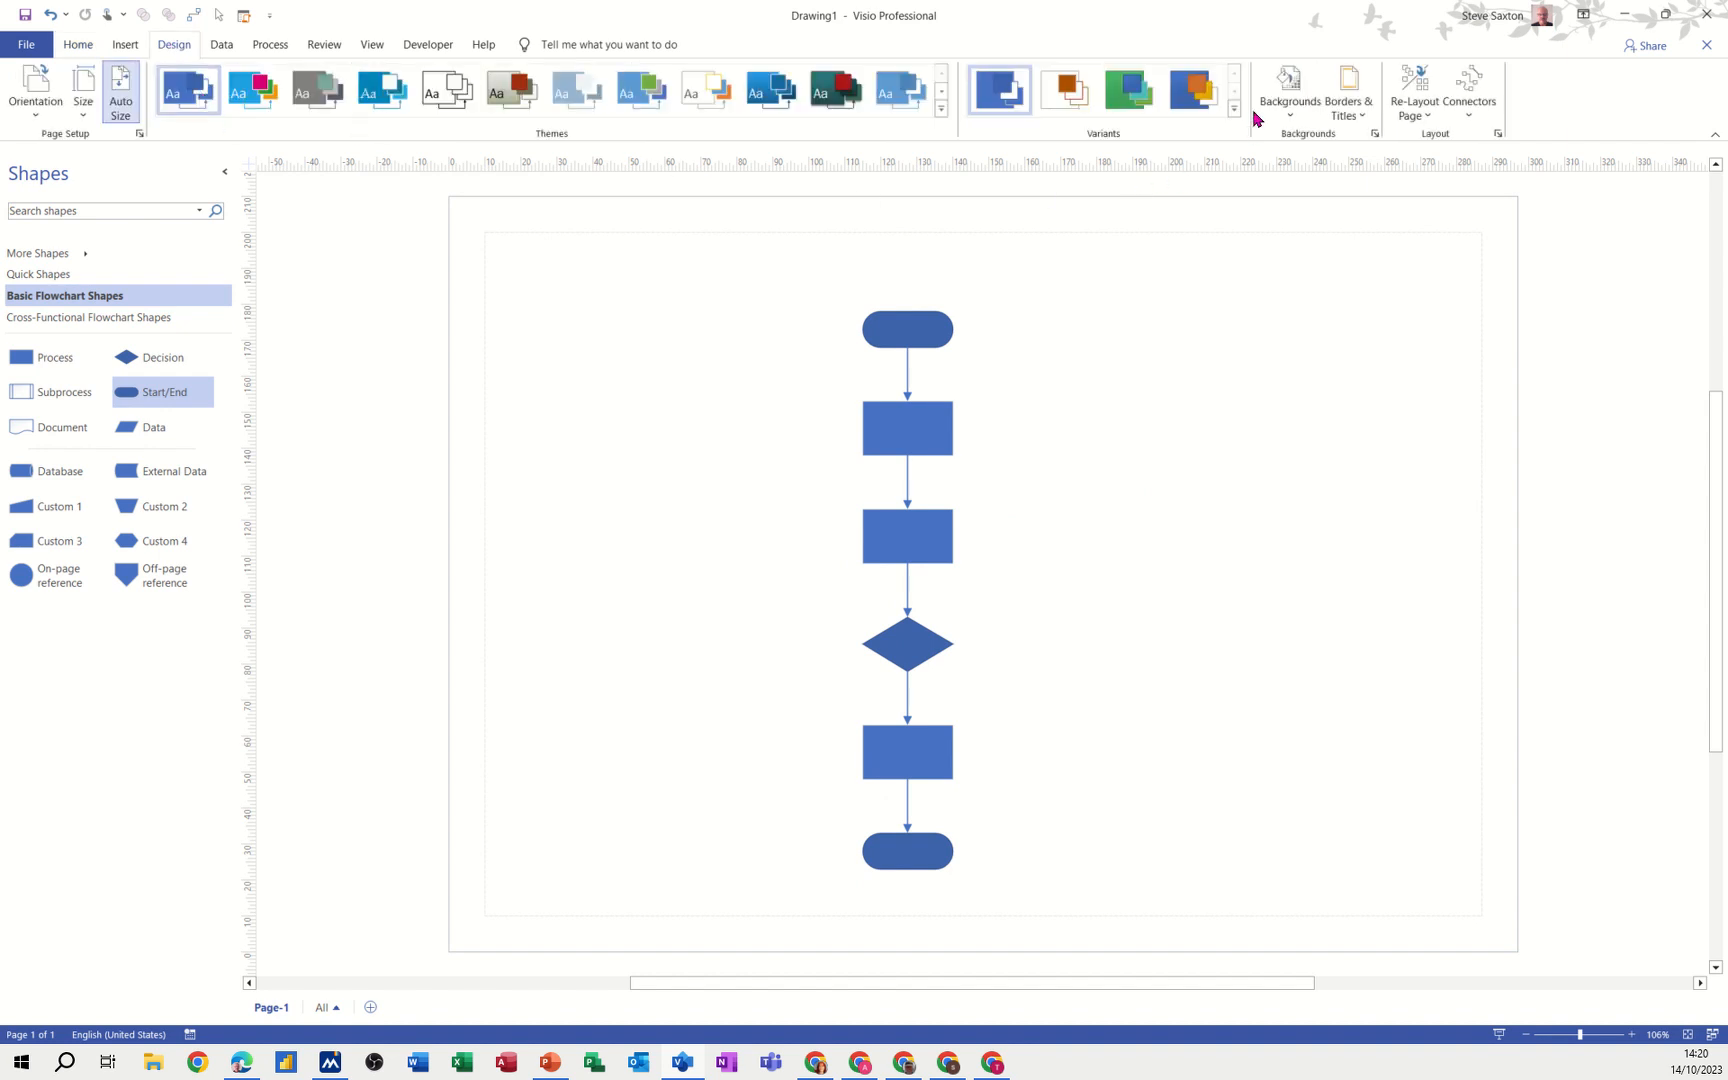
pyautogui.moveTo(1288, 88)
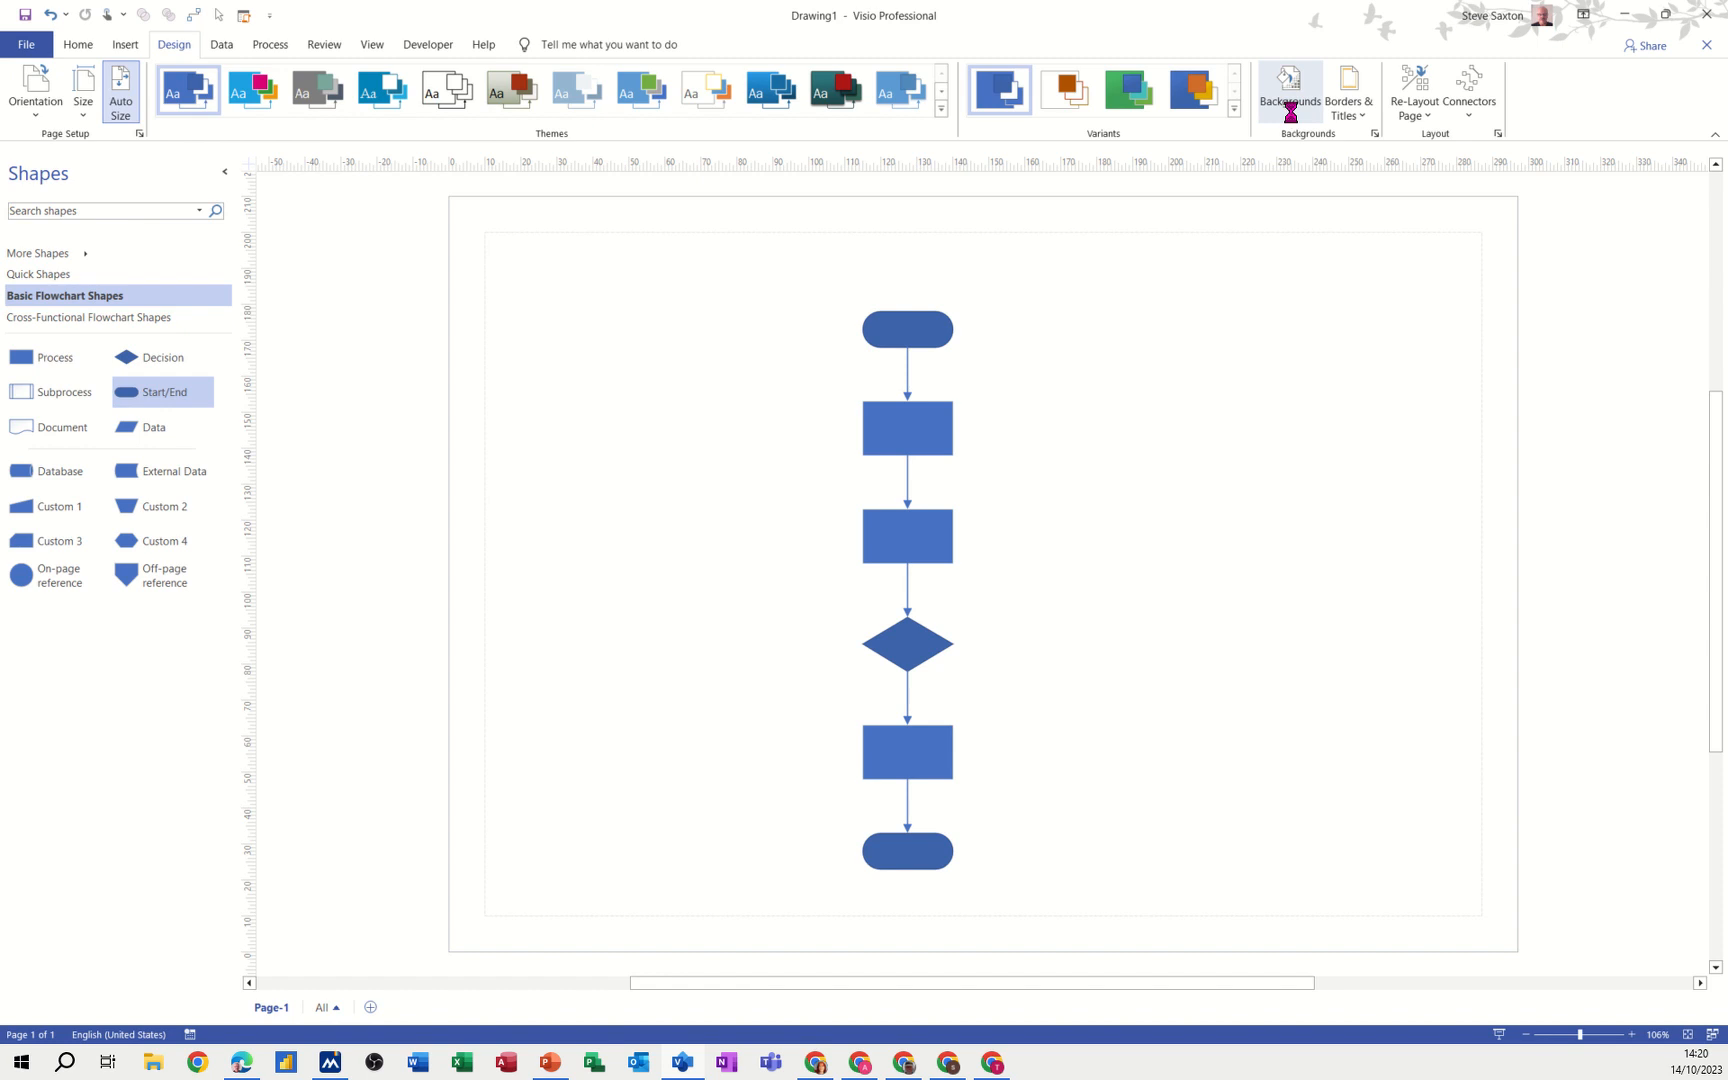
pyautogui.click(1290, 90)
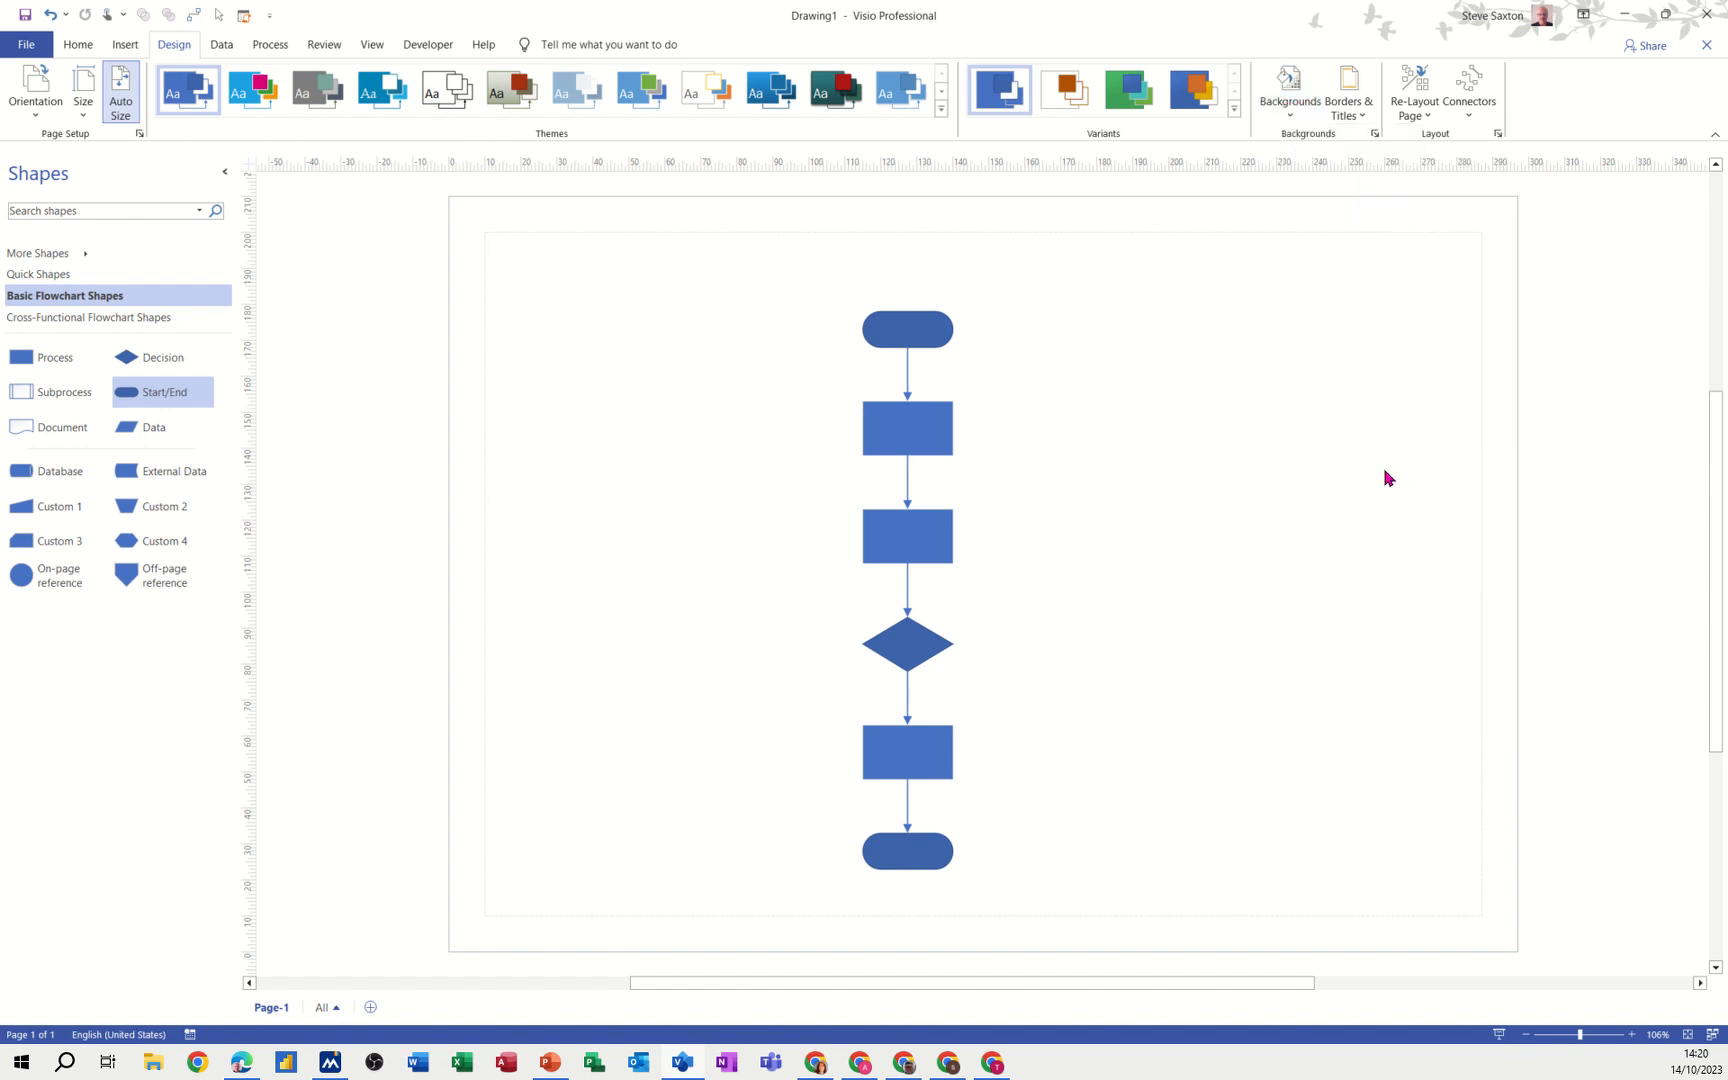
pyautogui.click(1288, 92)
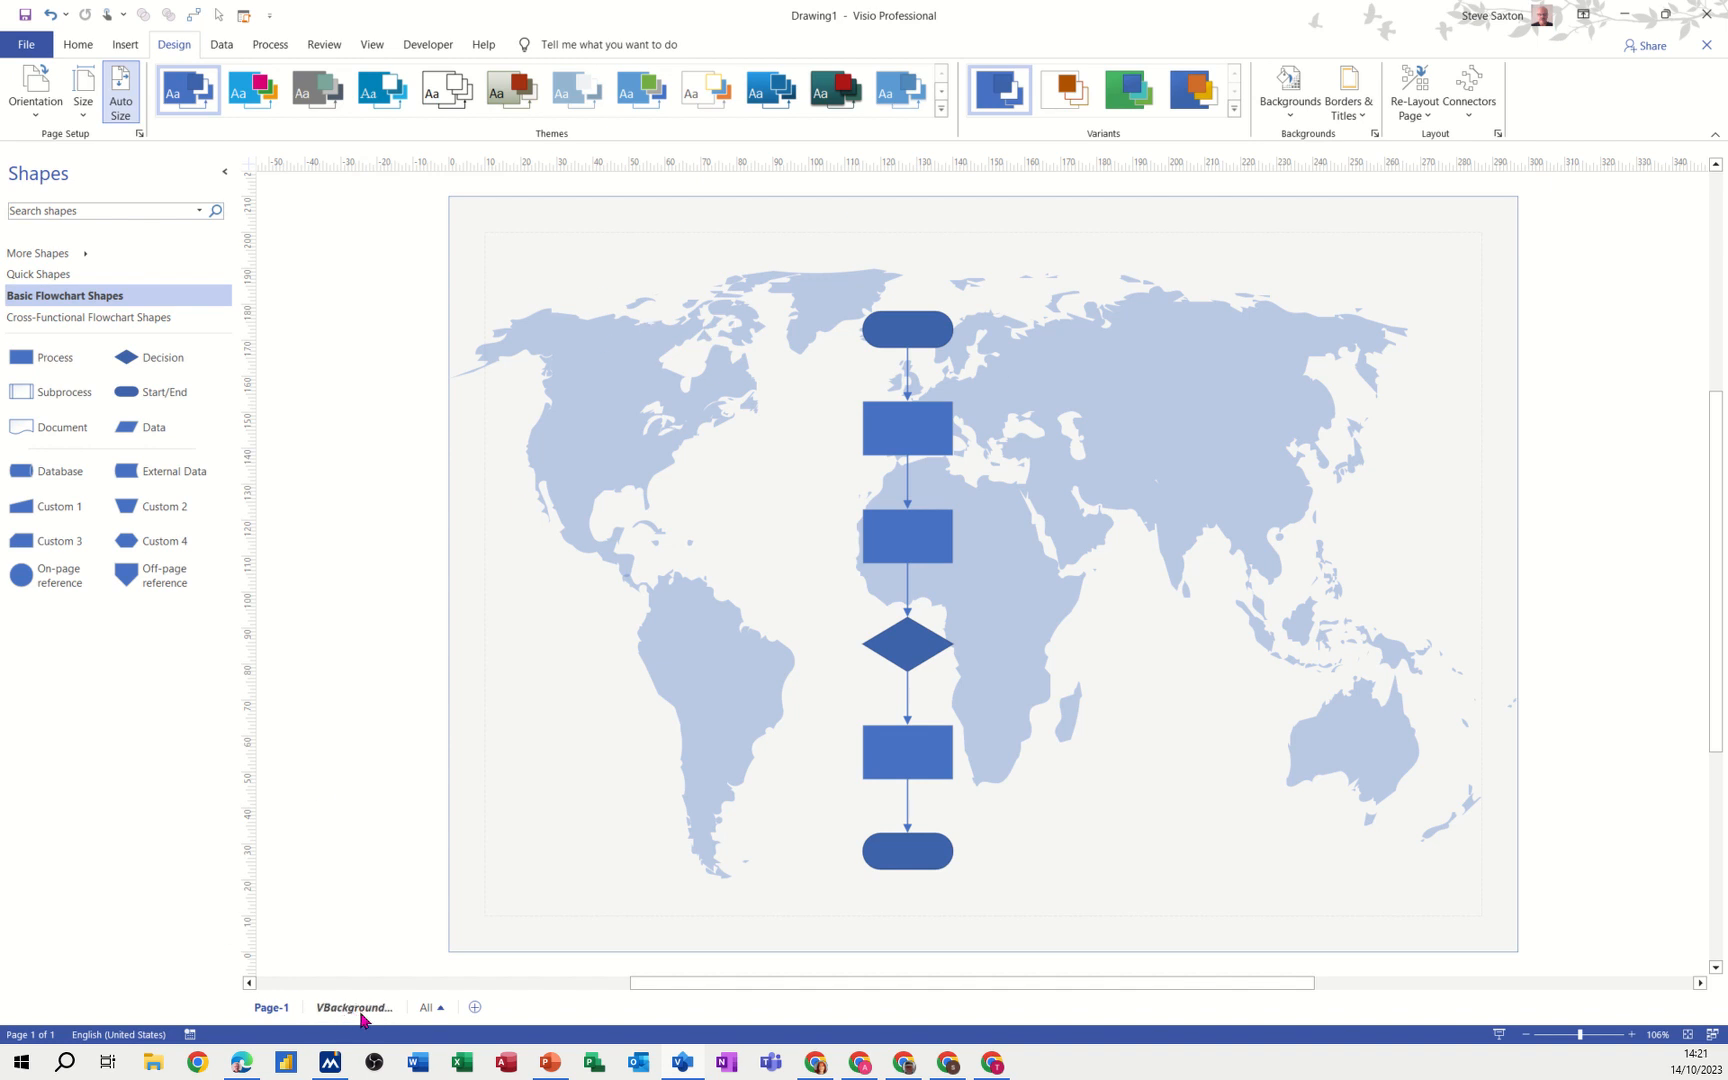
# Confirm in Page-1's Page Setup that its background is VBackground-1.
pyautogui.click(272, 1008)
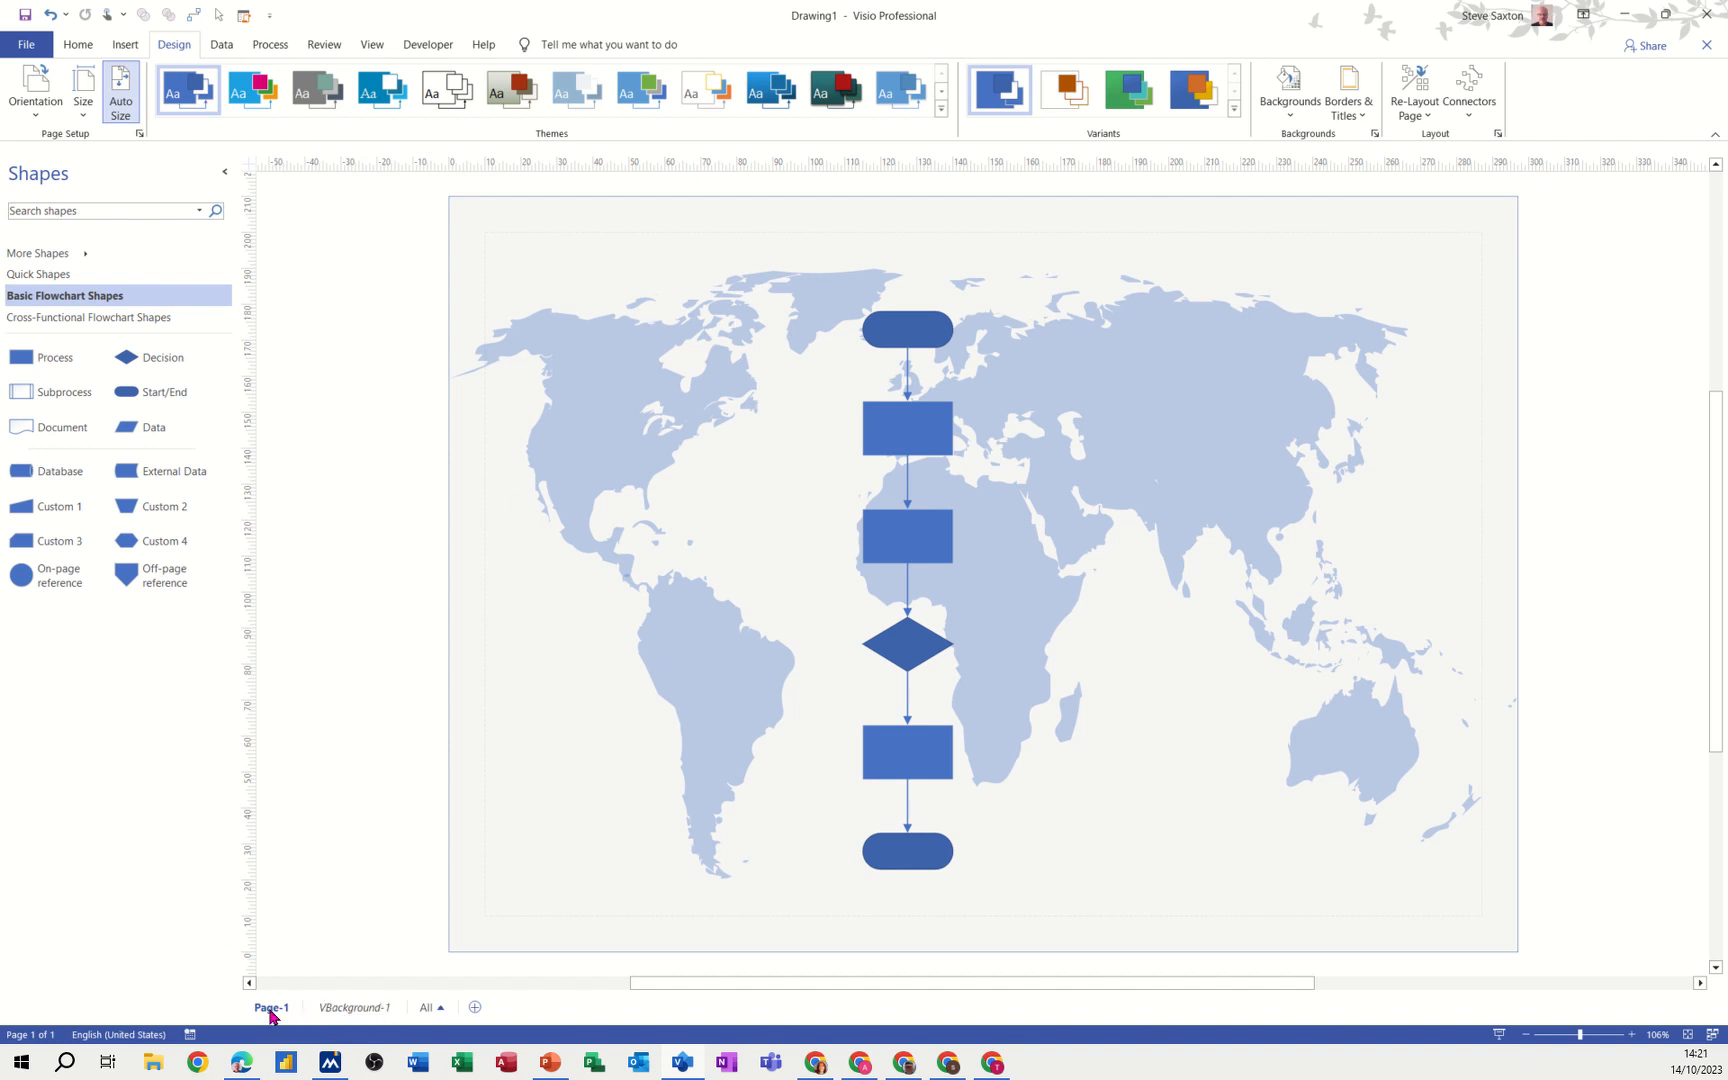
pyautogui.rightClick(272, 1008)
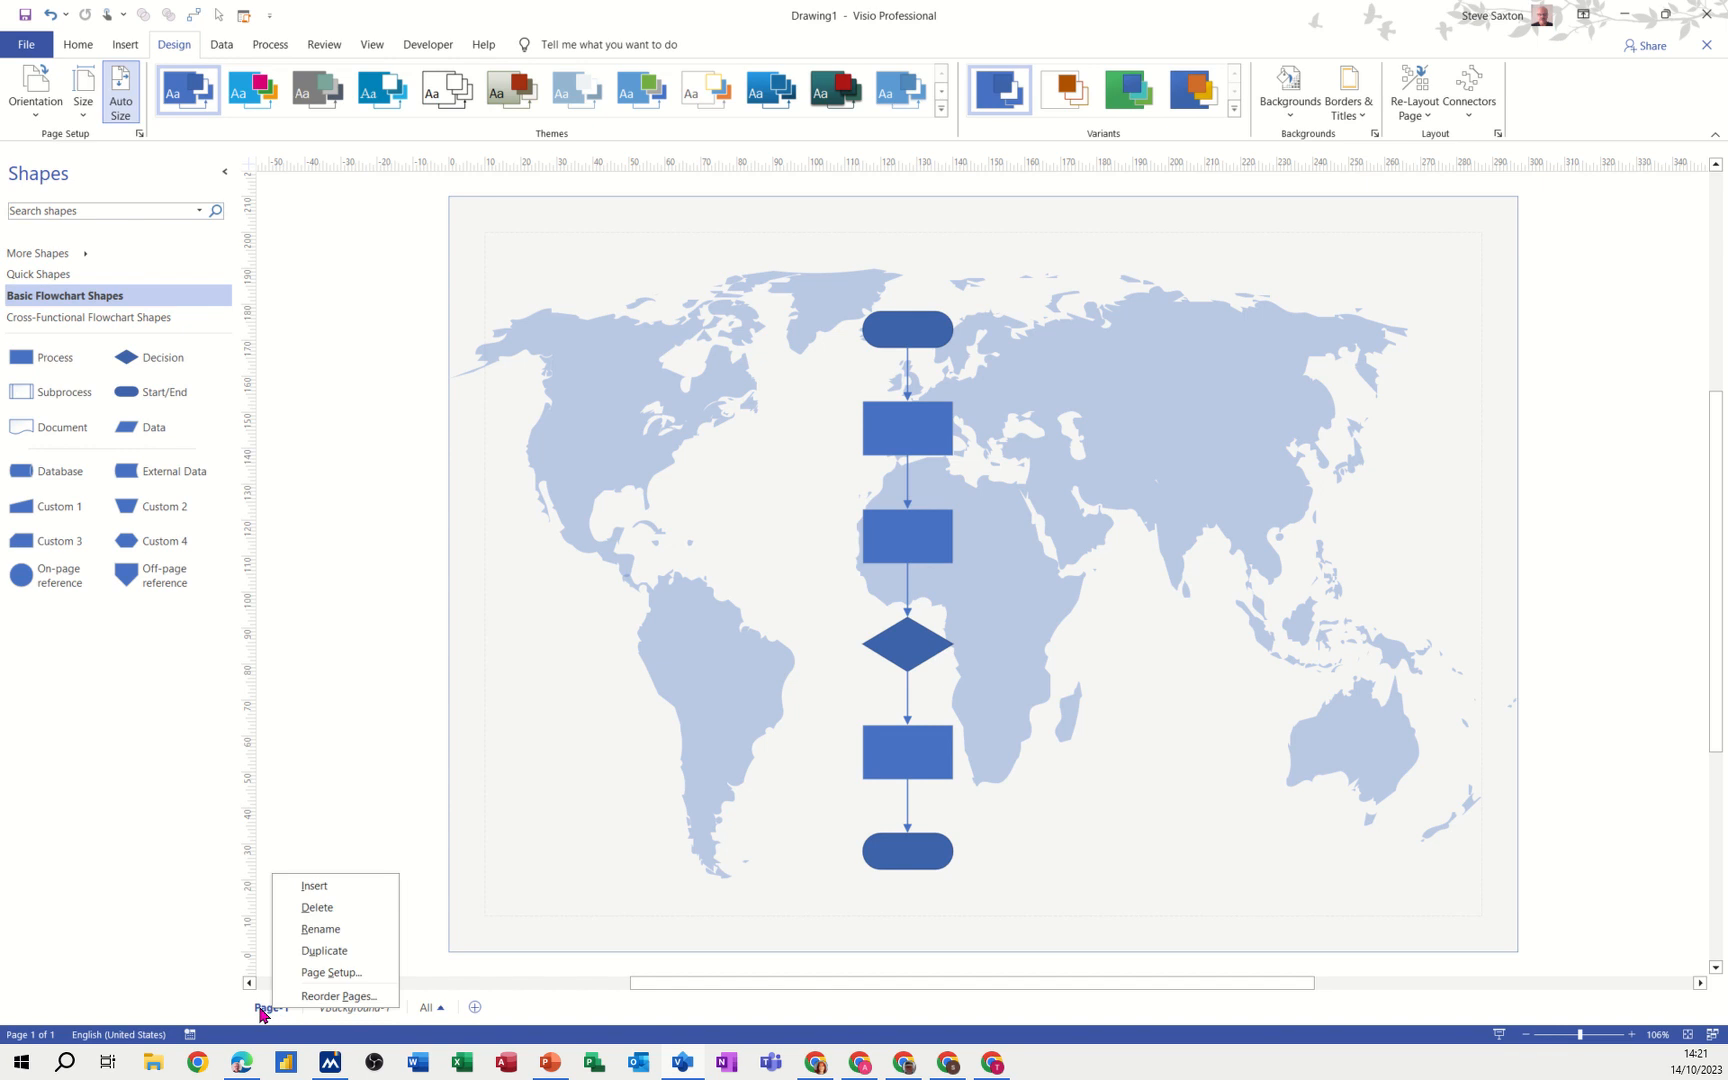
pyautogui.moveTo(330, 972)
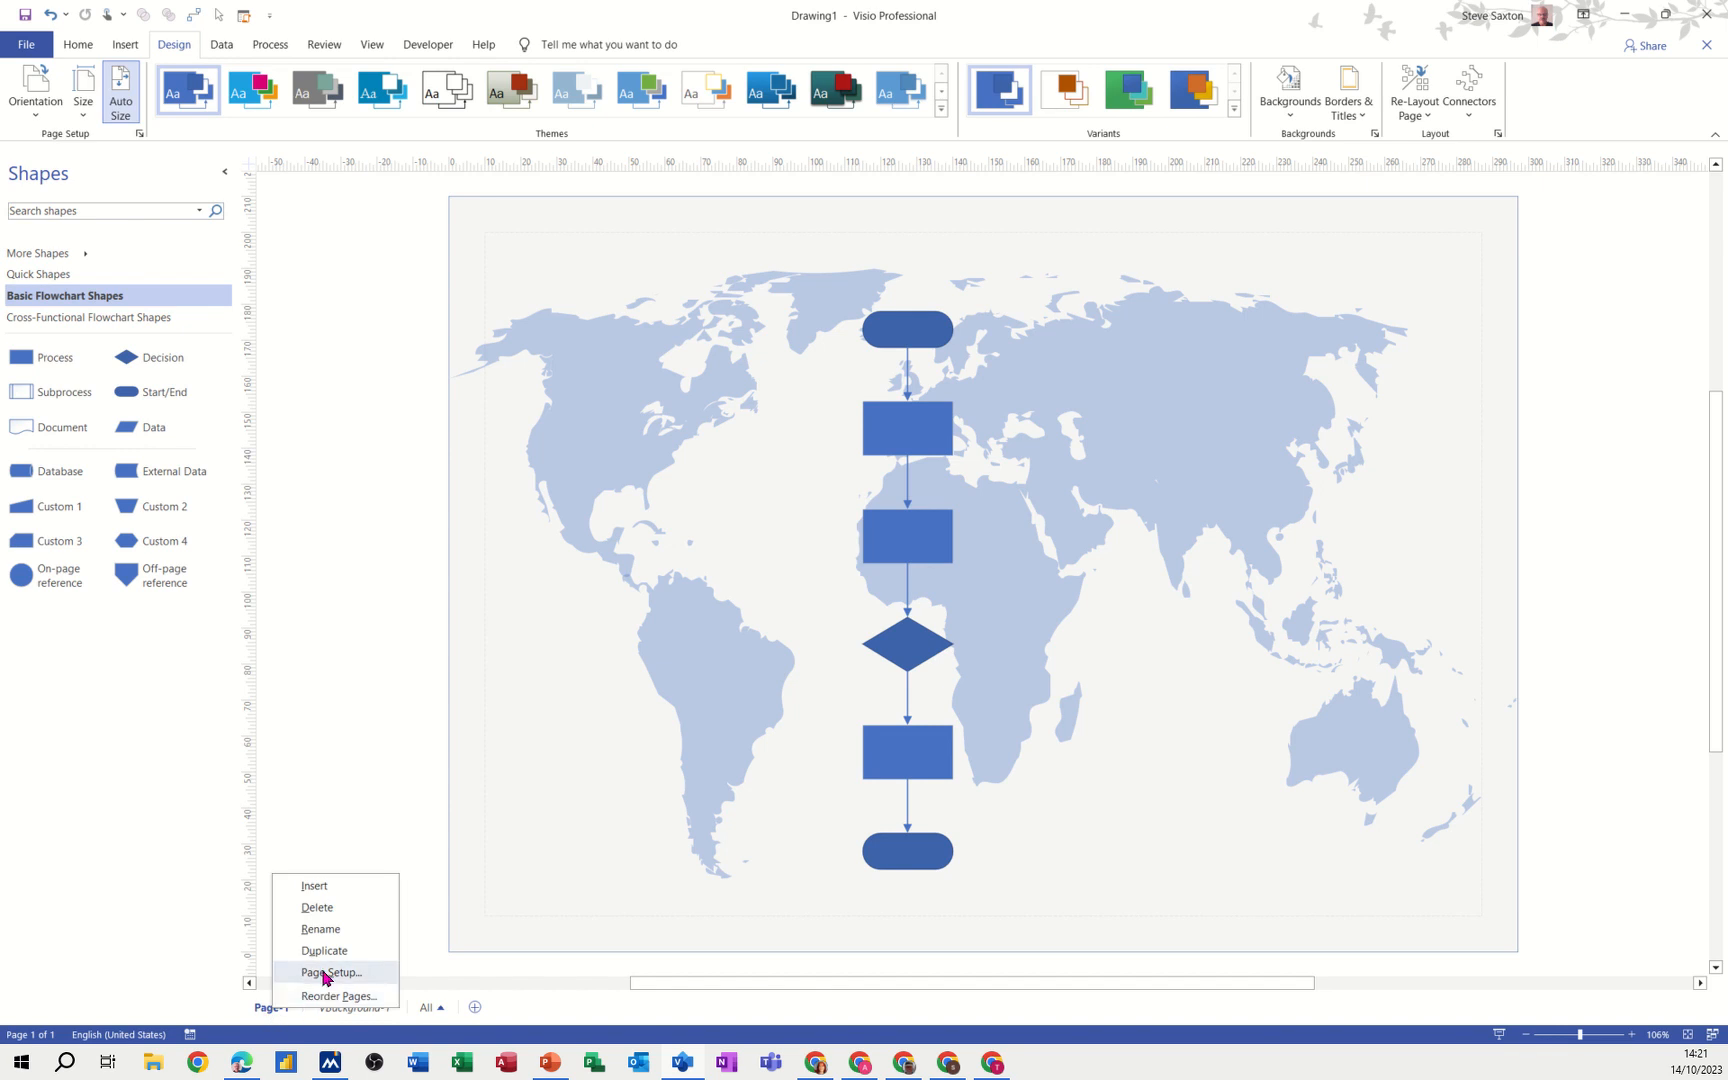
pyautogui.click(330, 972)
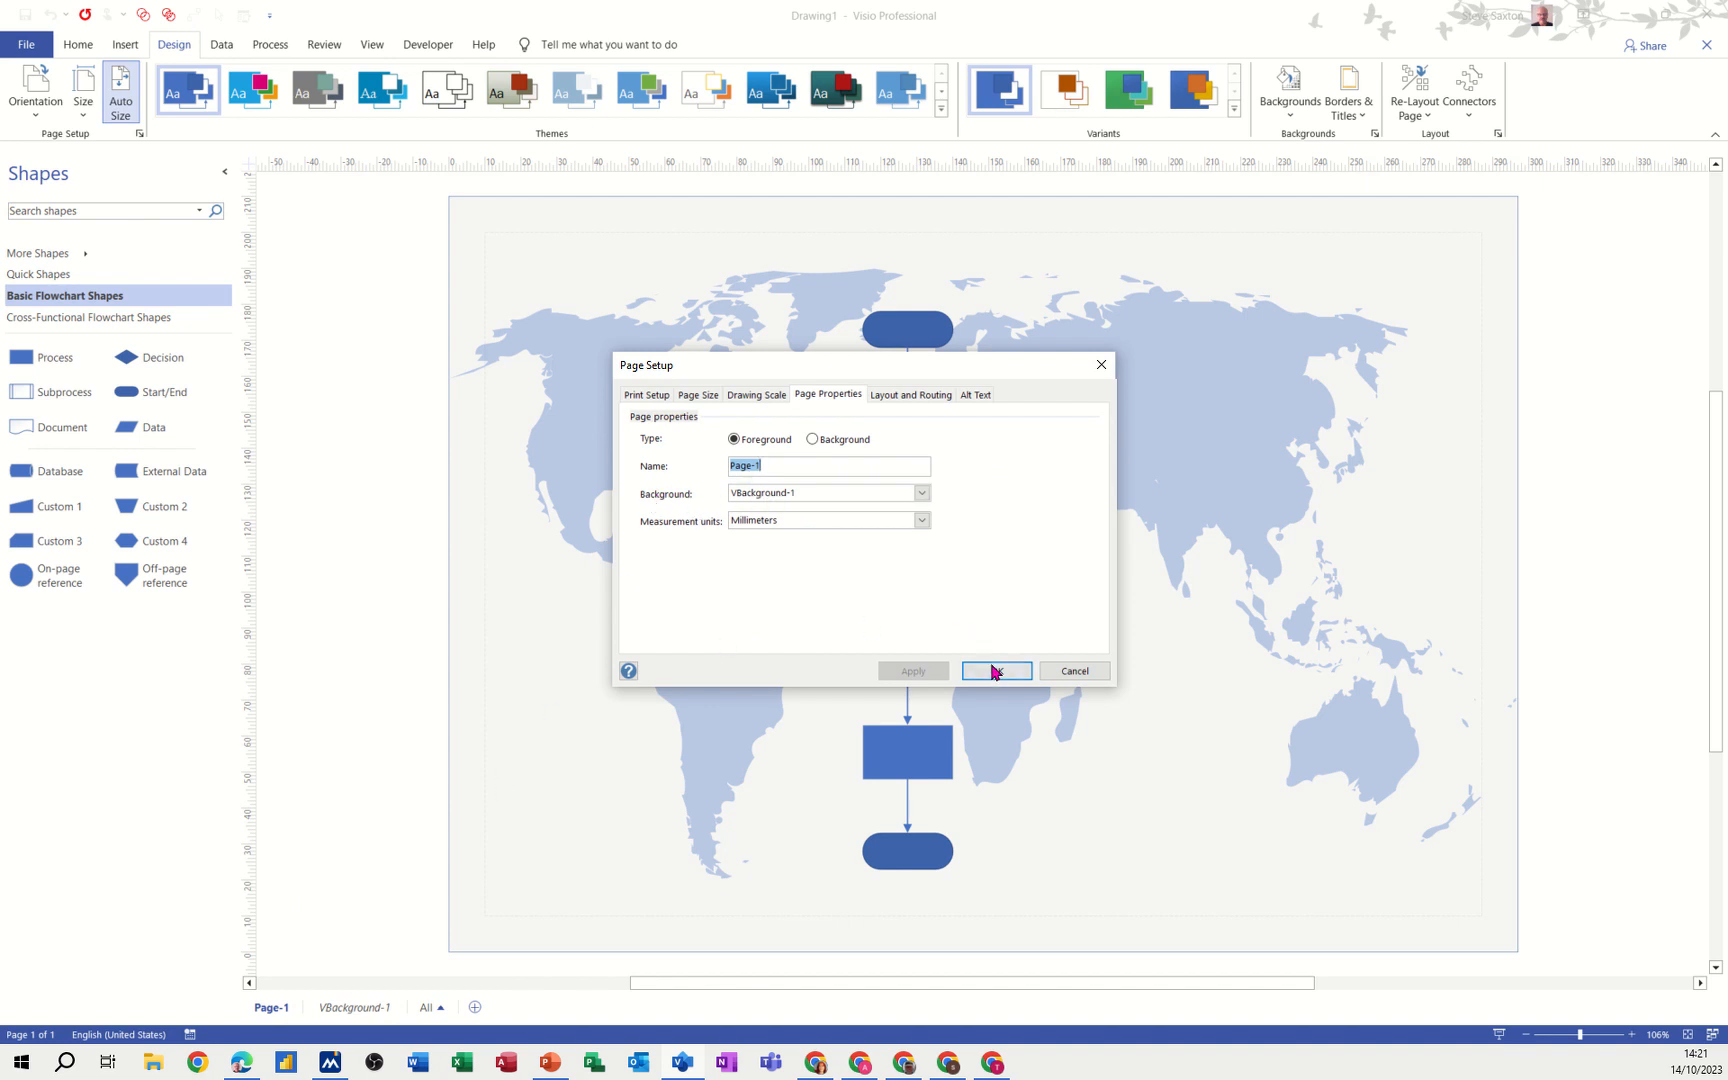
pyautogui.click(992, 670)
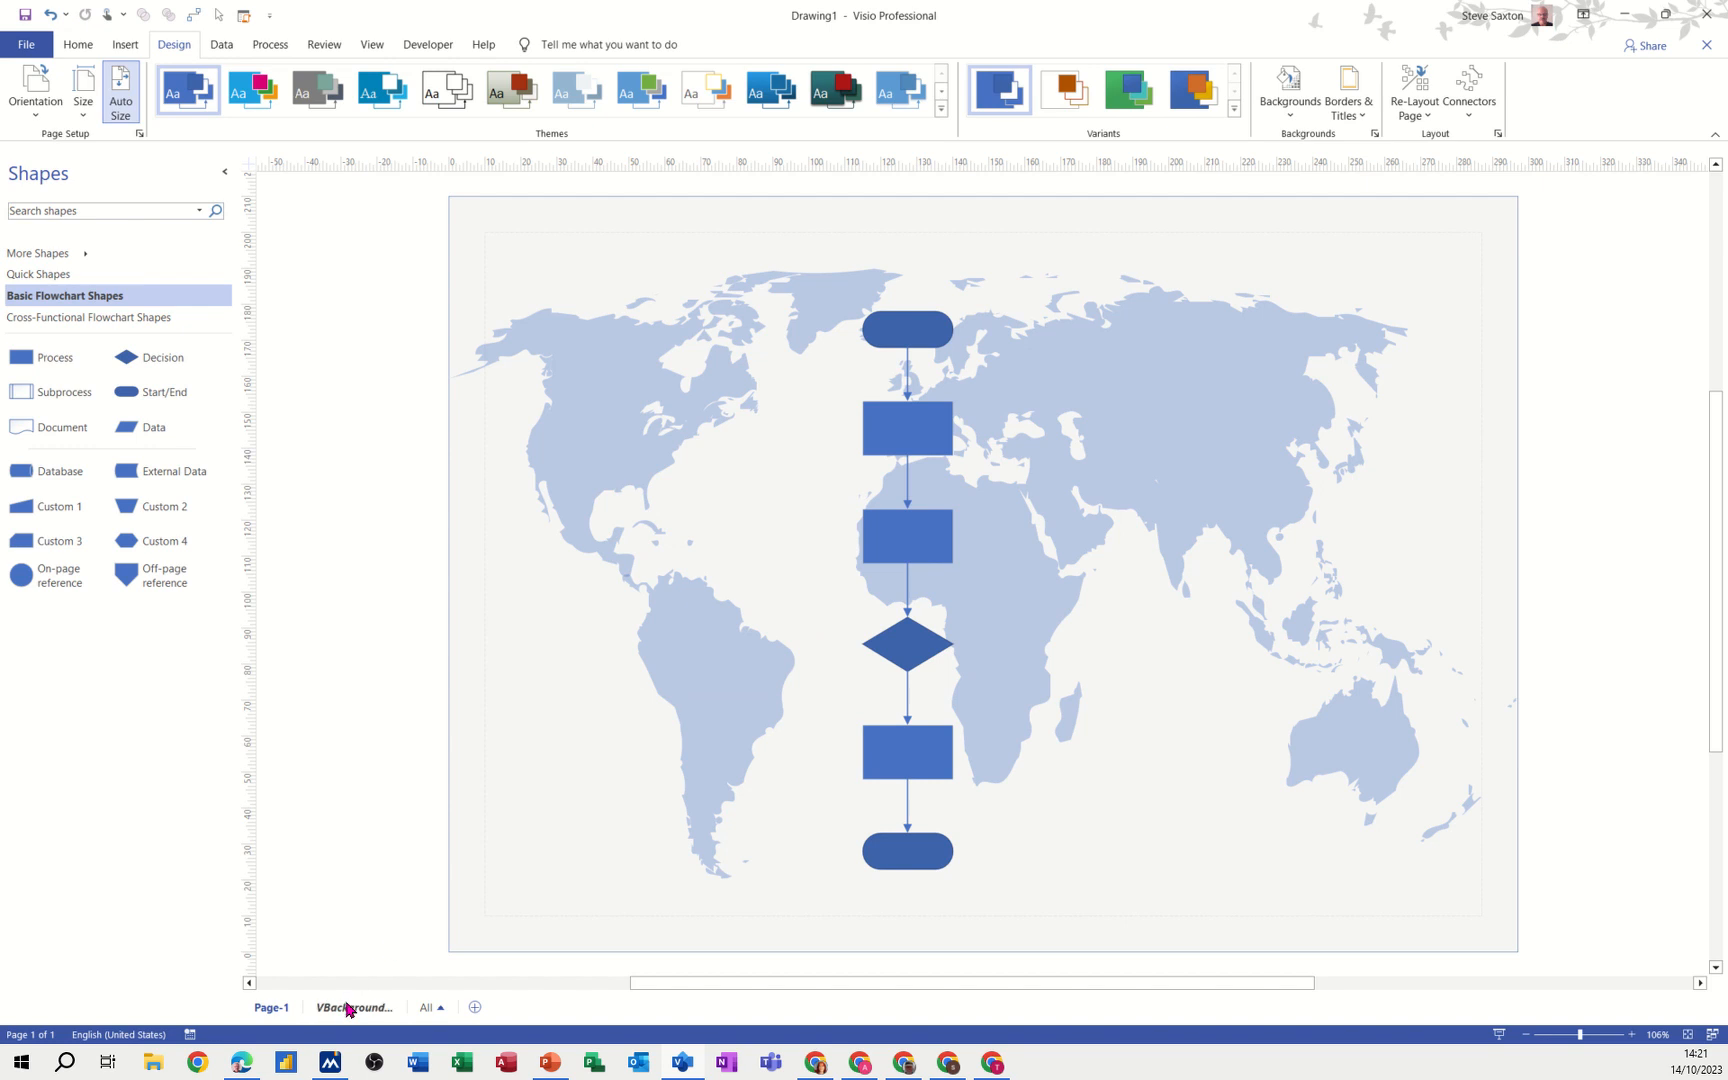
# Review the VBackground-1 page's Page Setup properties and cancel without changes.
pyautogui.rightClick(354, 1006)
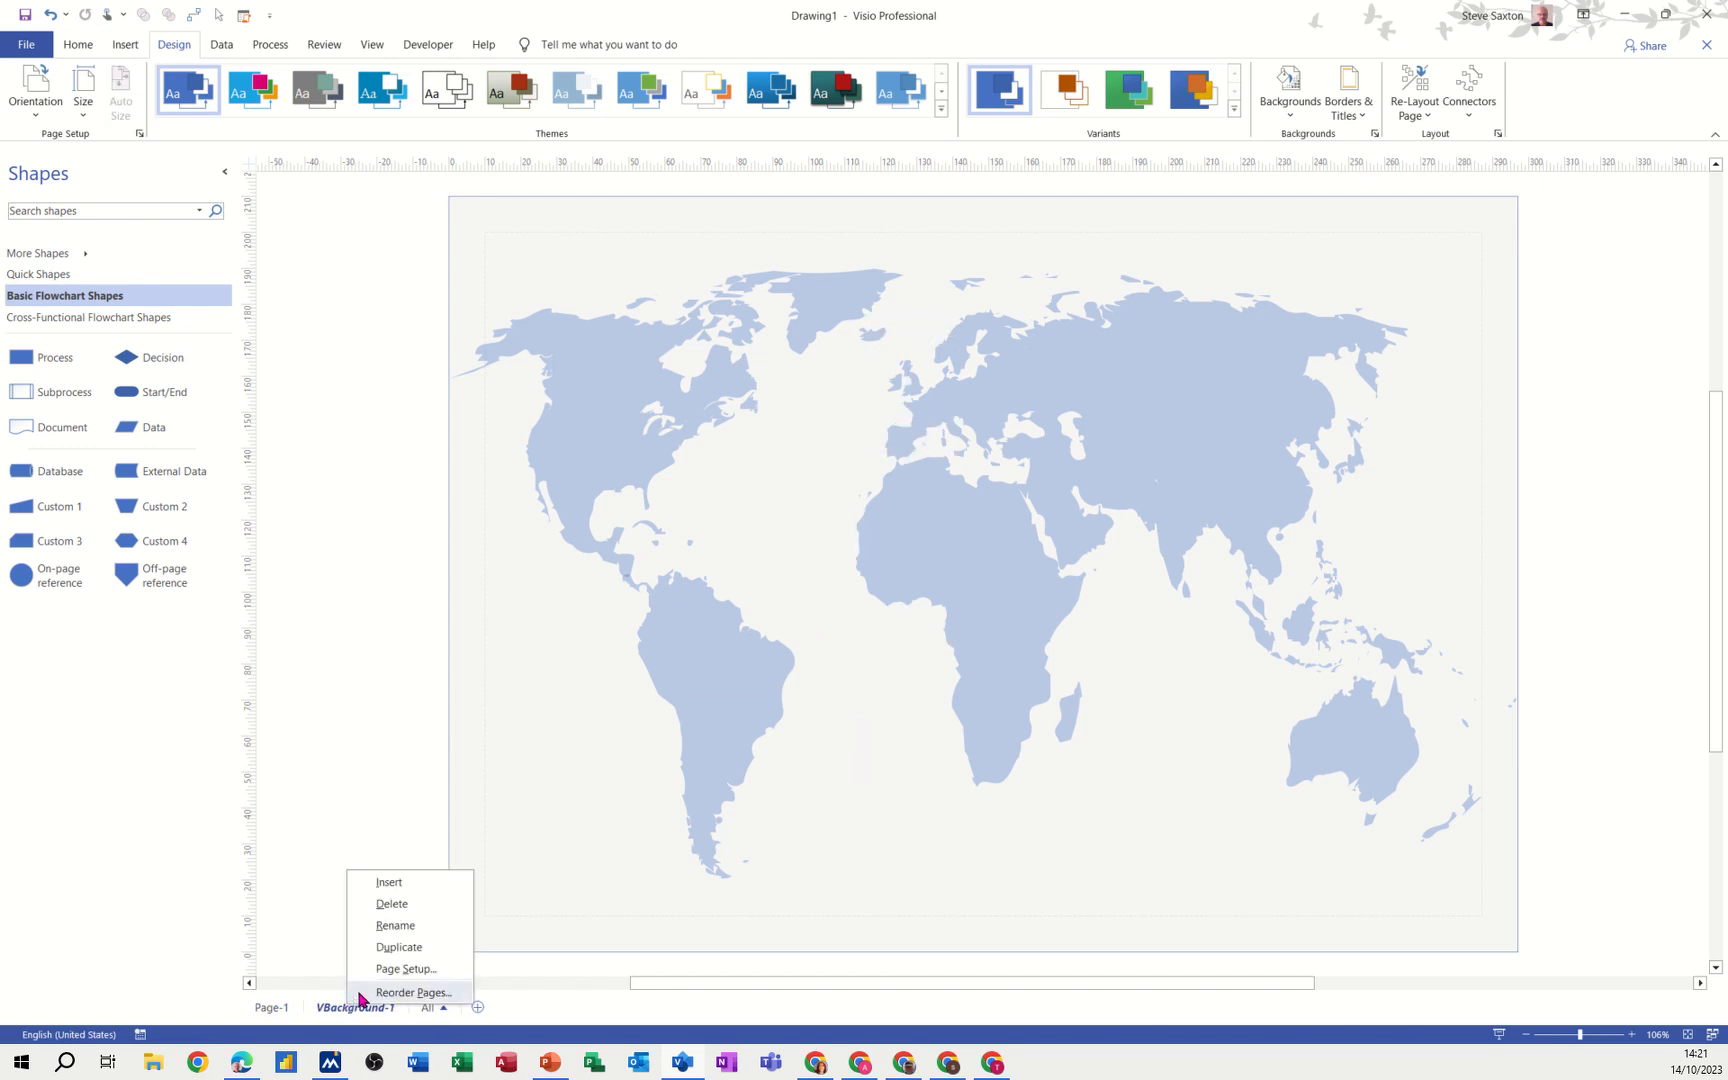
pyautogui.click(404, 968)
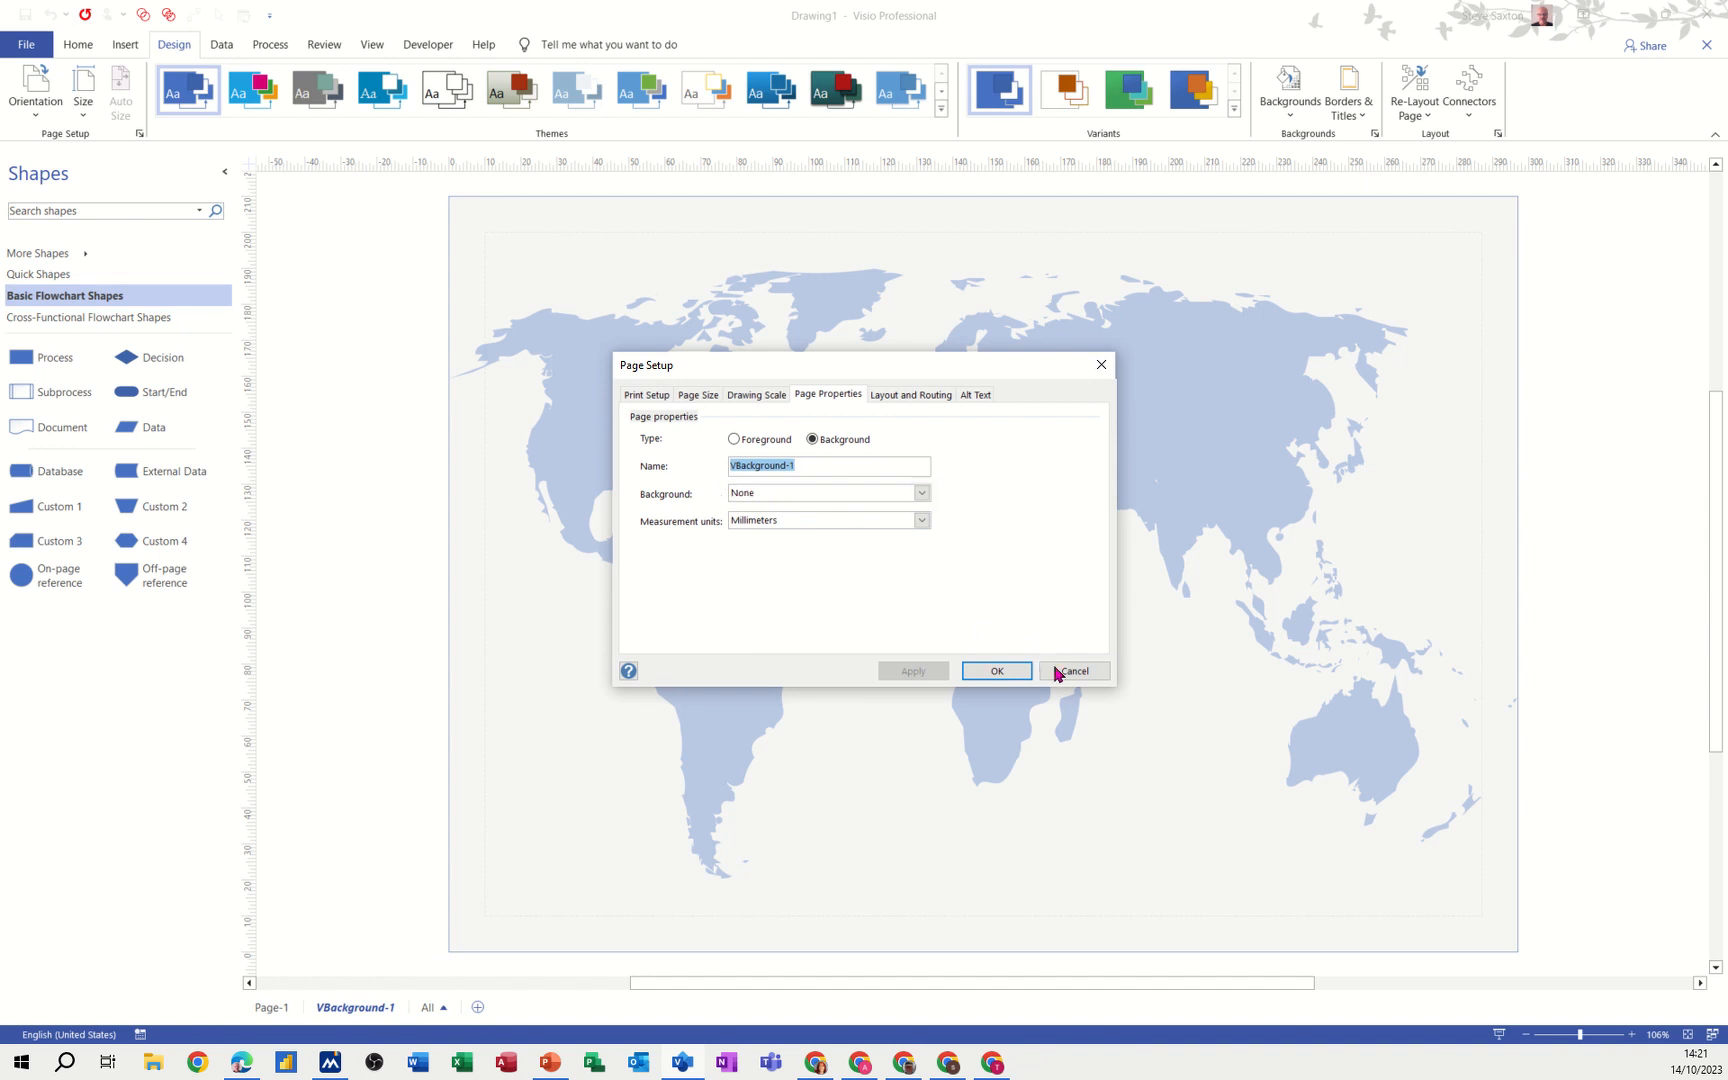
pyautogui.click(1072, 672)
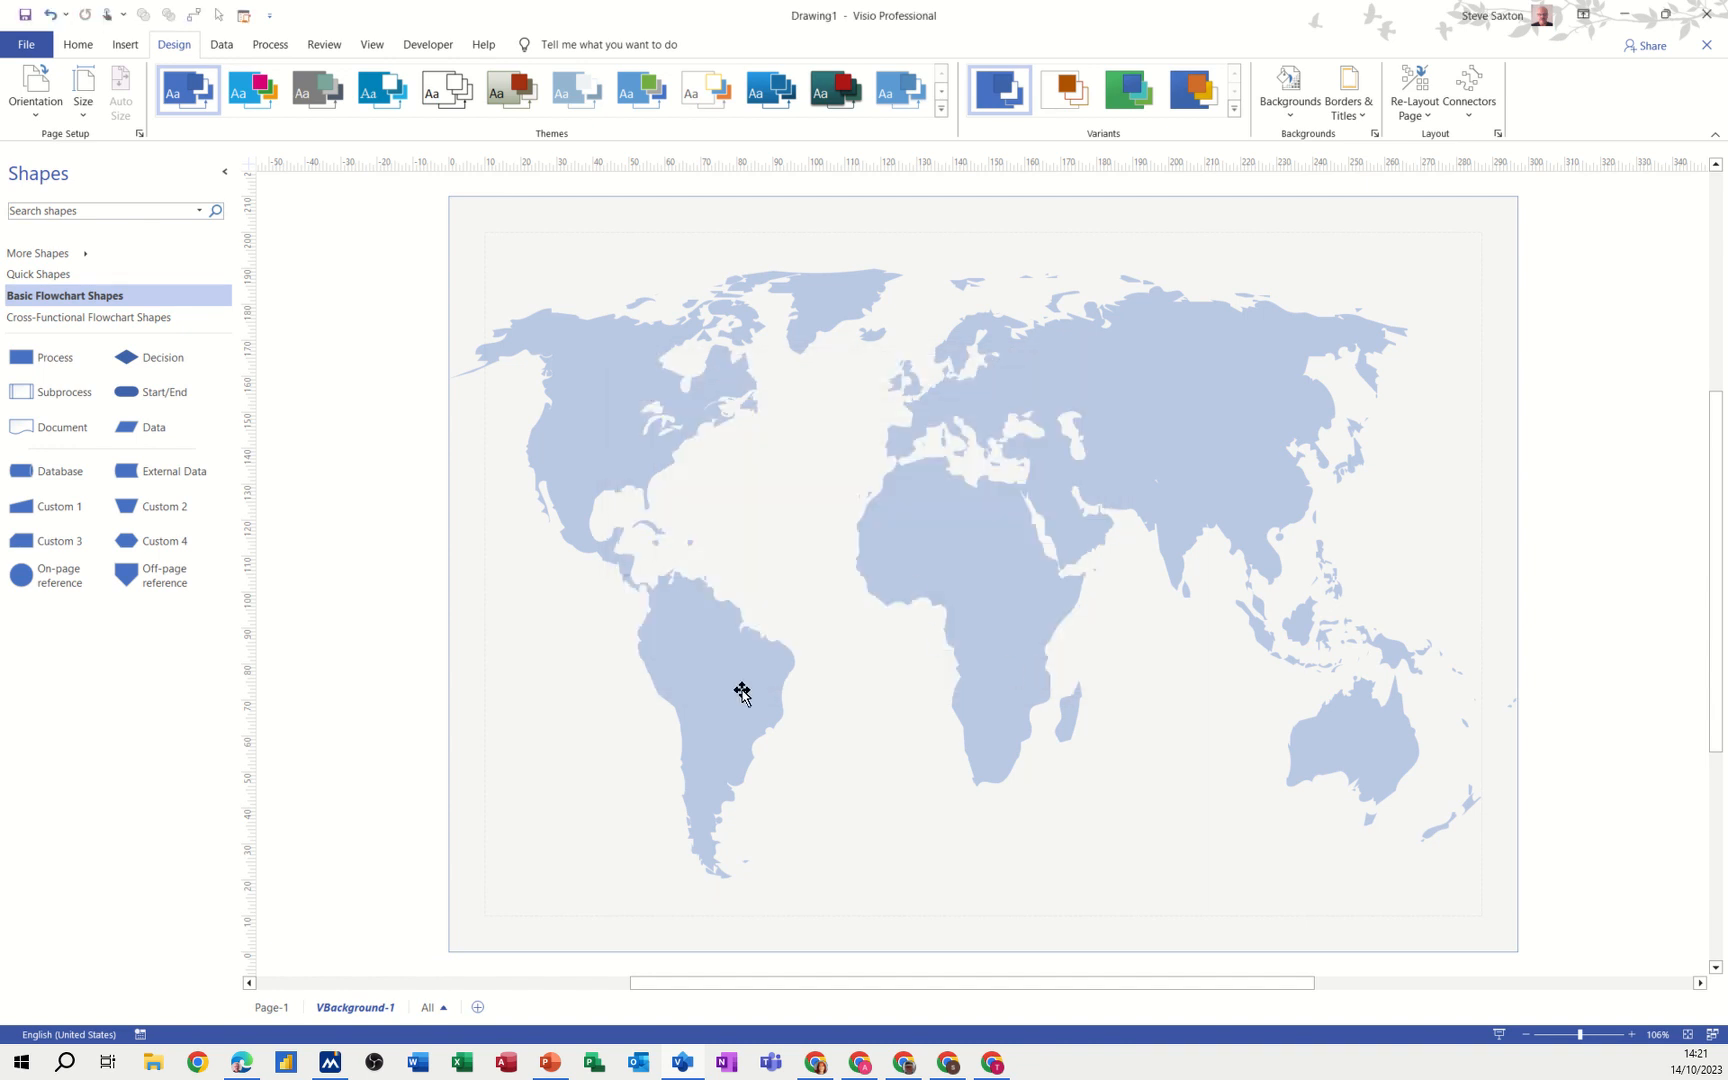
pyautogui.moveTo(468, 1008)
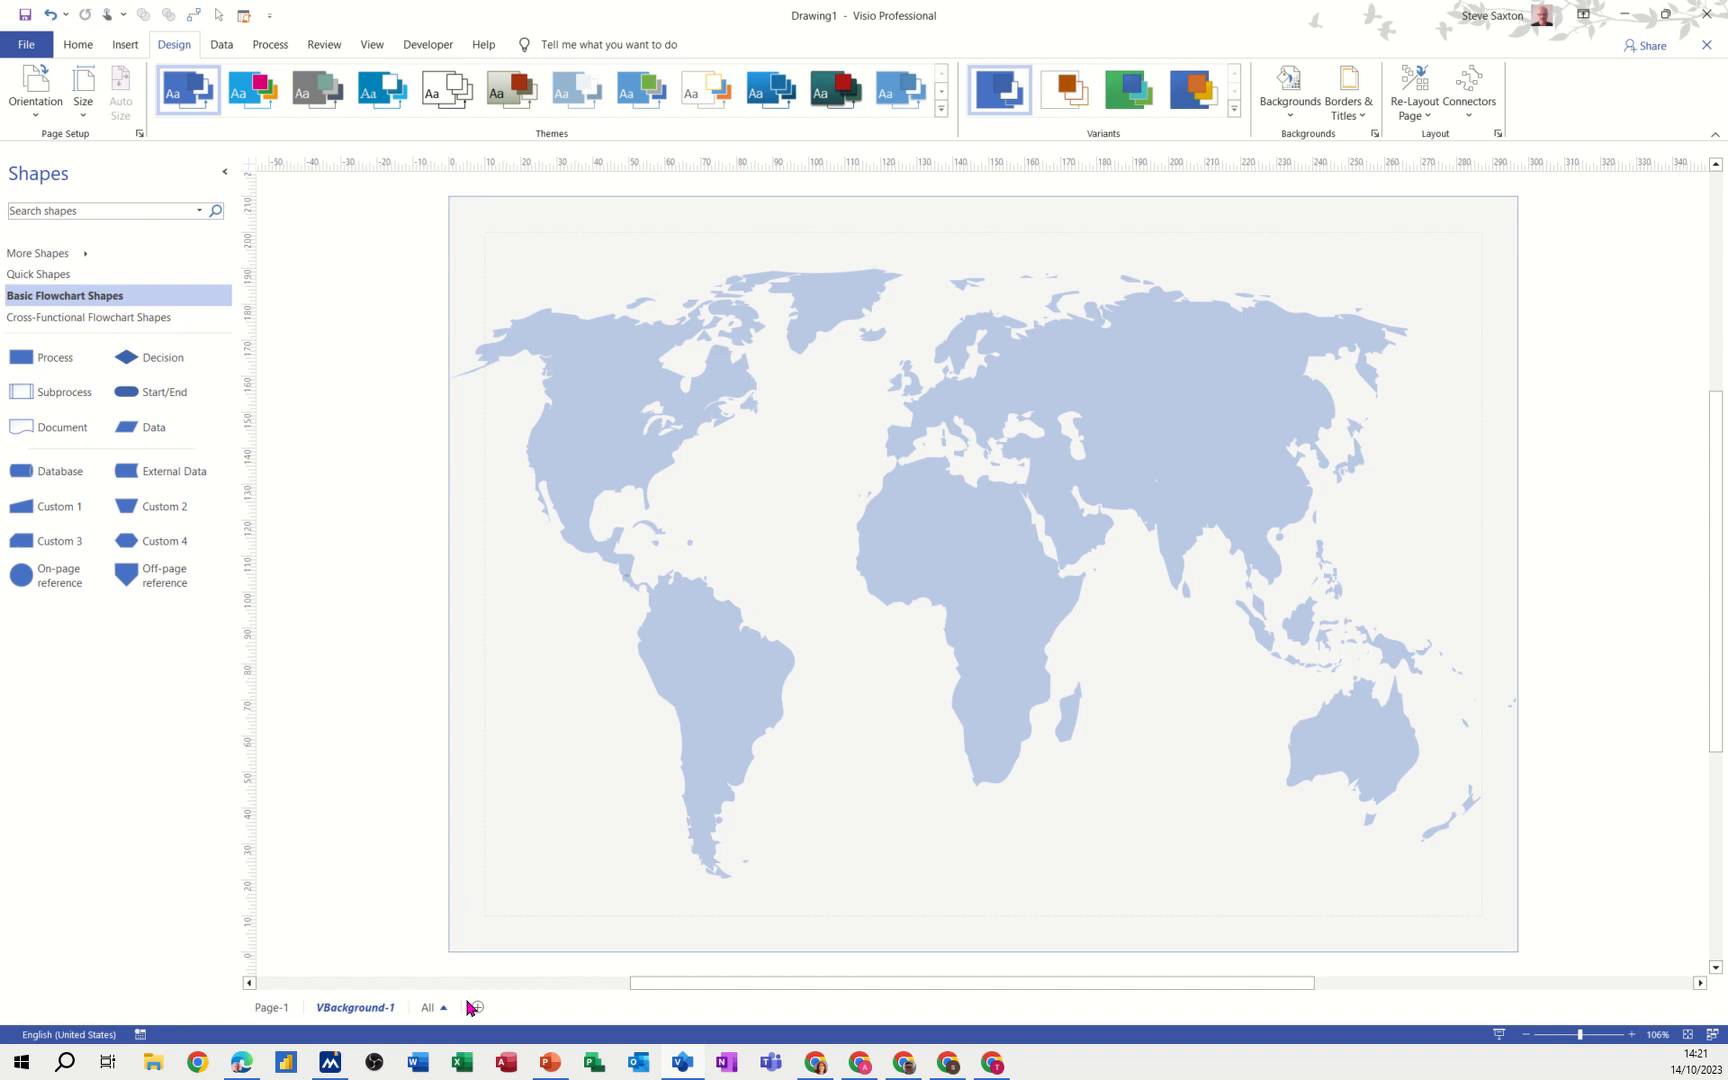
# Add a new blank Page-2 and bring up its Page Setup properties.
pyautogui.click(476, 1008)
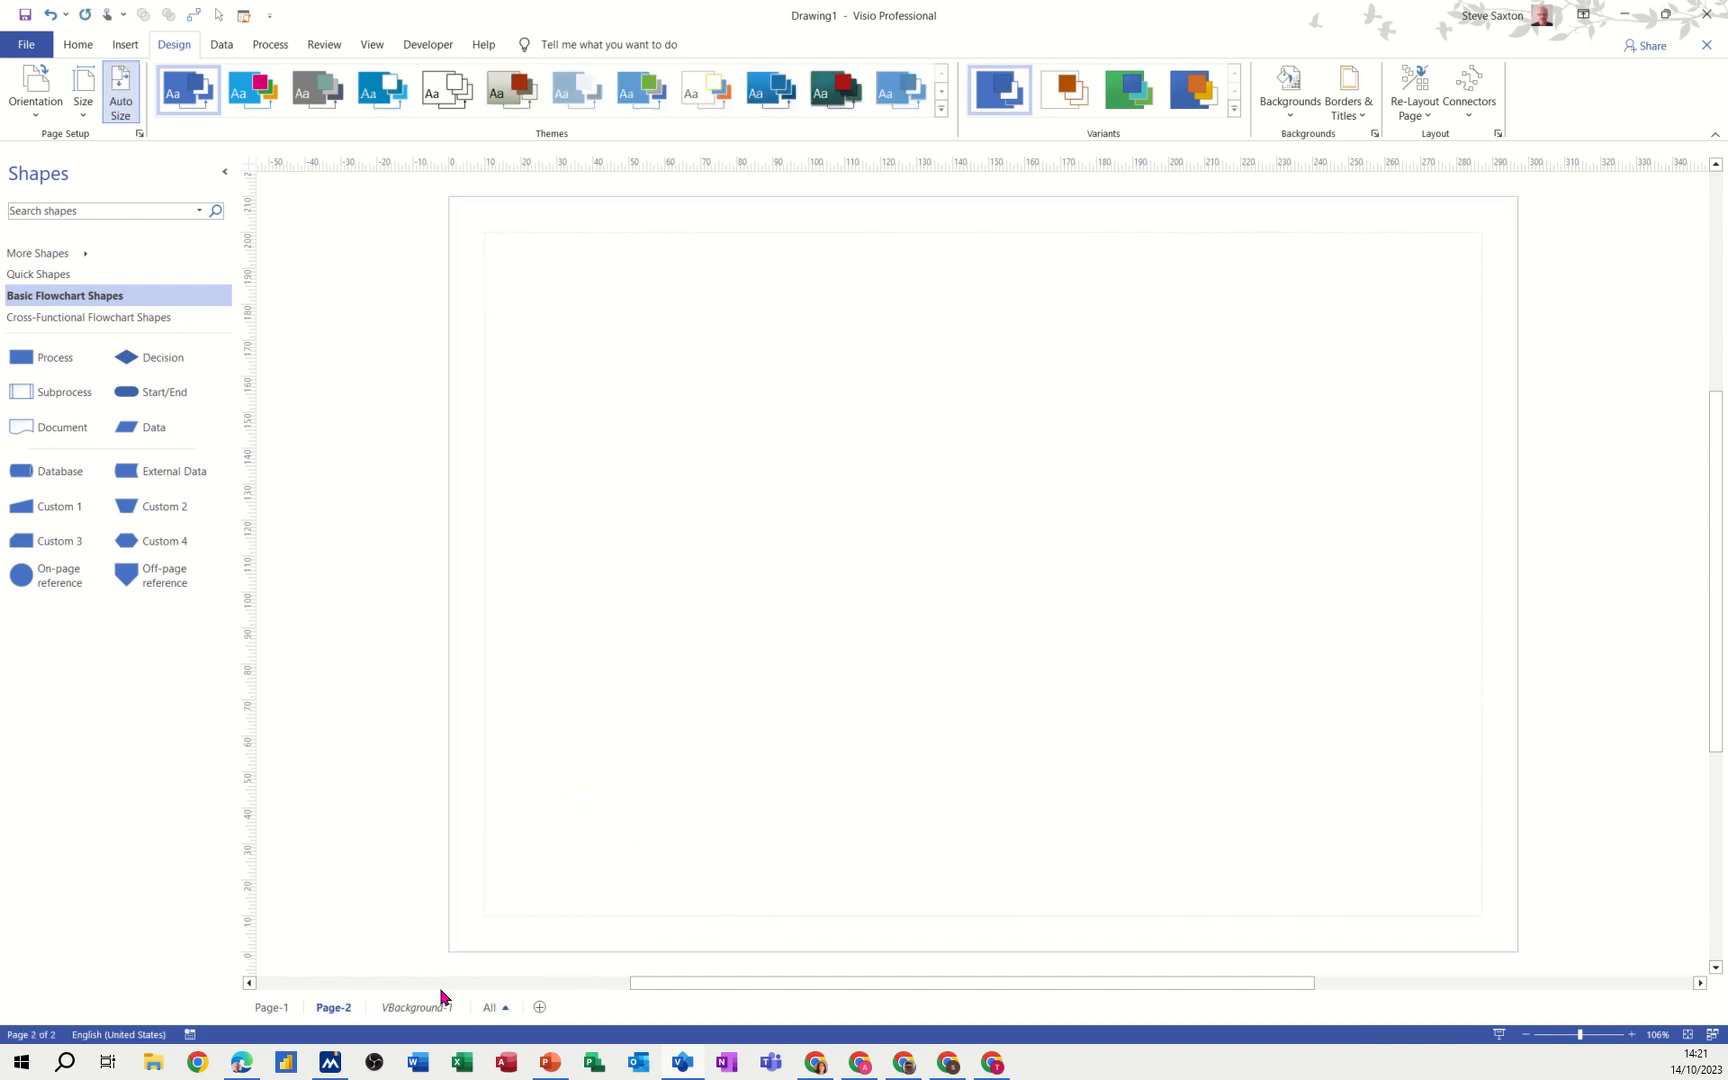
pyautogui.moveTo(330, 1012)
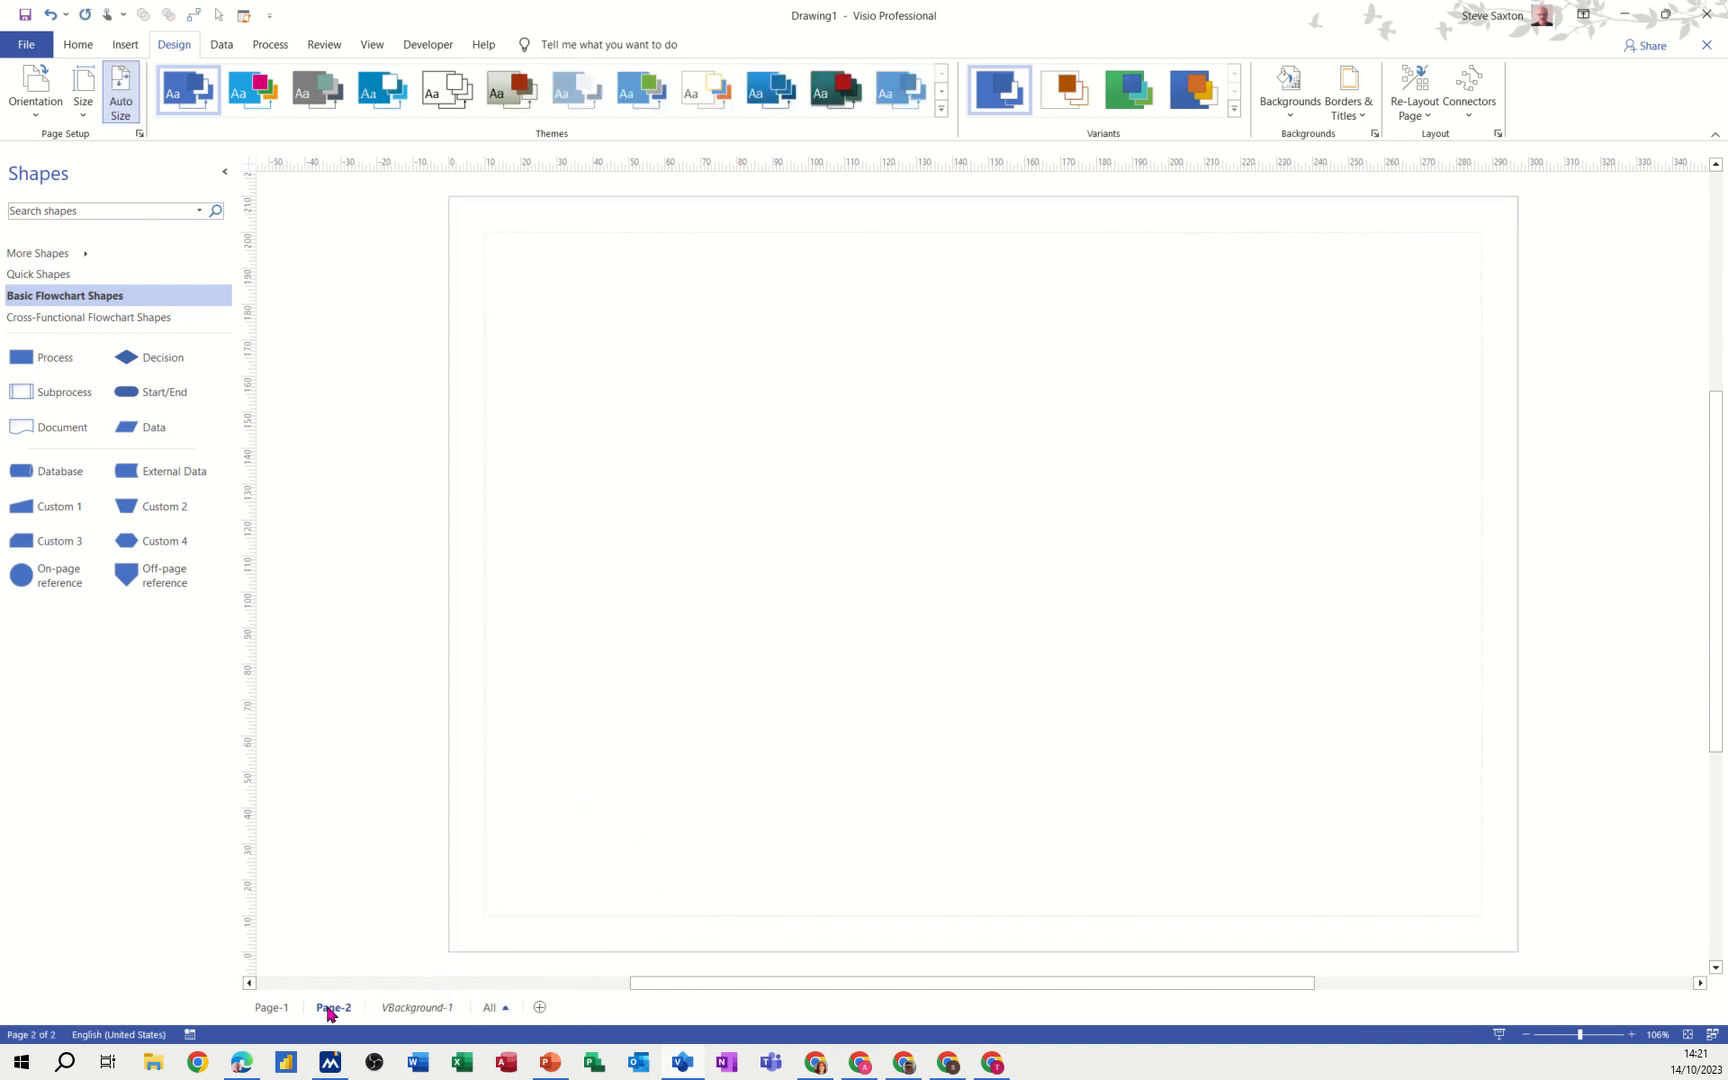
pyautogui.rightClick(332, 1008)
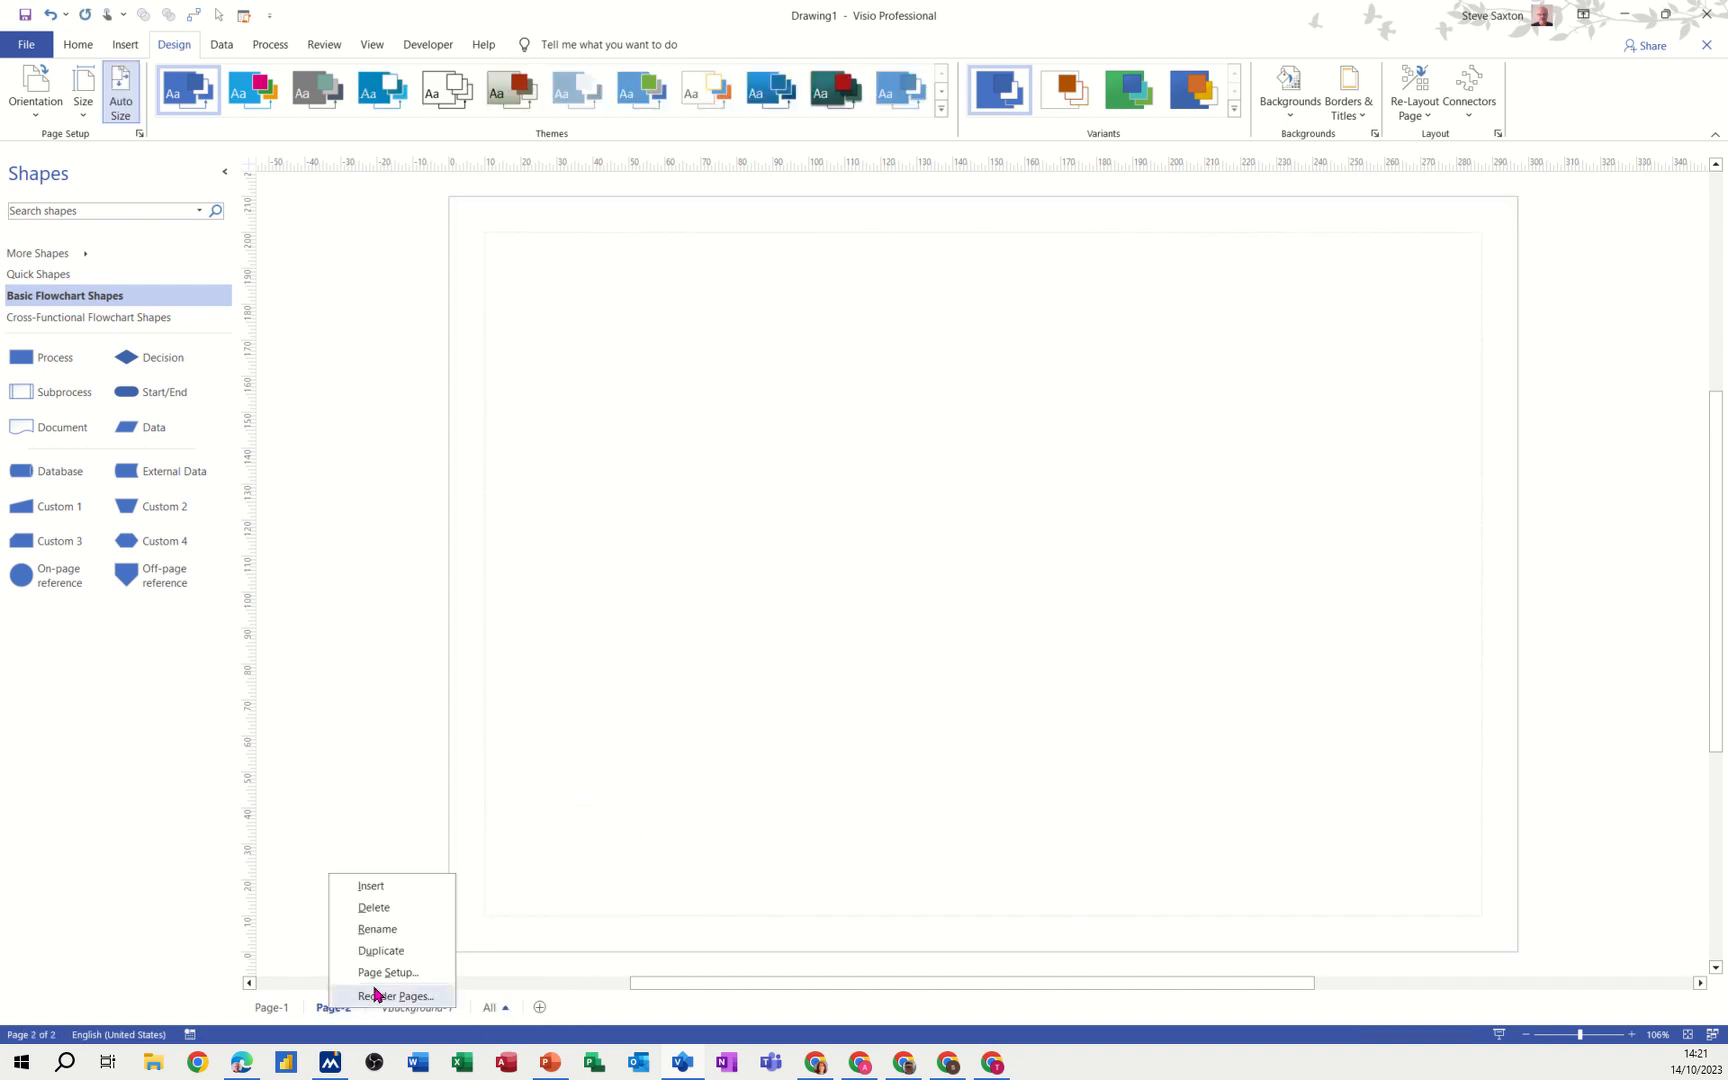
pyautogui.click(386, 972)
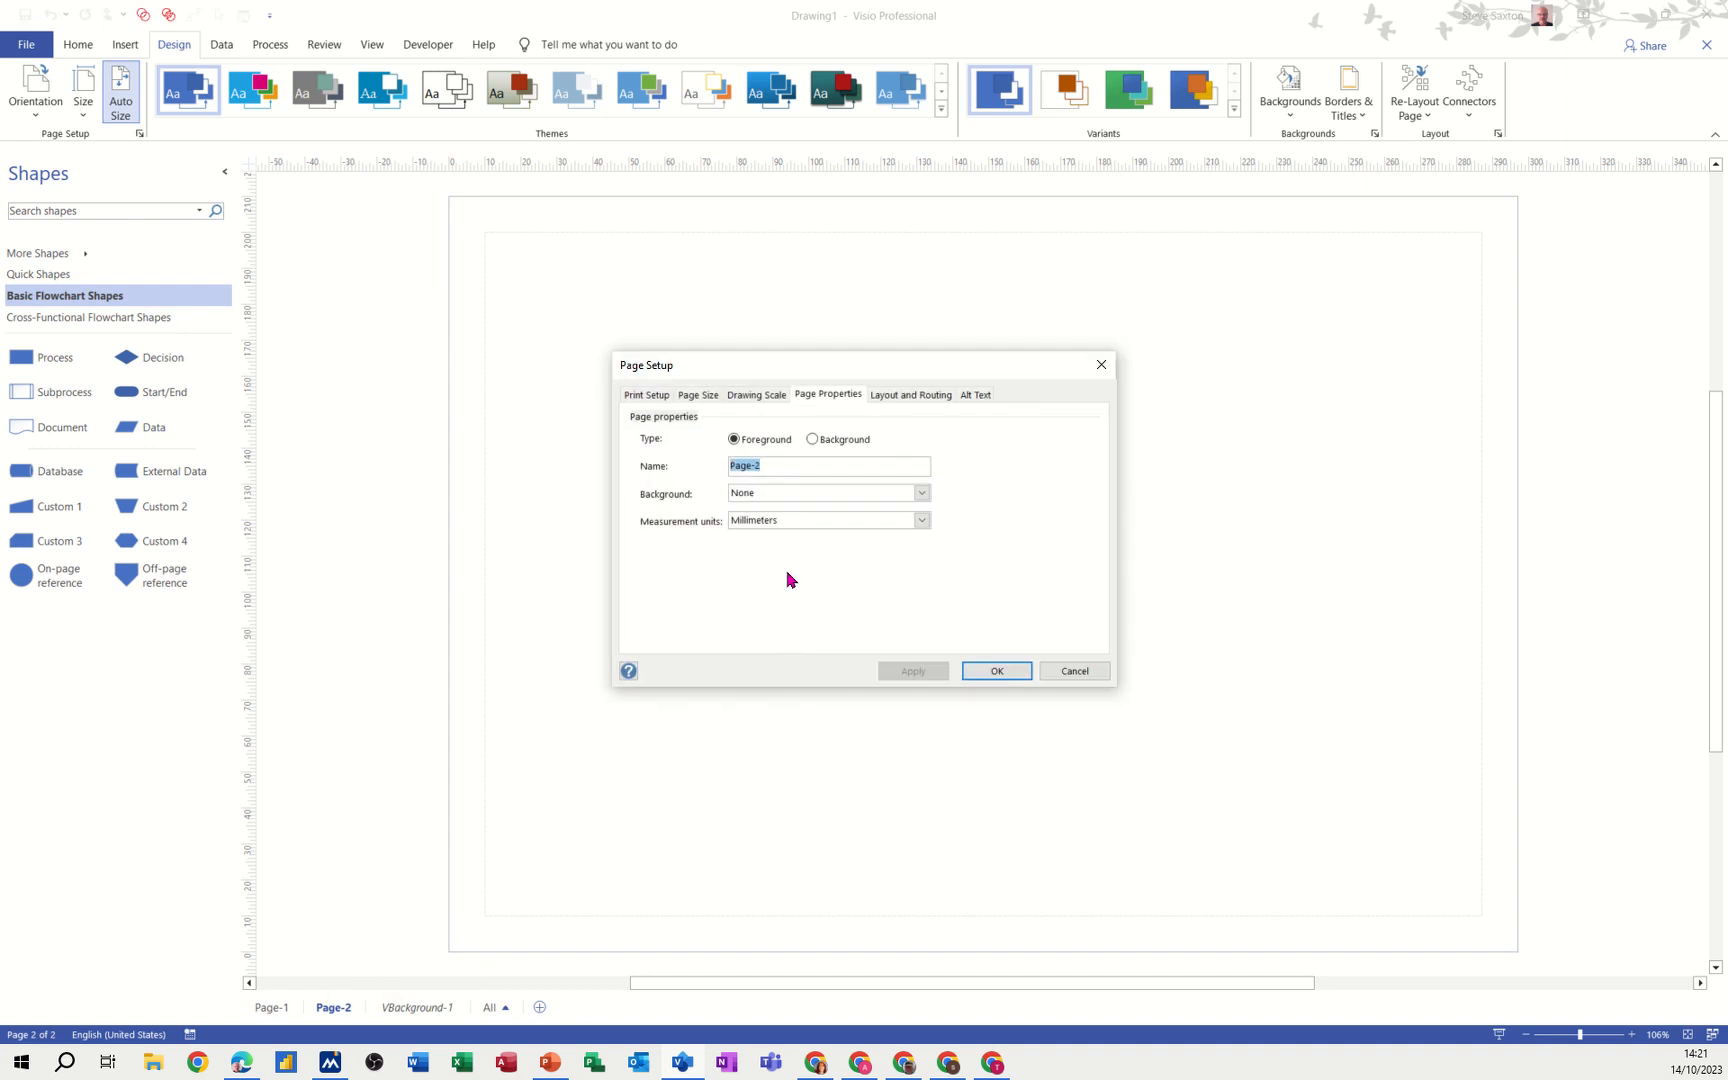
# Make the new page a Background page named Logo, then return to Page-1.
pyautogui.click(814, 438)
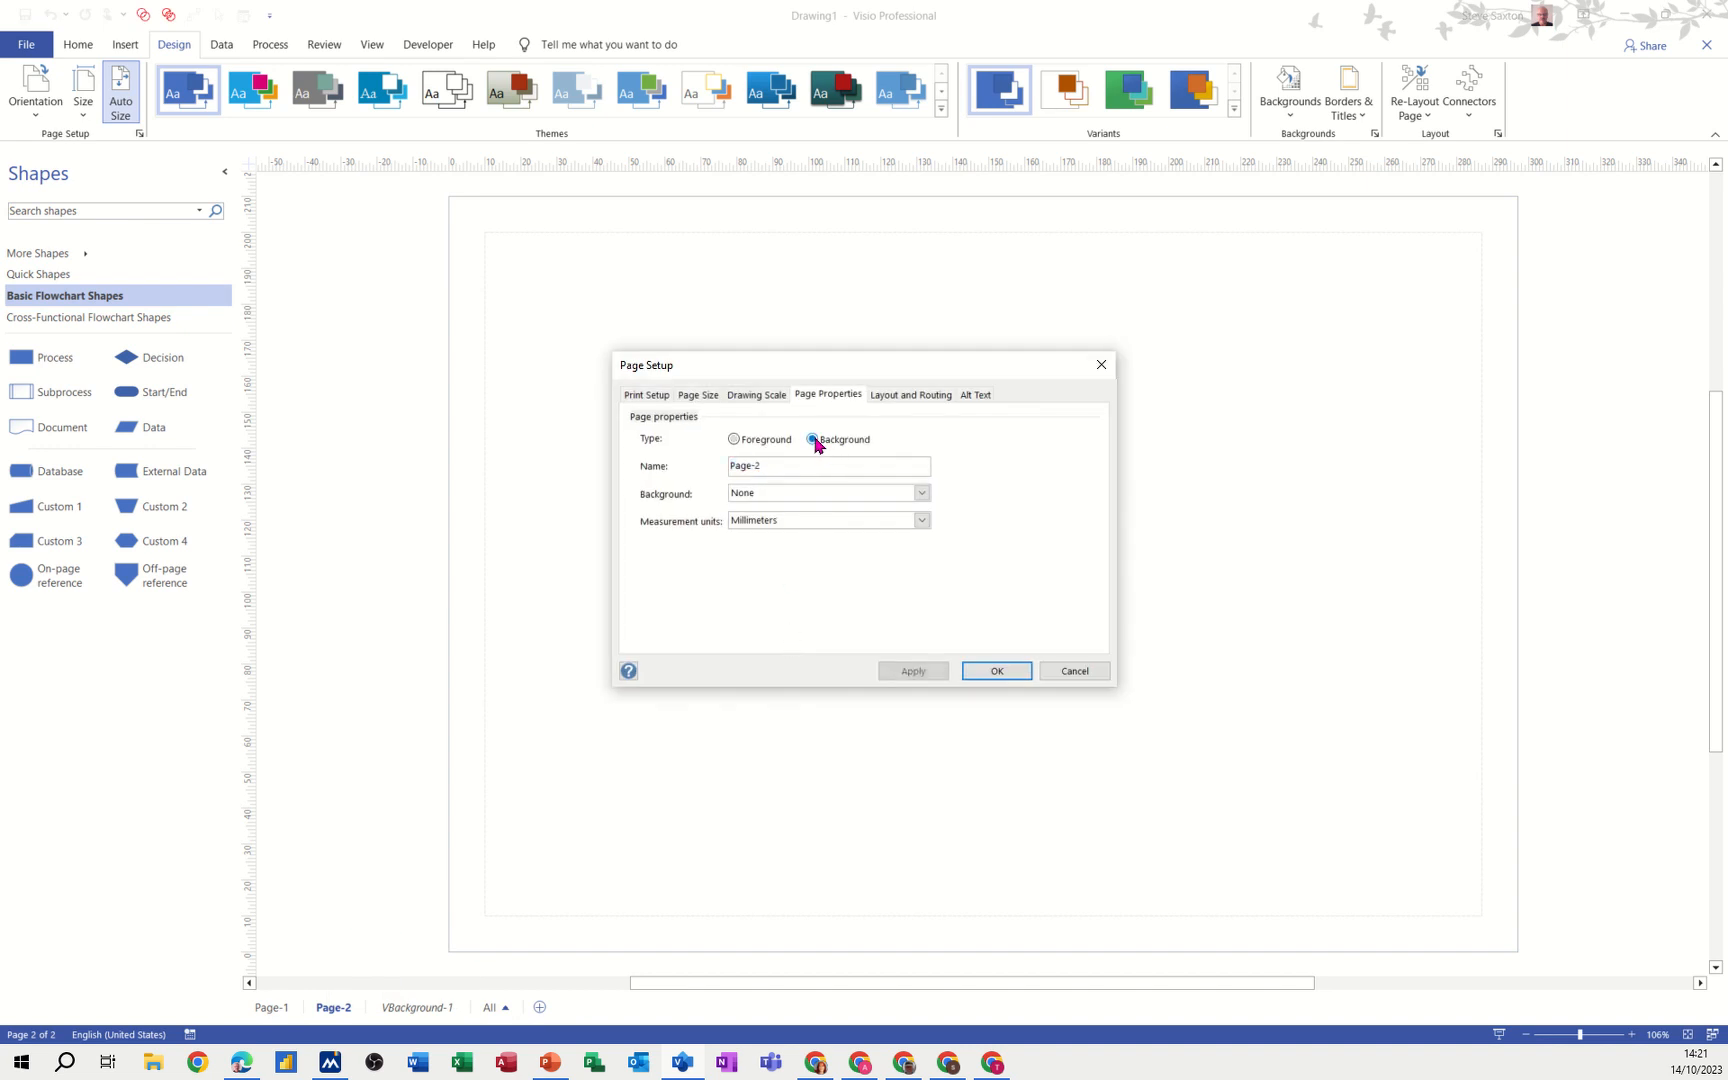
pyautogui.click(814, 438)
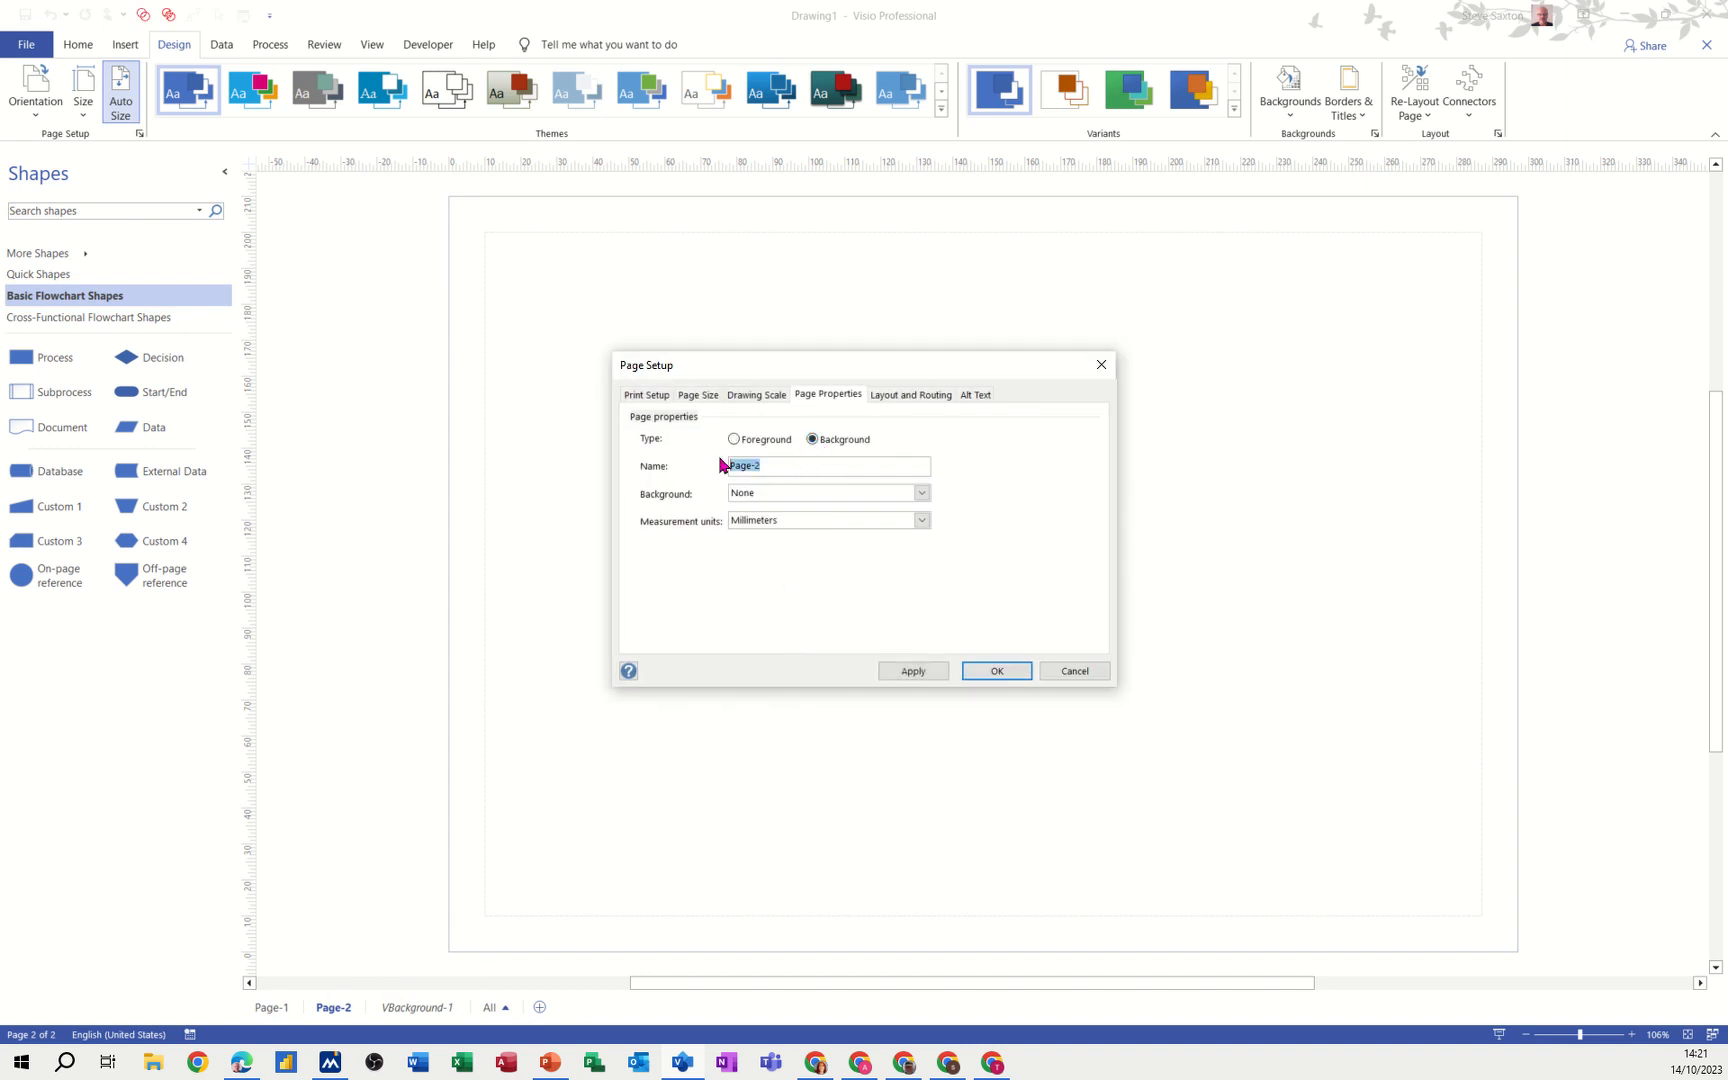
pyautogui.write('Logo')
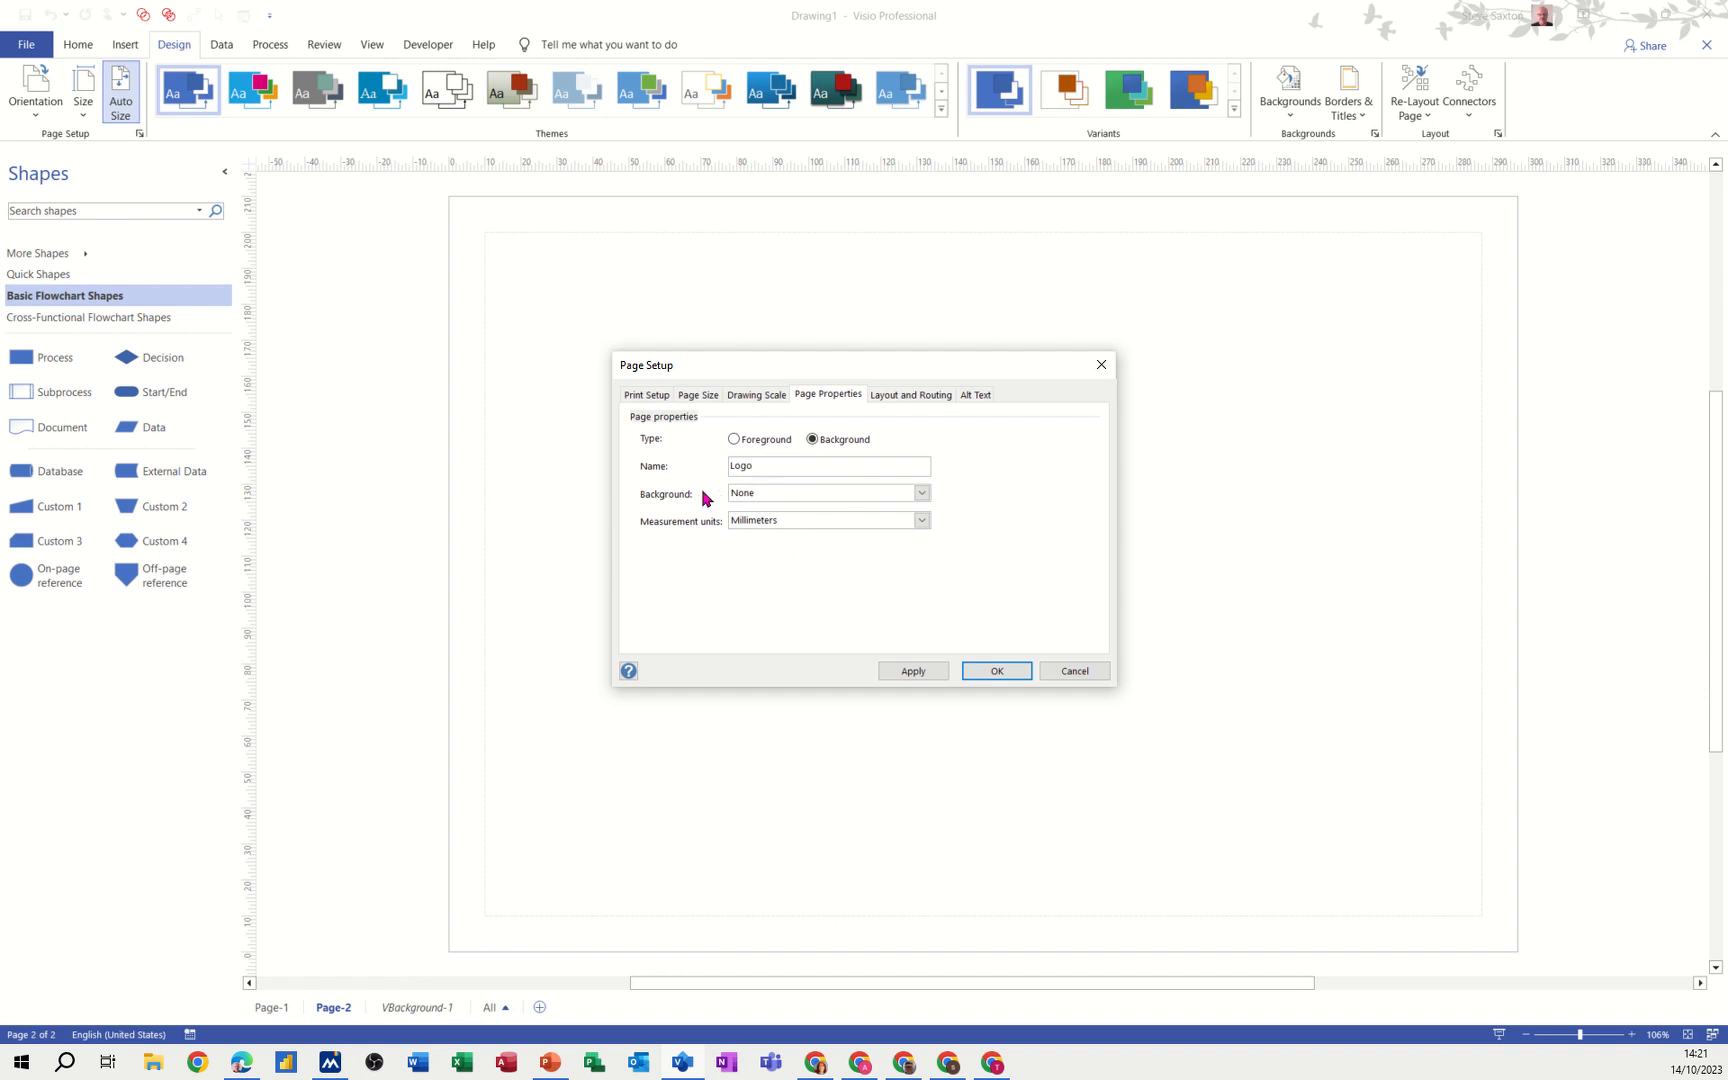
pyautogui.moveTo(772, 496)
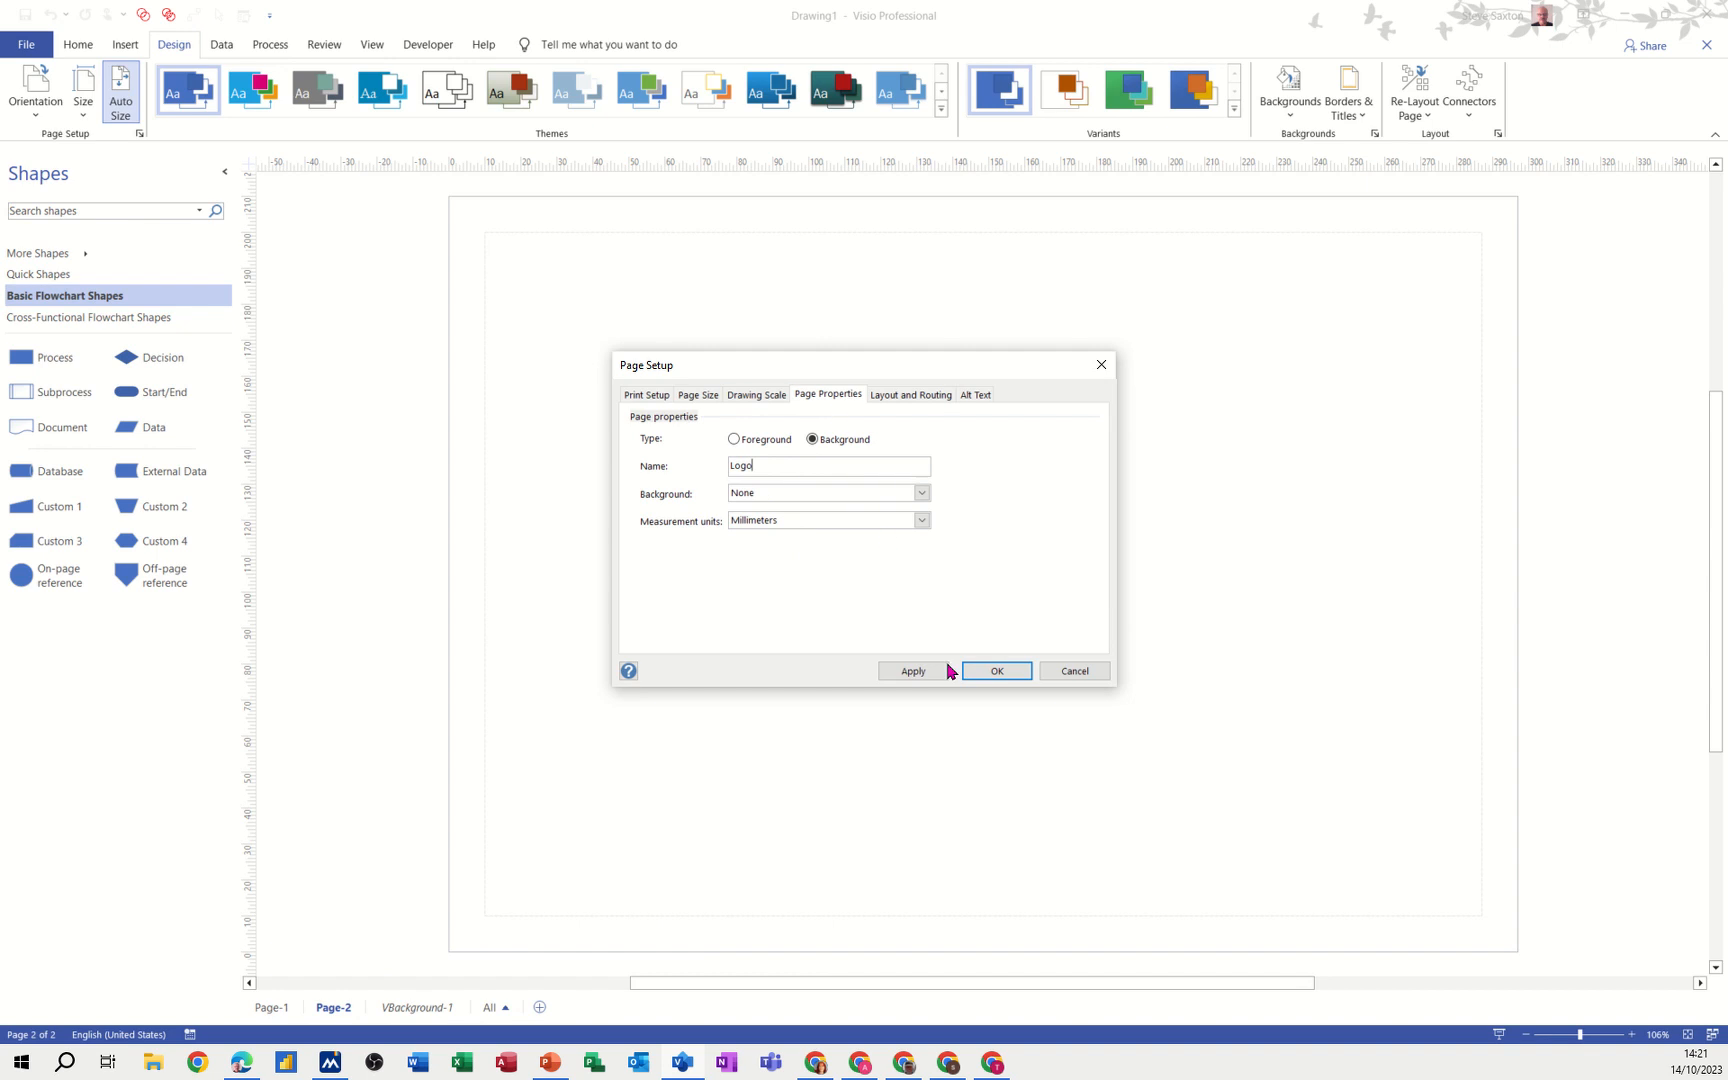
pyautogui.click(994, 672)
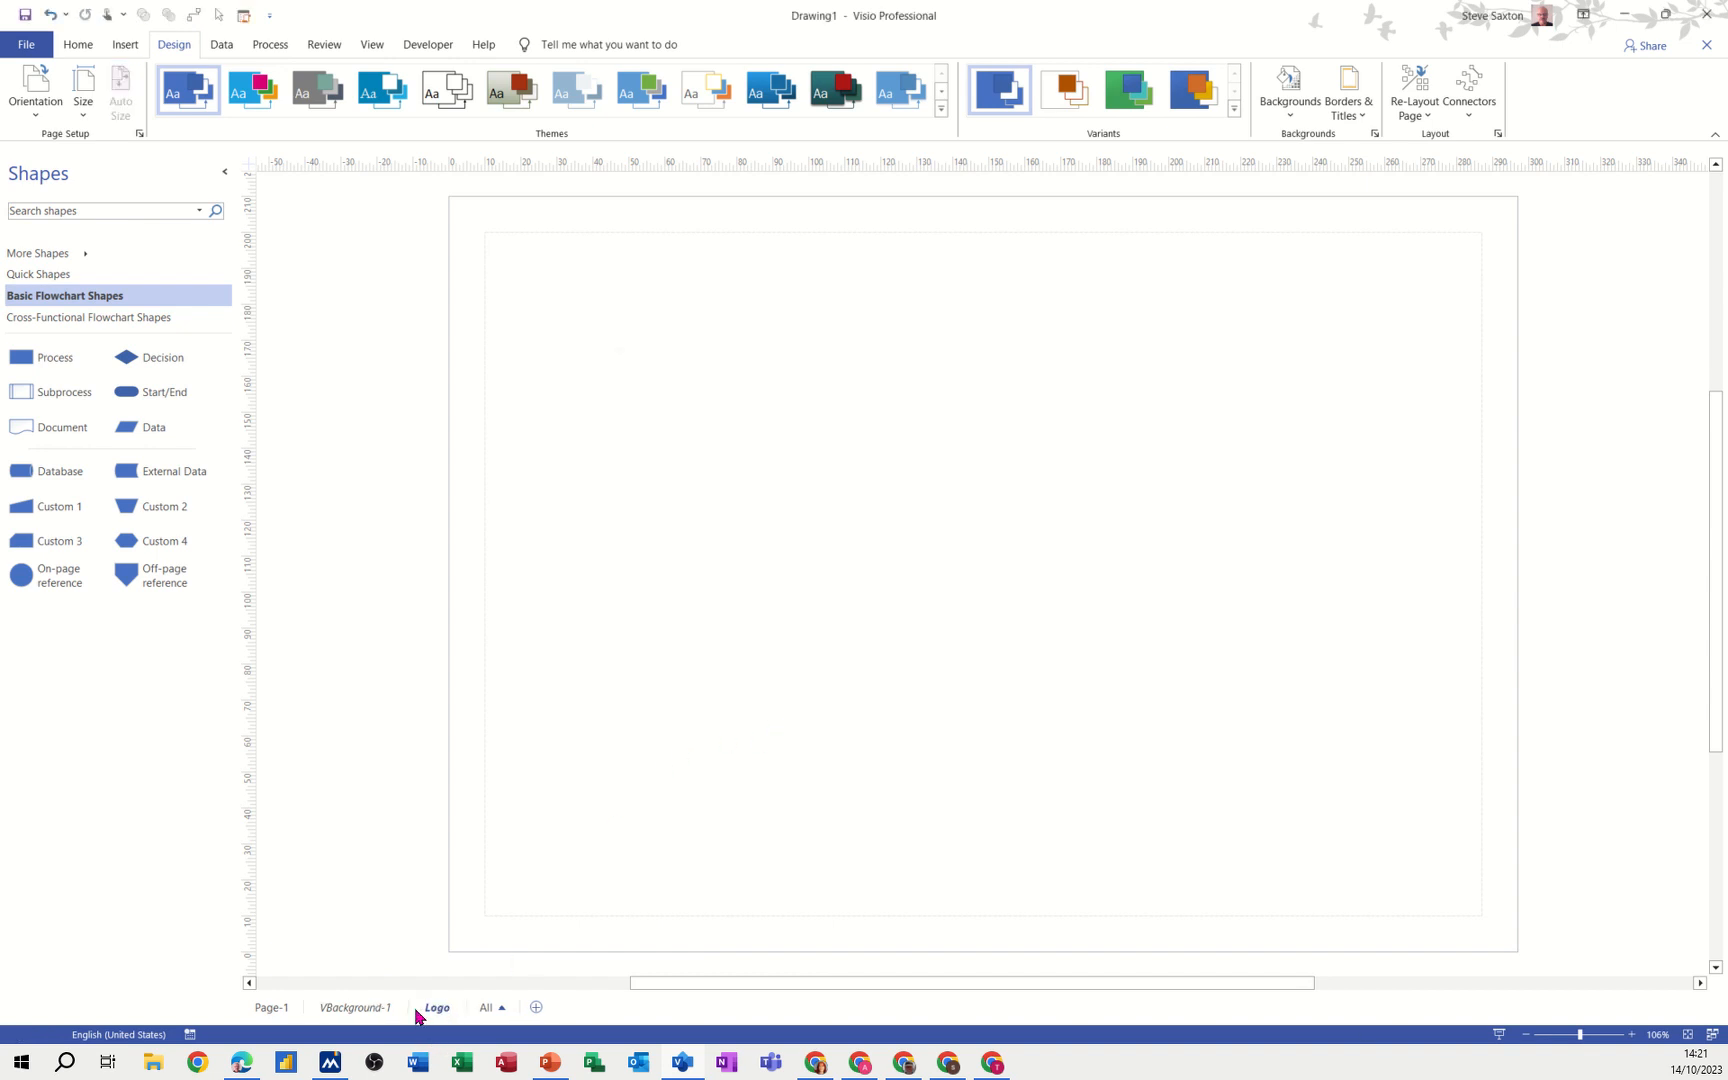
pyautogui.click(272, 1008)
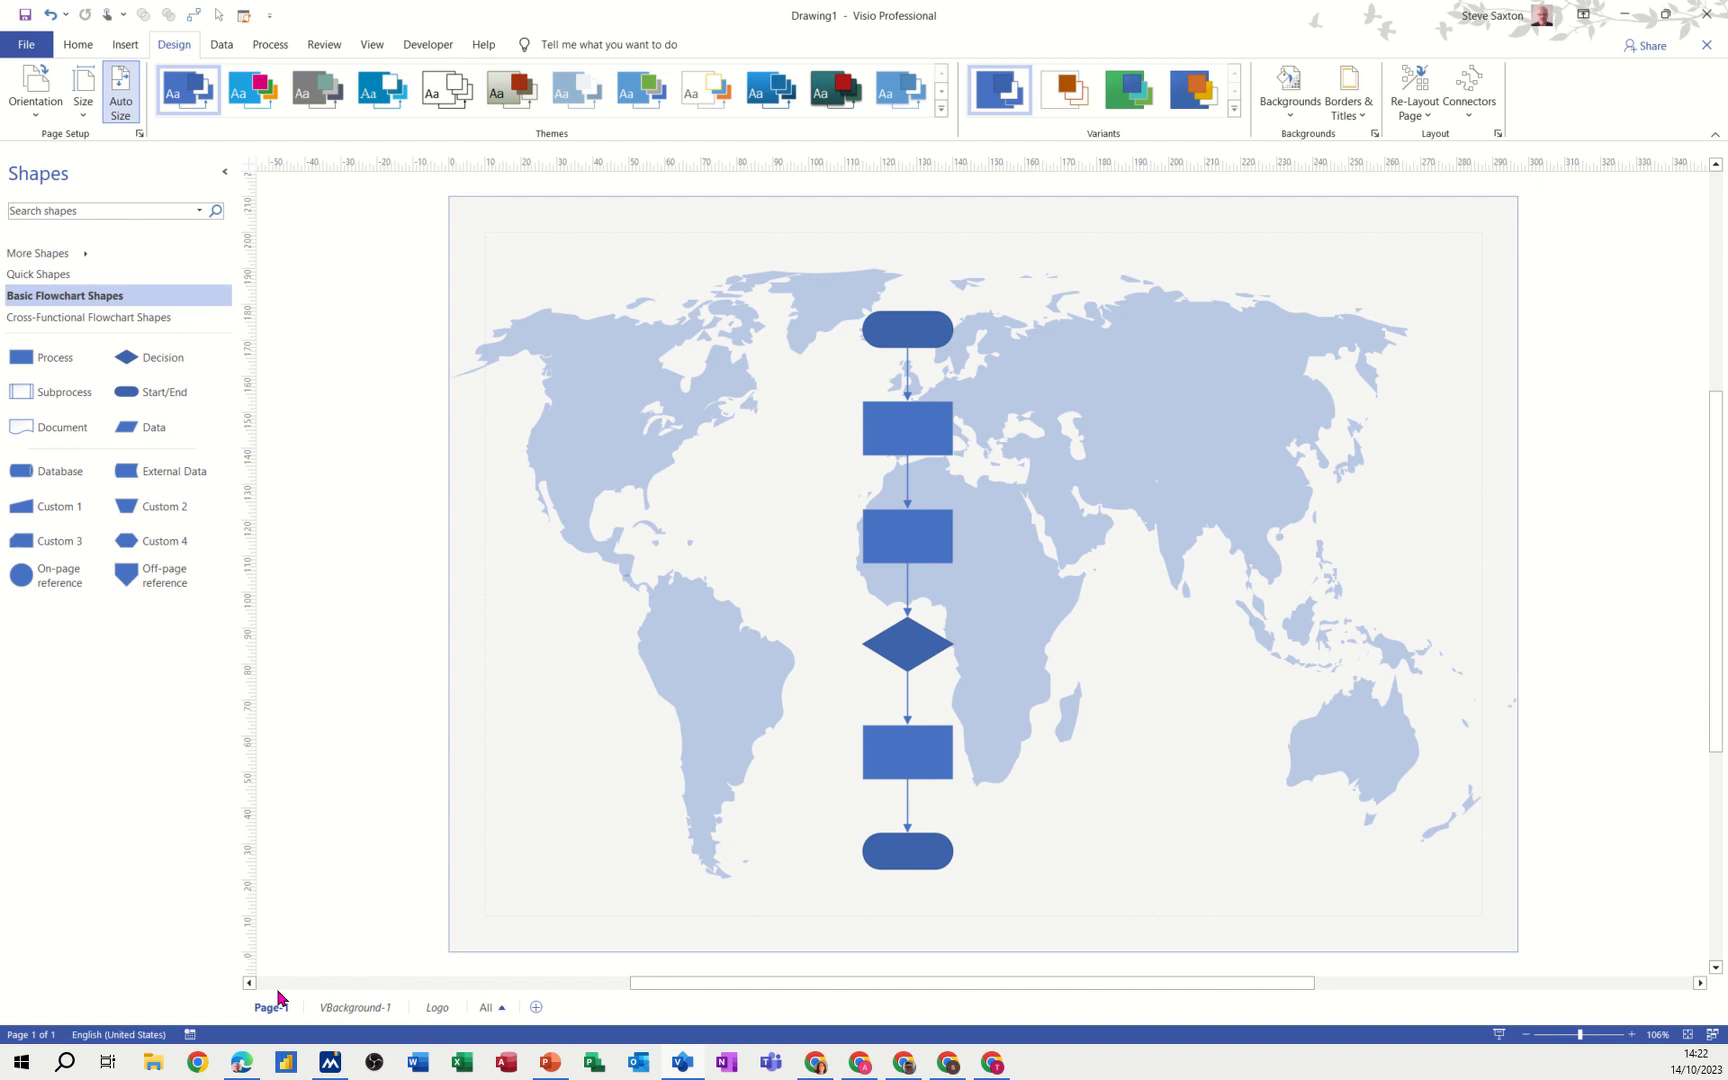
# Set Page-1's background to the Logo page in Page Setup.
pyautogui.rightClick(270, 1008)
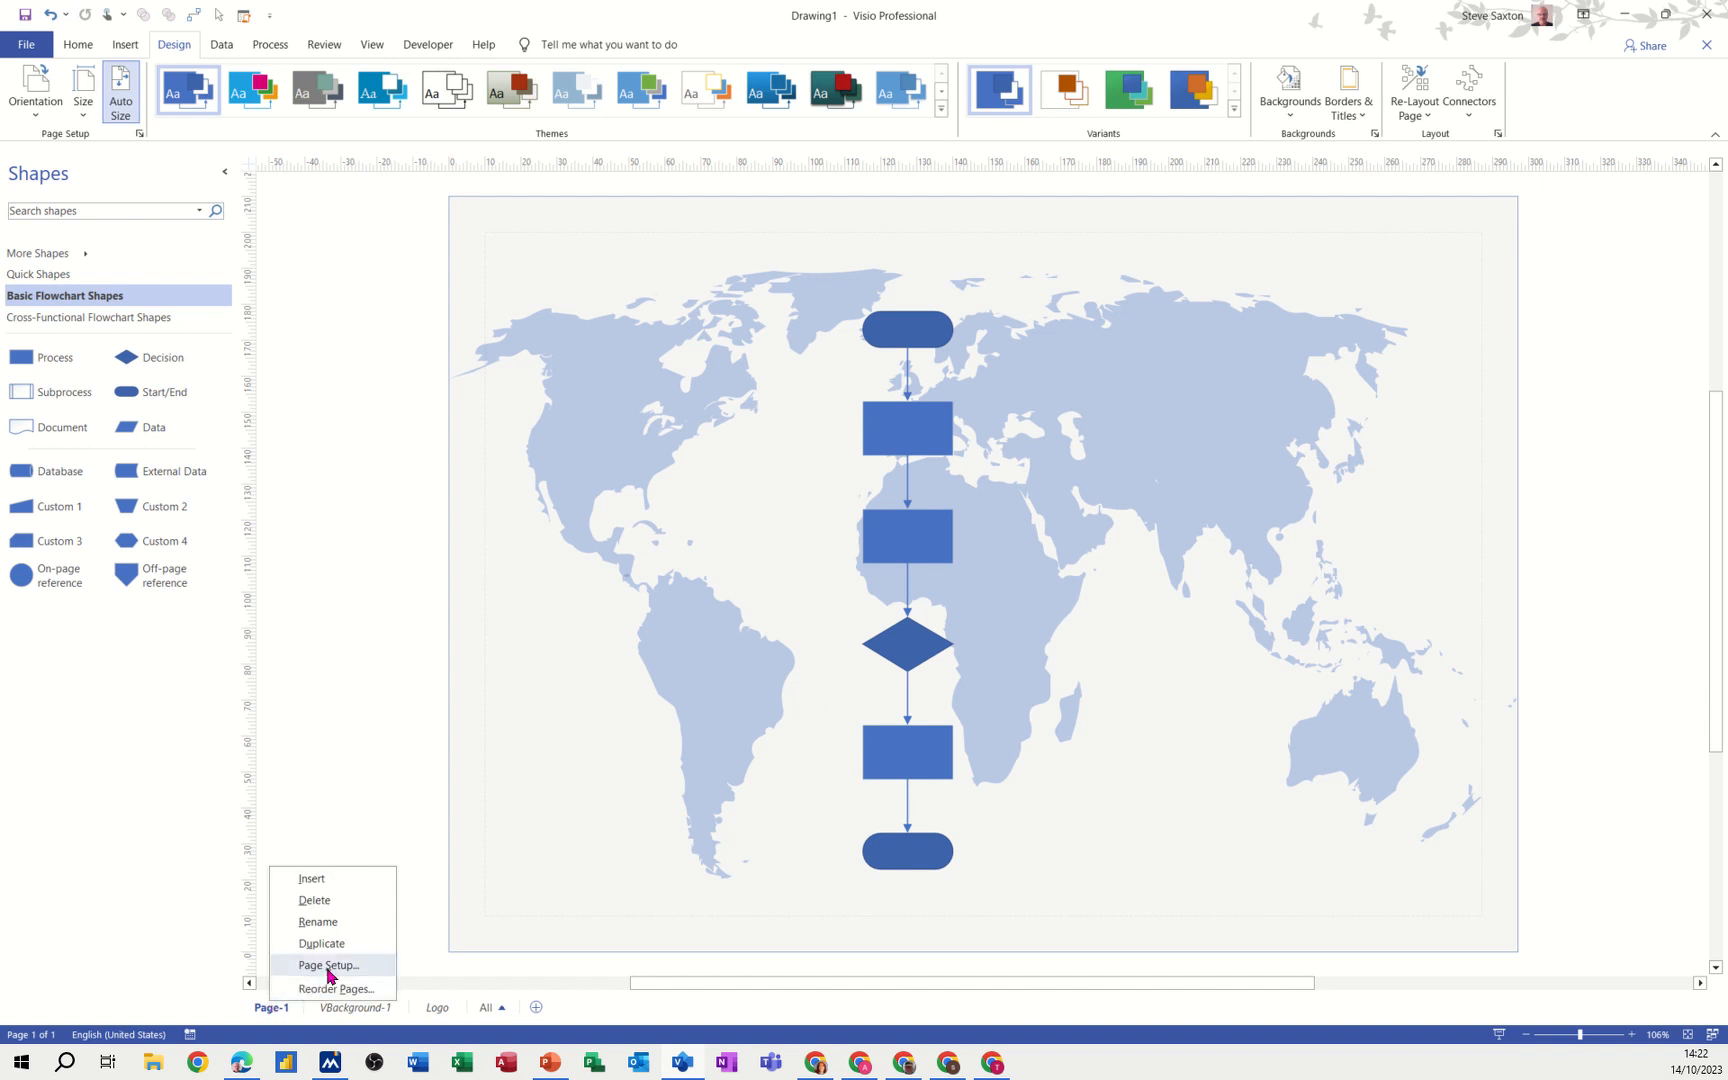
pyautogui.click(326, 964)
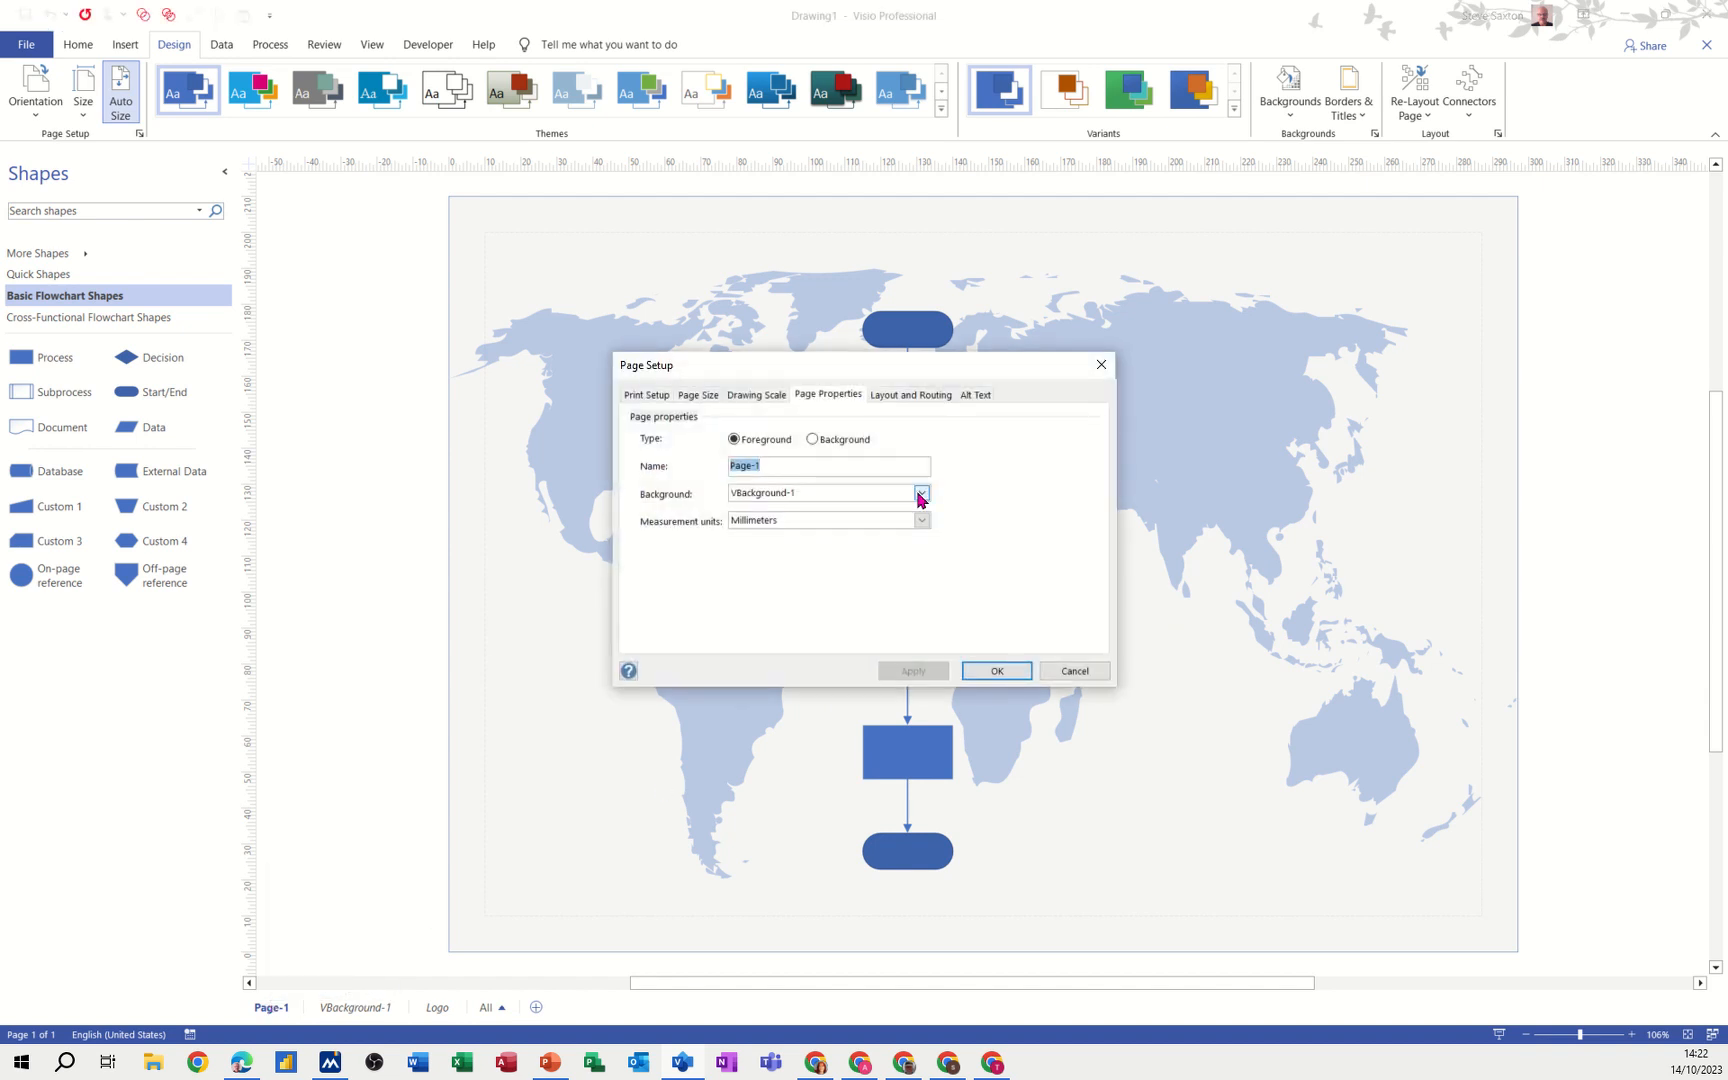
pyautogui.click(918, 492)
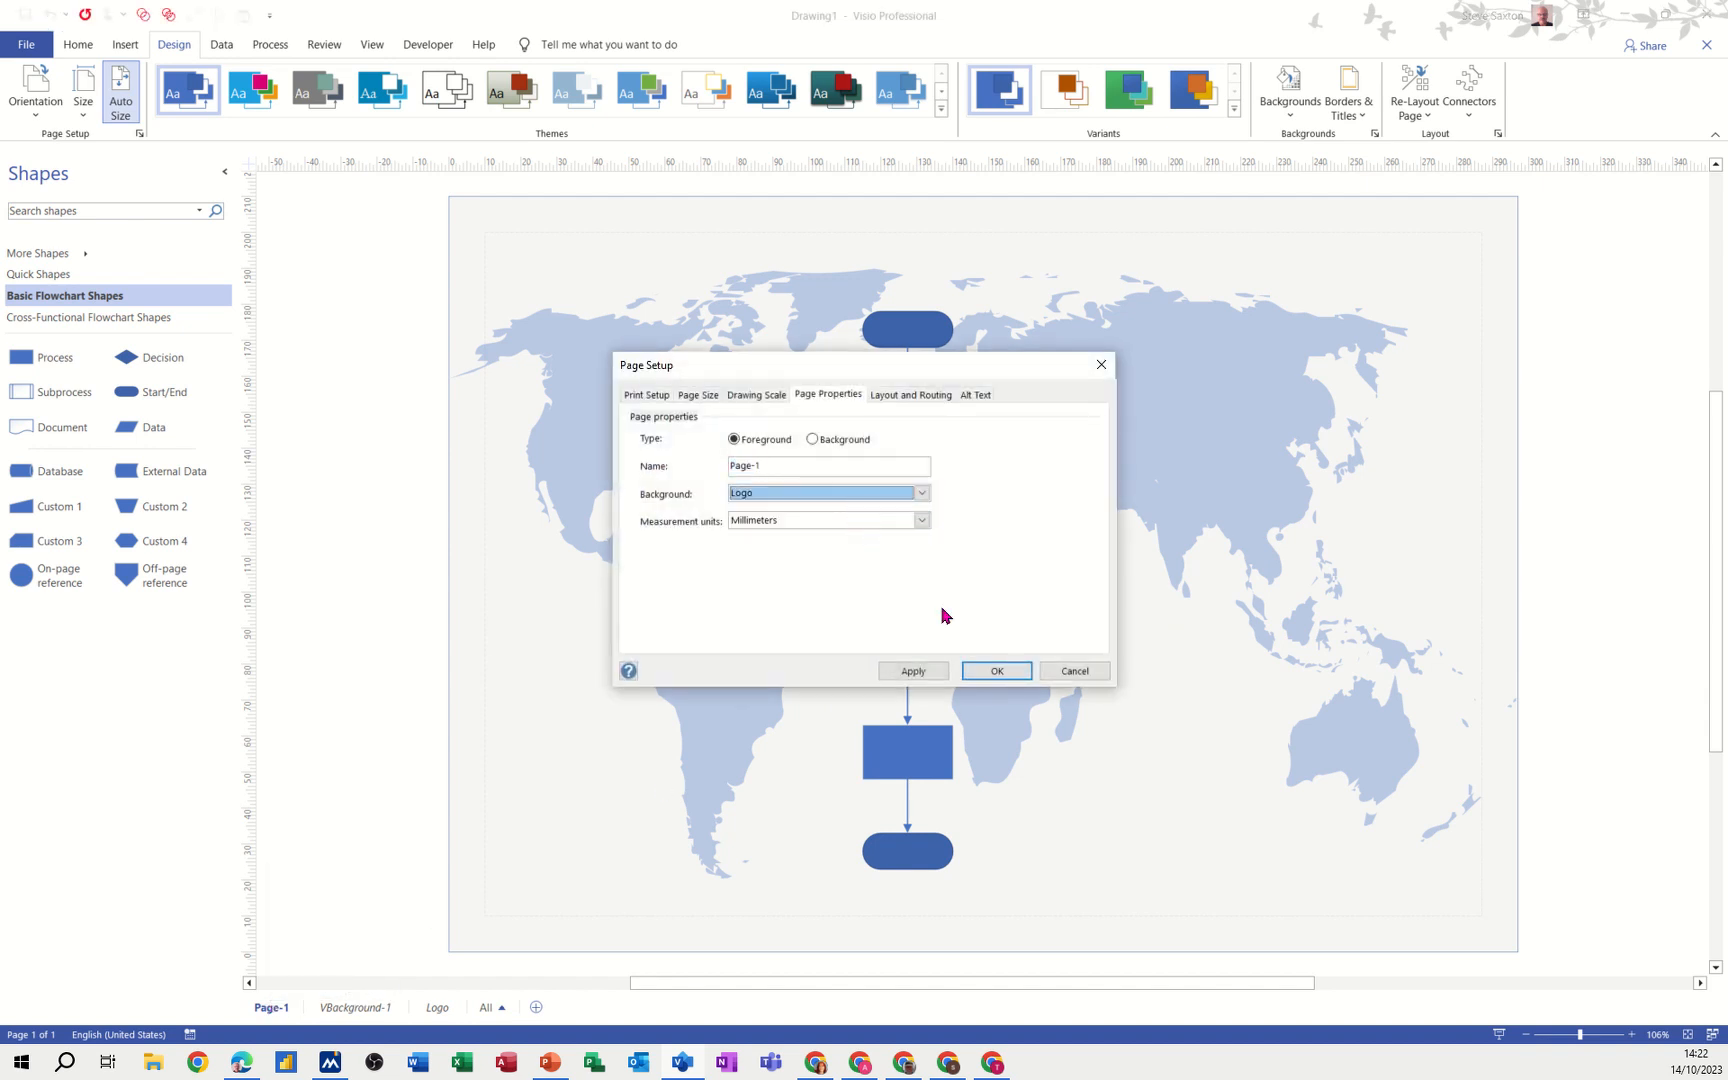
pyautogui.click(992, 670)
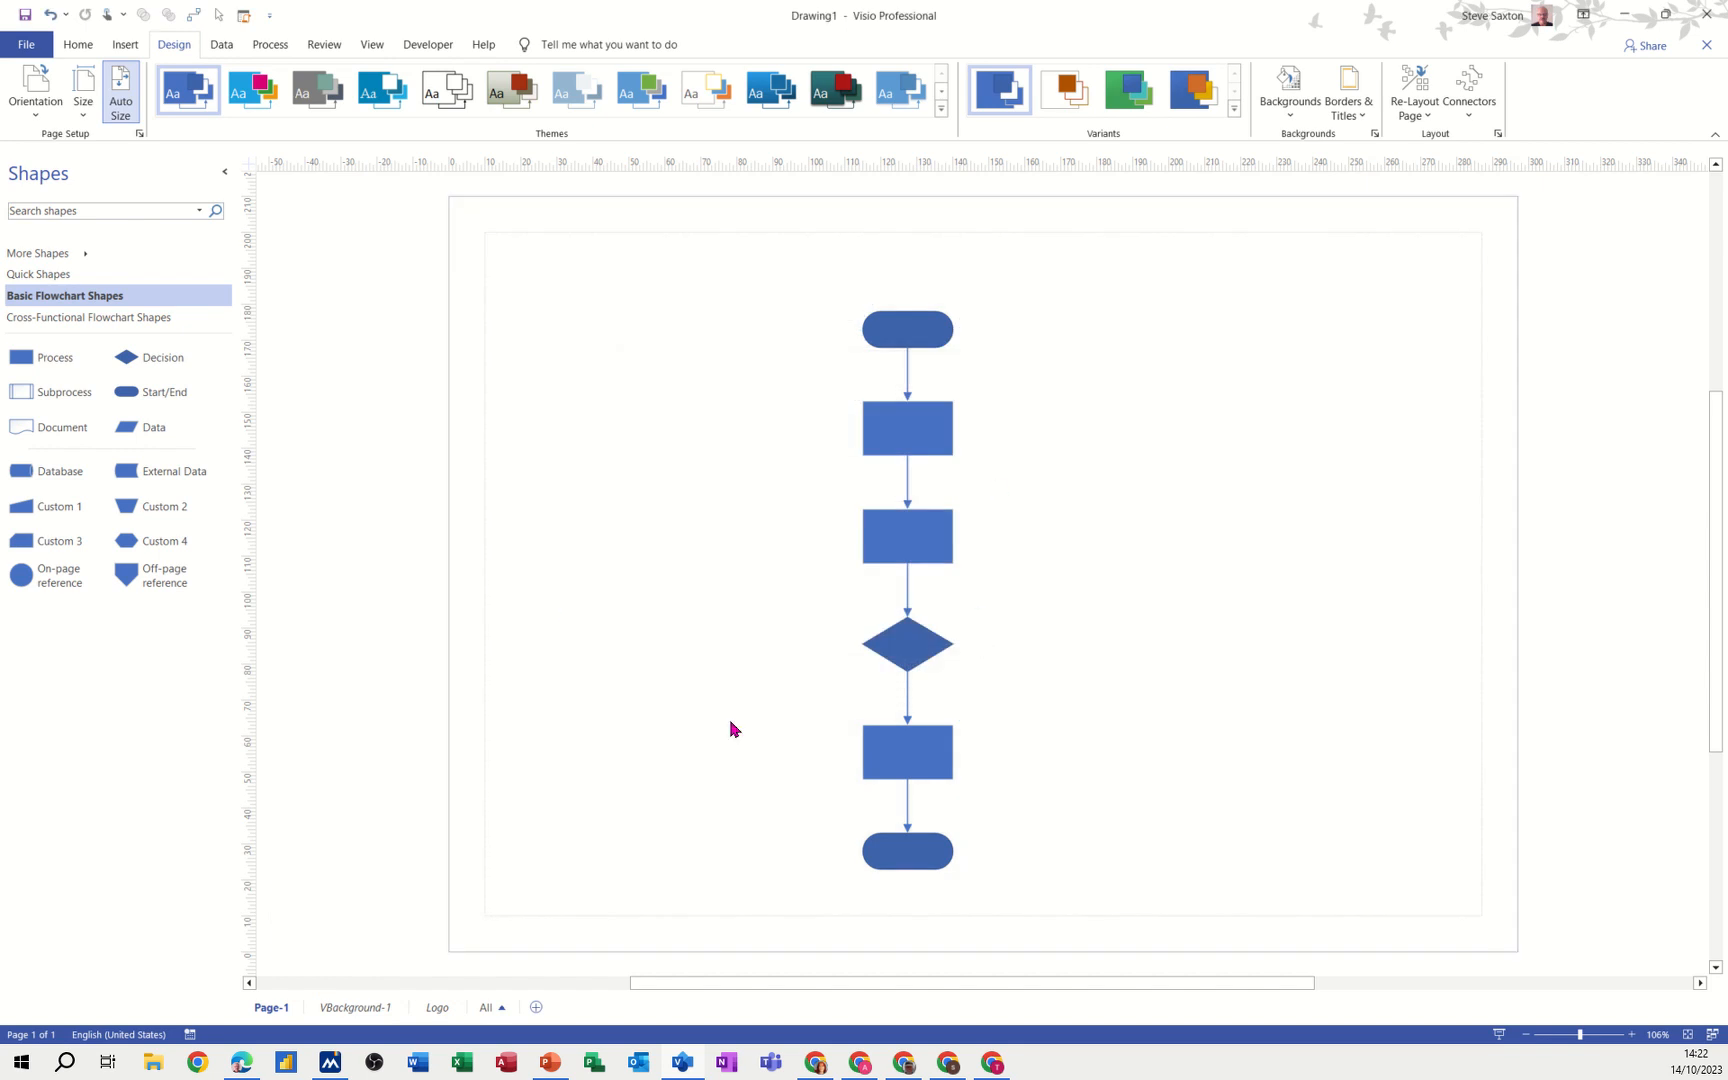
# Delete the old world-map VBackground-1 page.
pyautogui.rightClick(326, 1008)
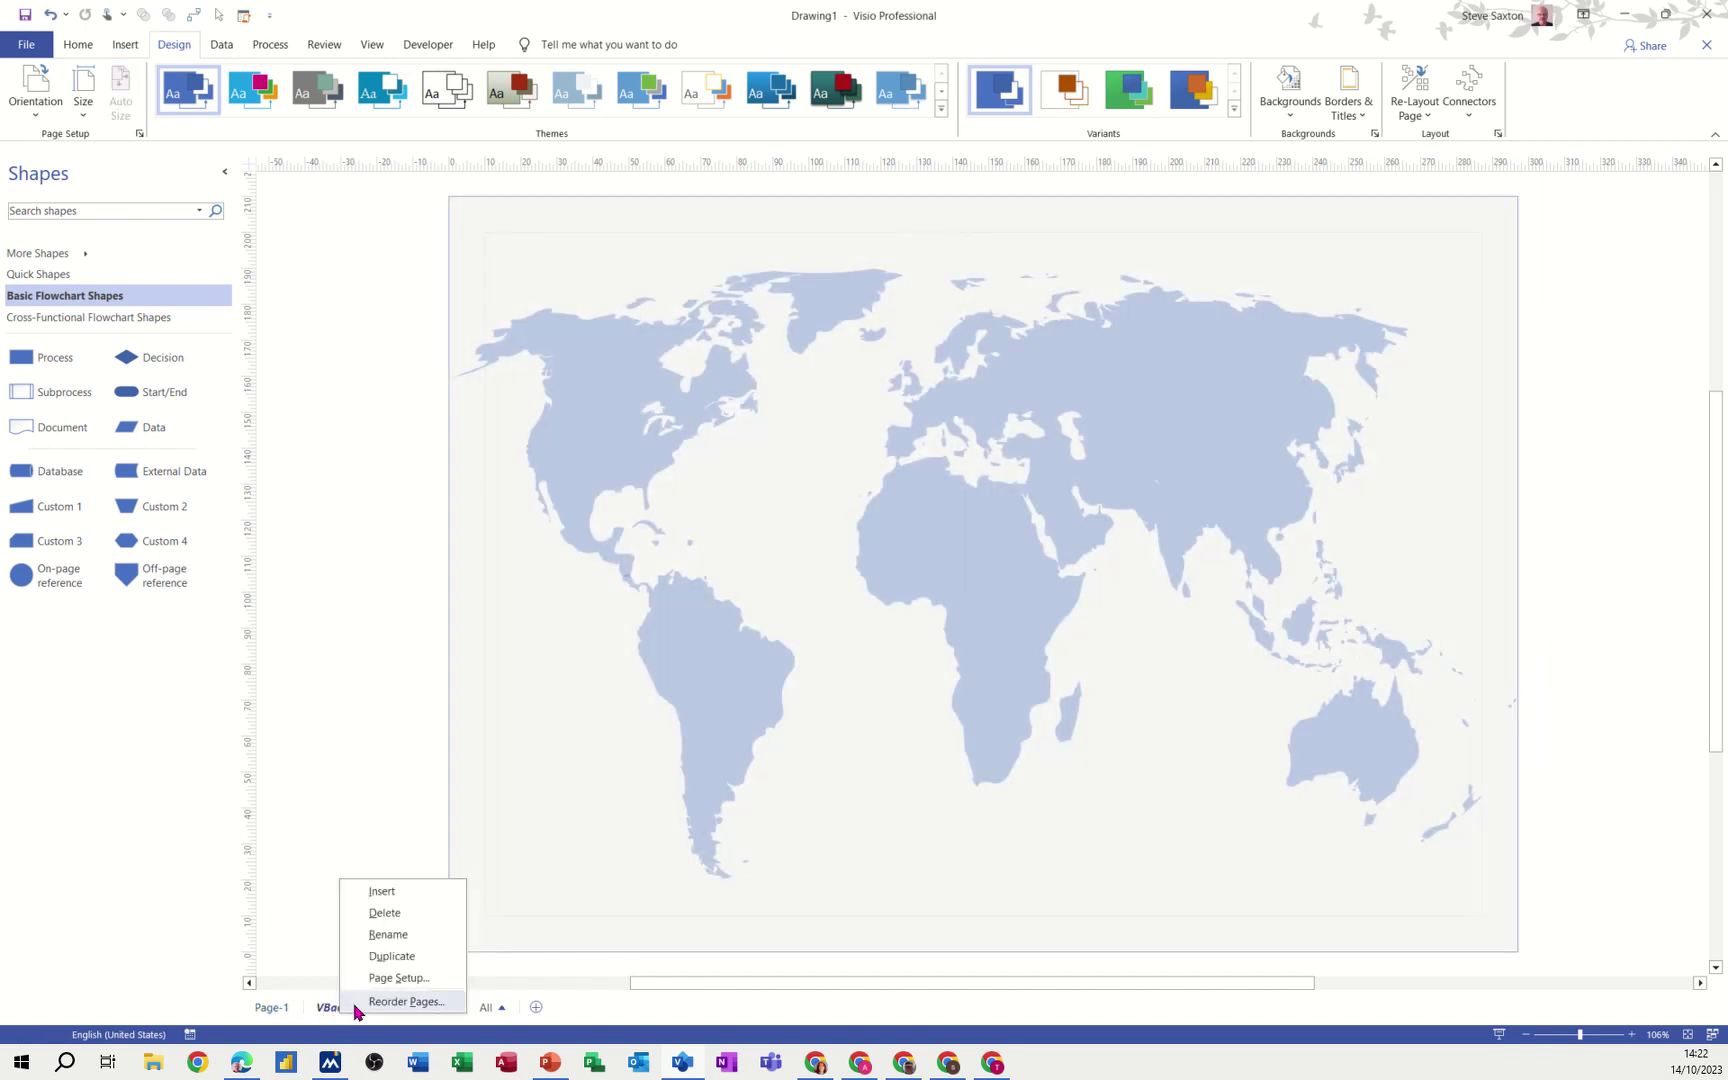
pyautogui.click(384, 912)
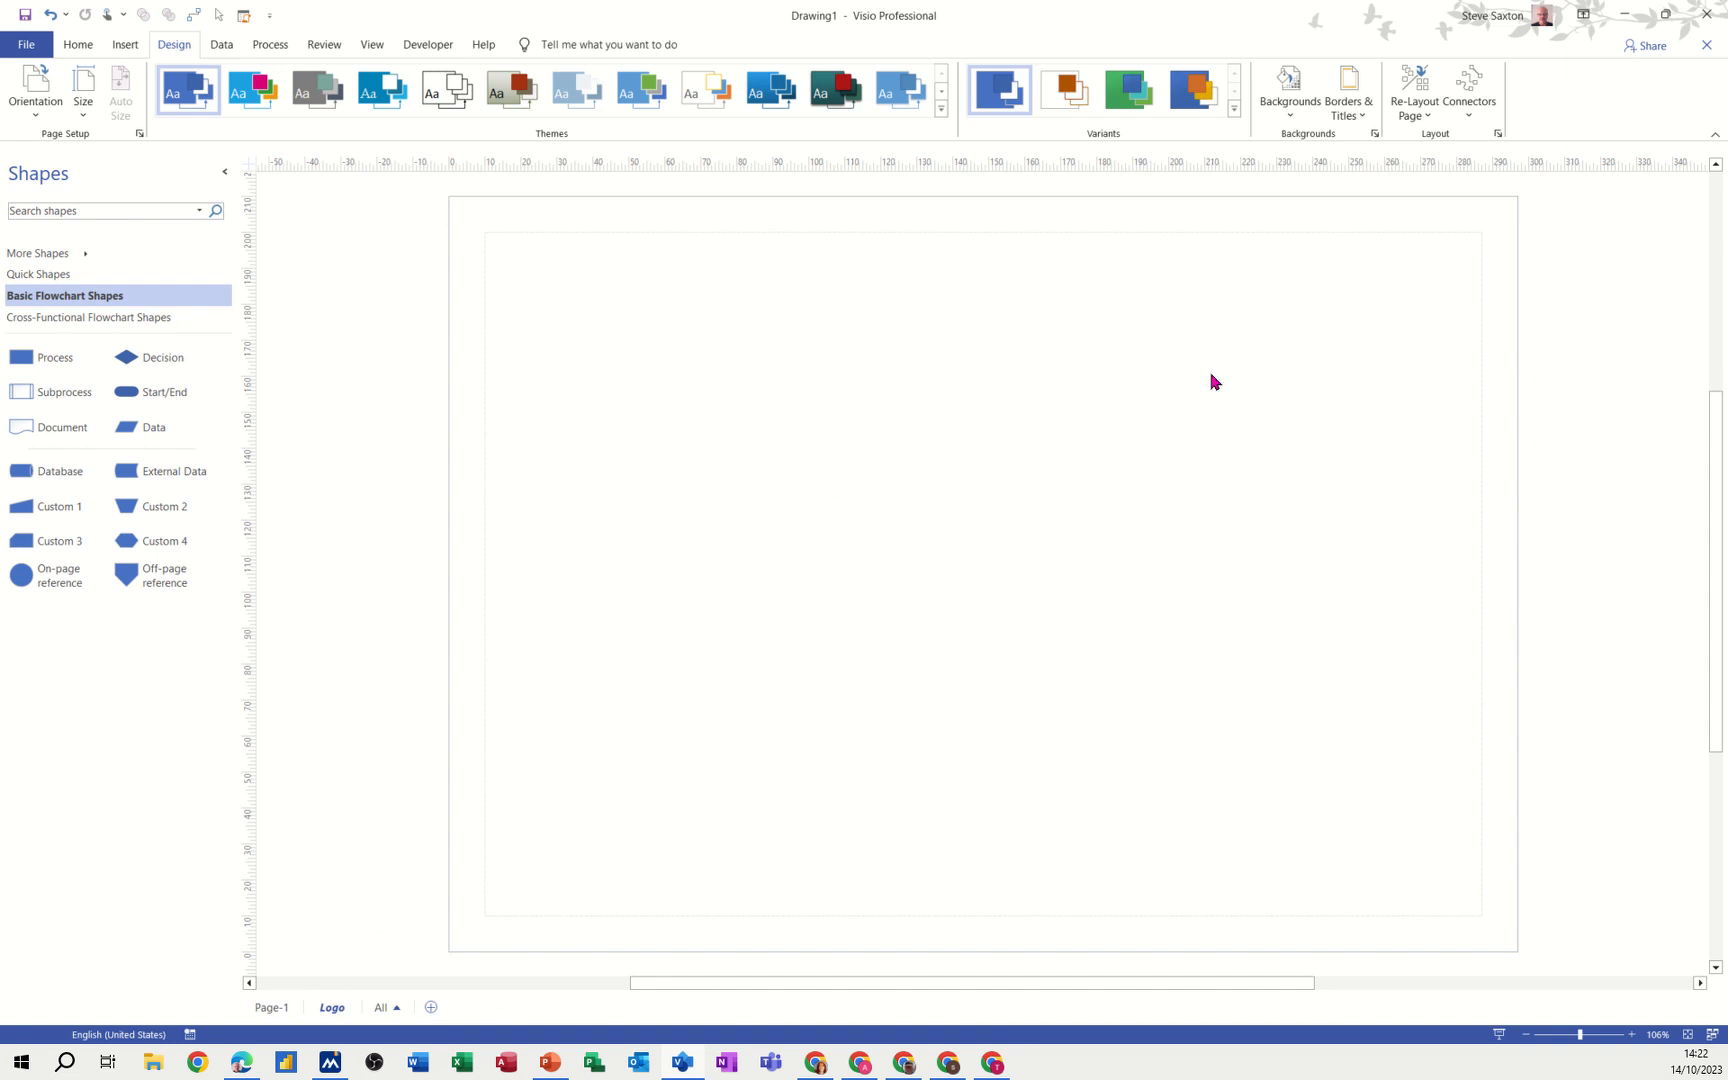
pyautogui.moveTo(1148, 384)
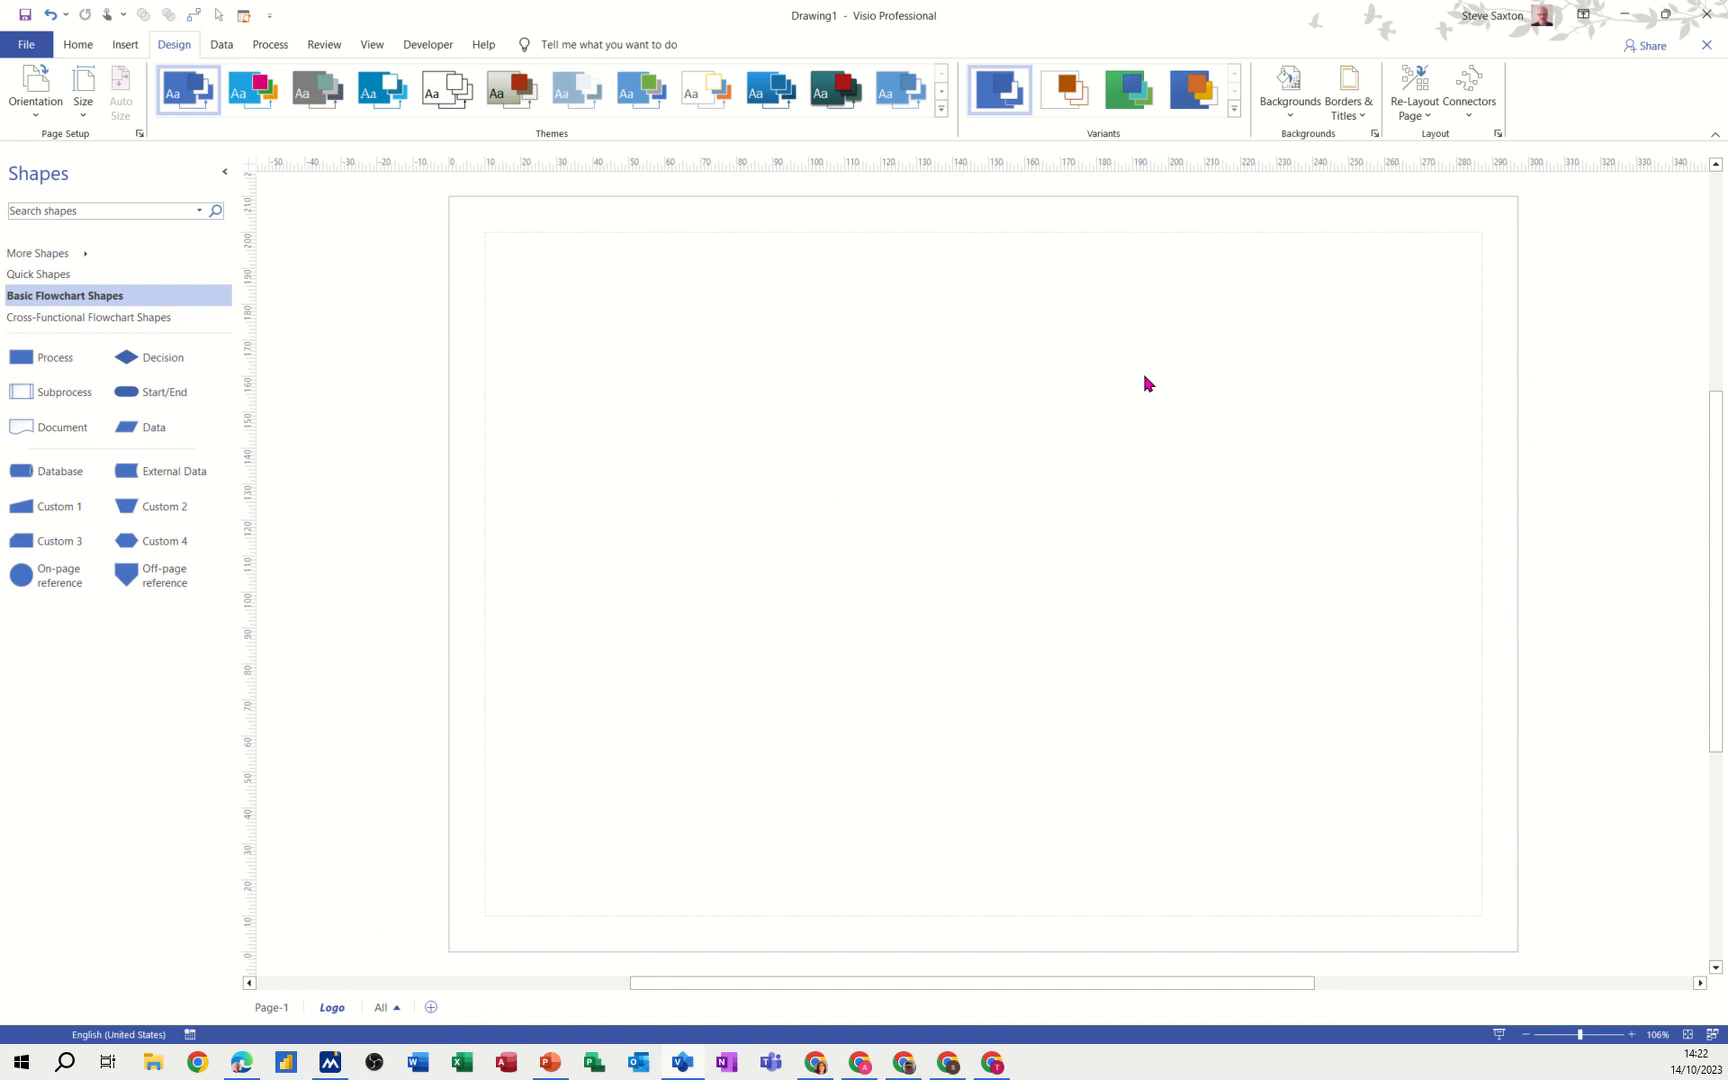
pyautogui.moveTo(124, 44)
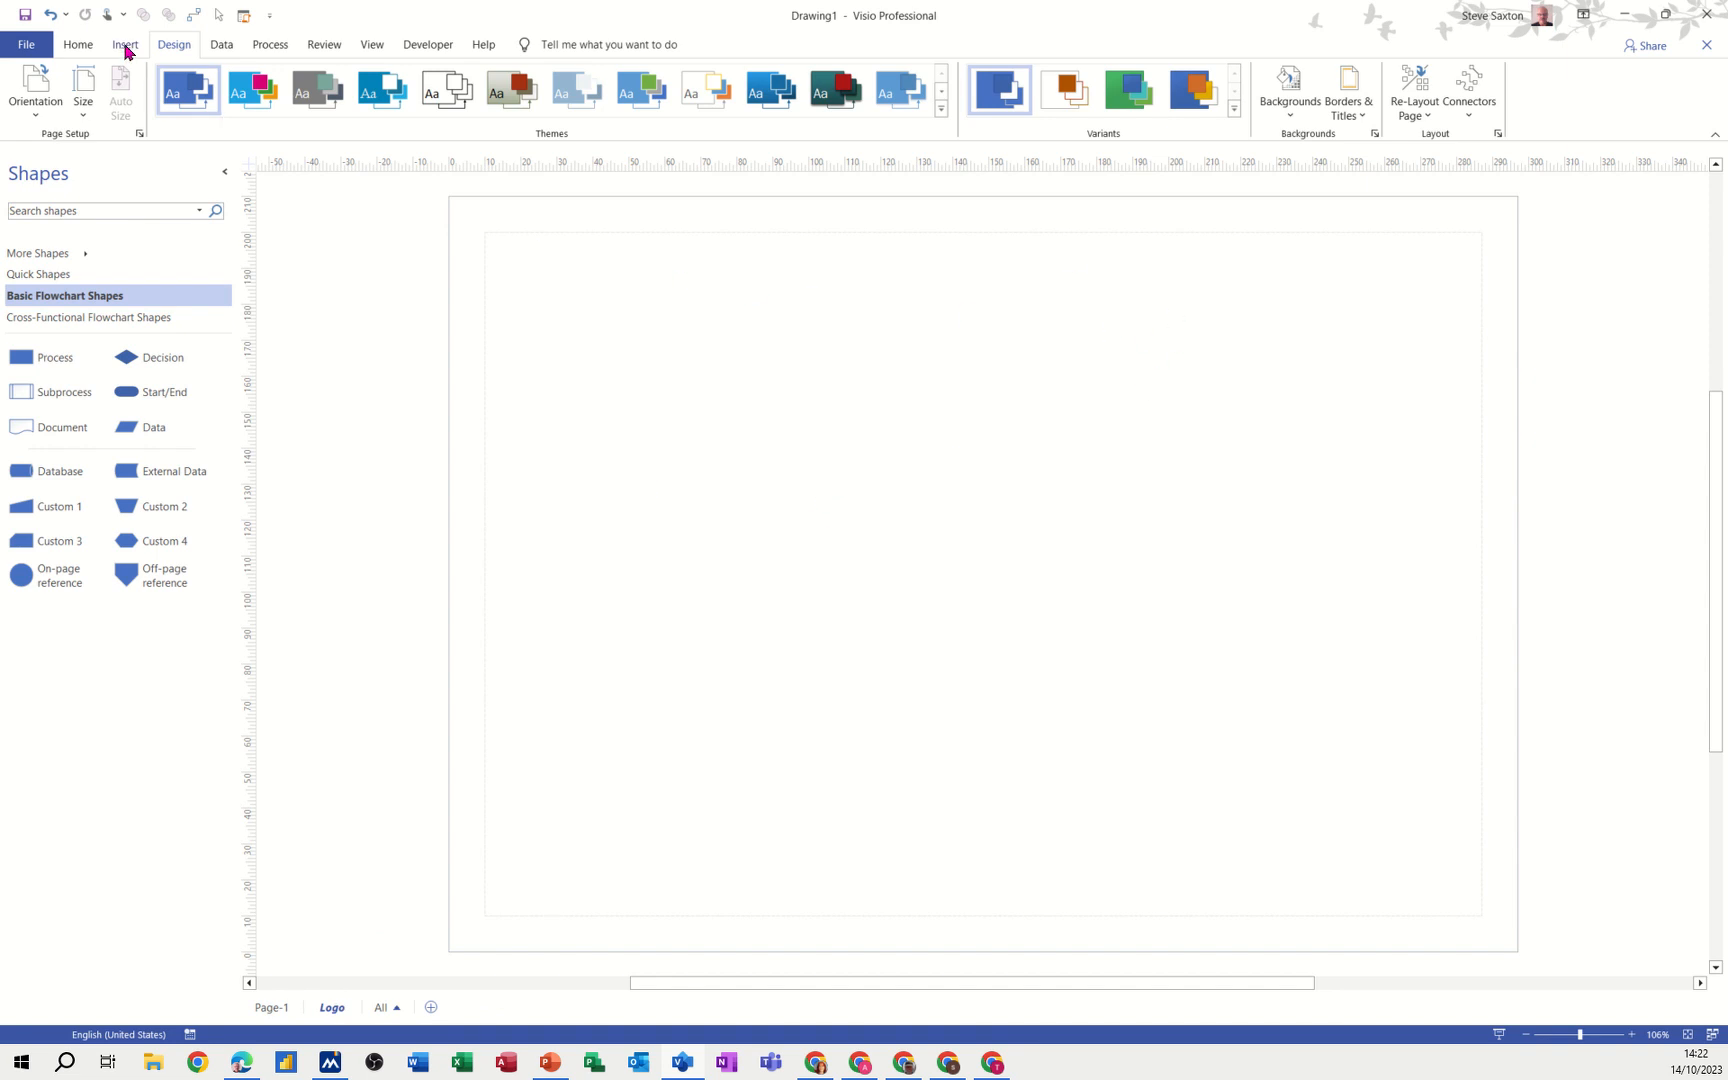
# Add a text box reading 'IT's Easy Training Ltd' near the top right of the Logo page.
pyautogui.click(78, 44)
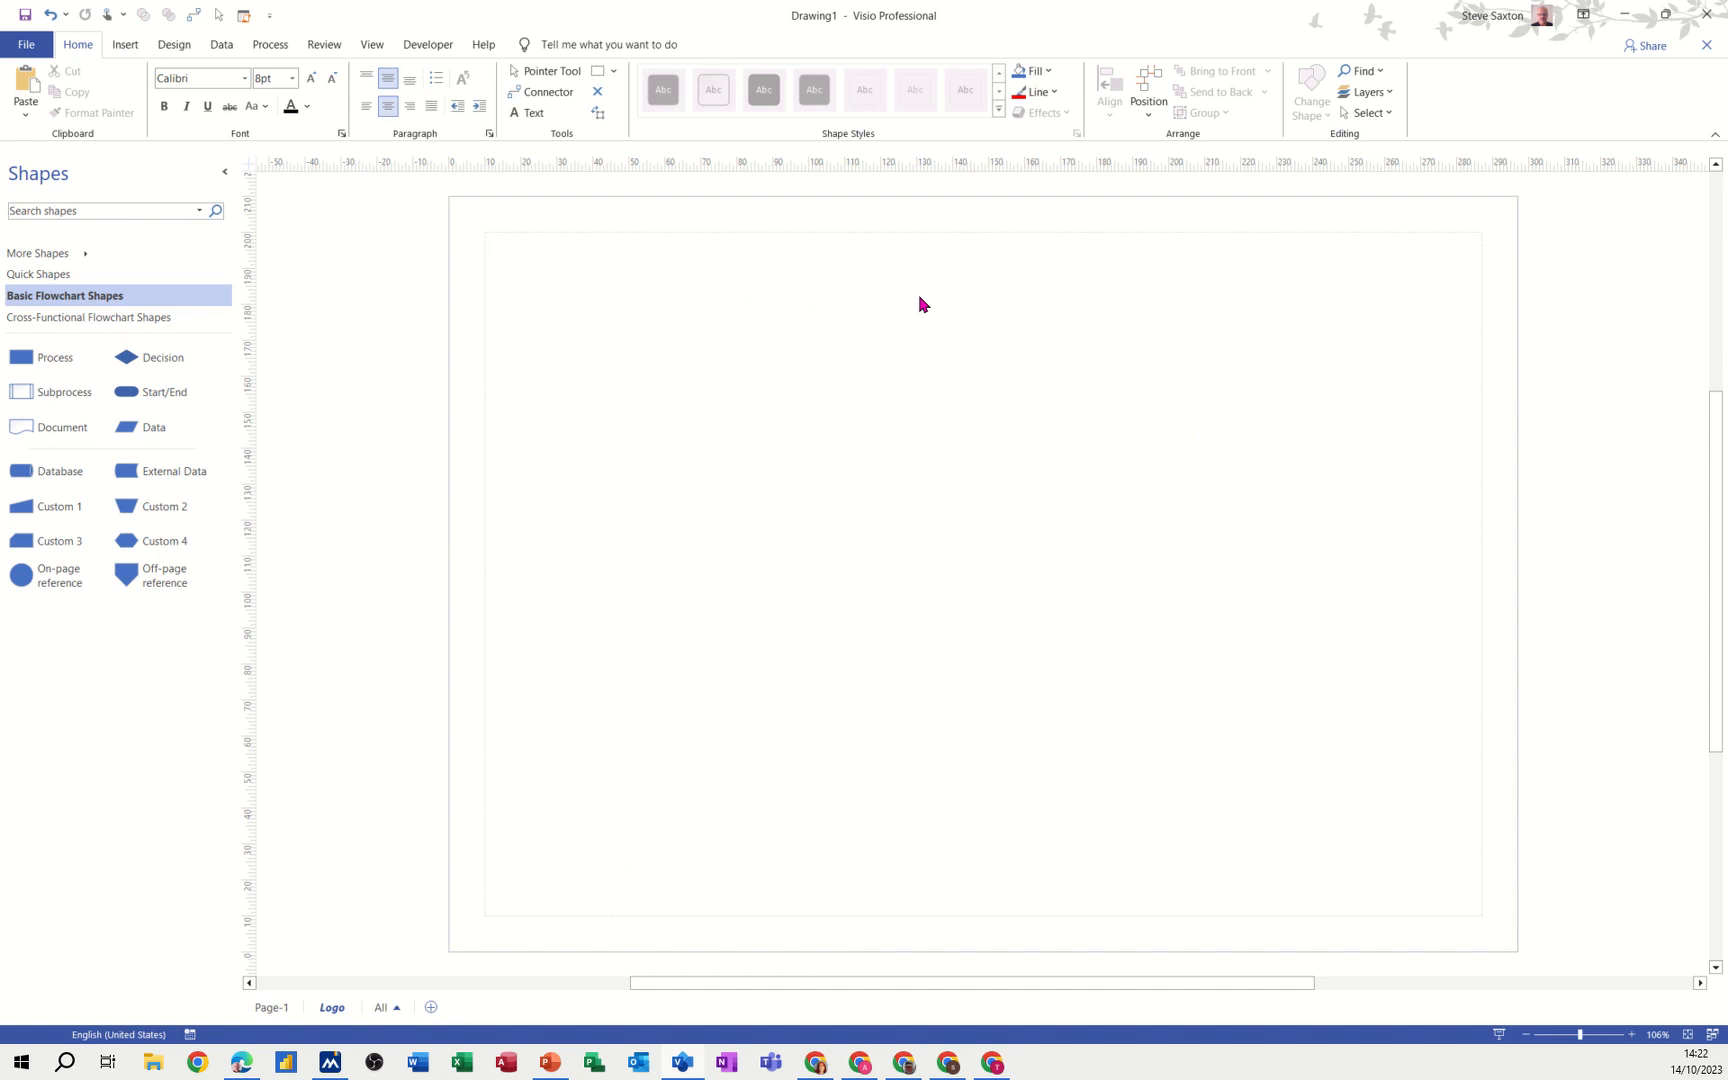
pyautogui.moveTo(592, 190)
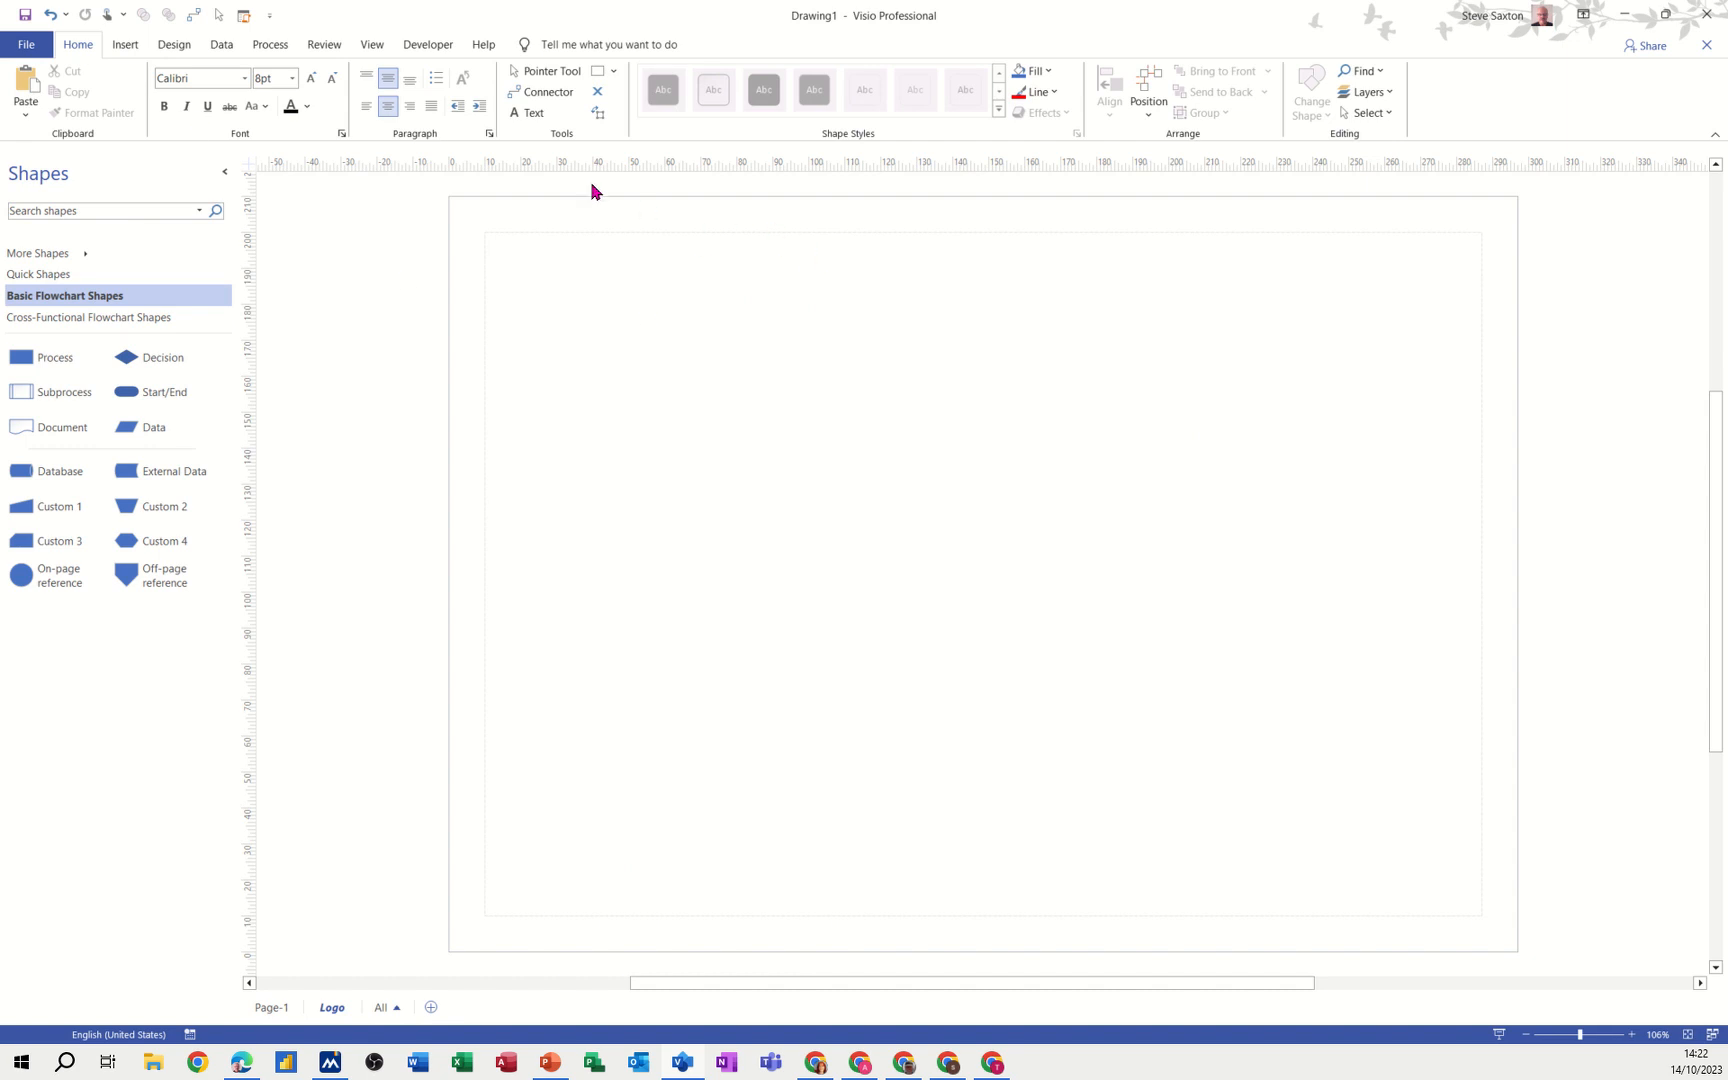
pyautogui.moveTo(532, 114)
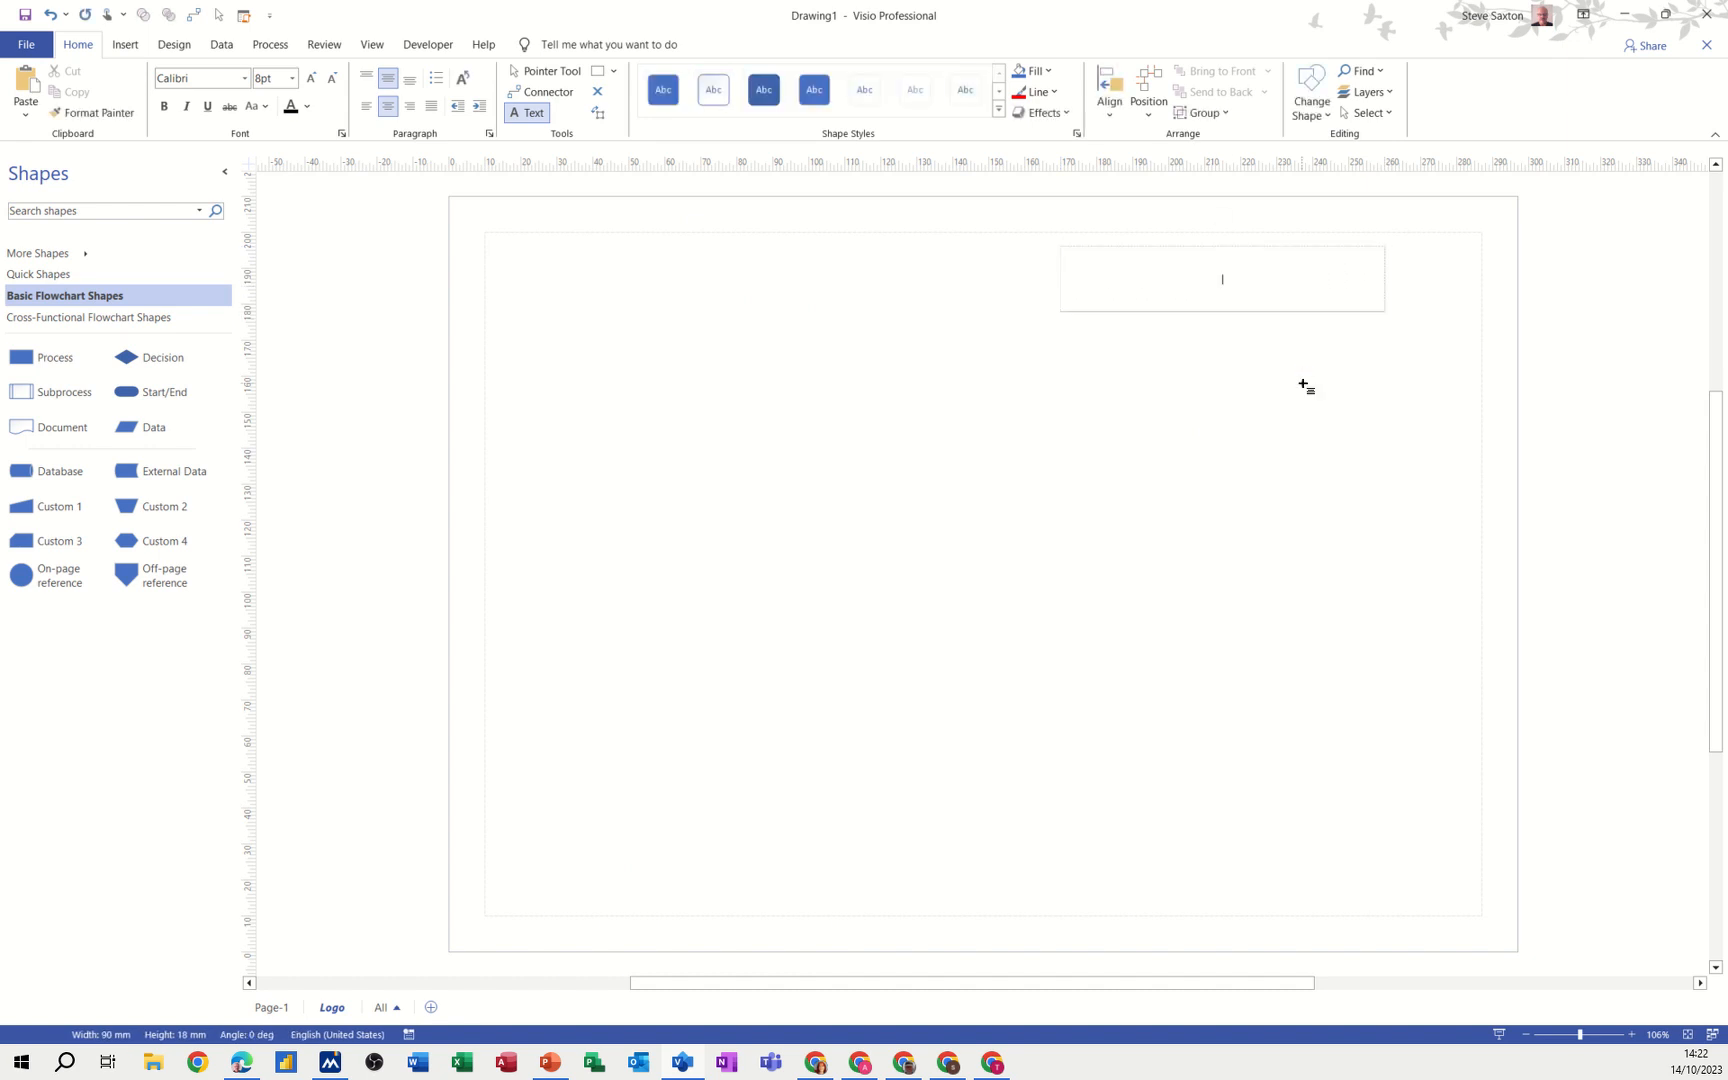
pyautogui.write("IT's Easy")
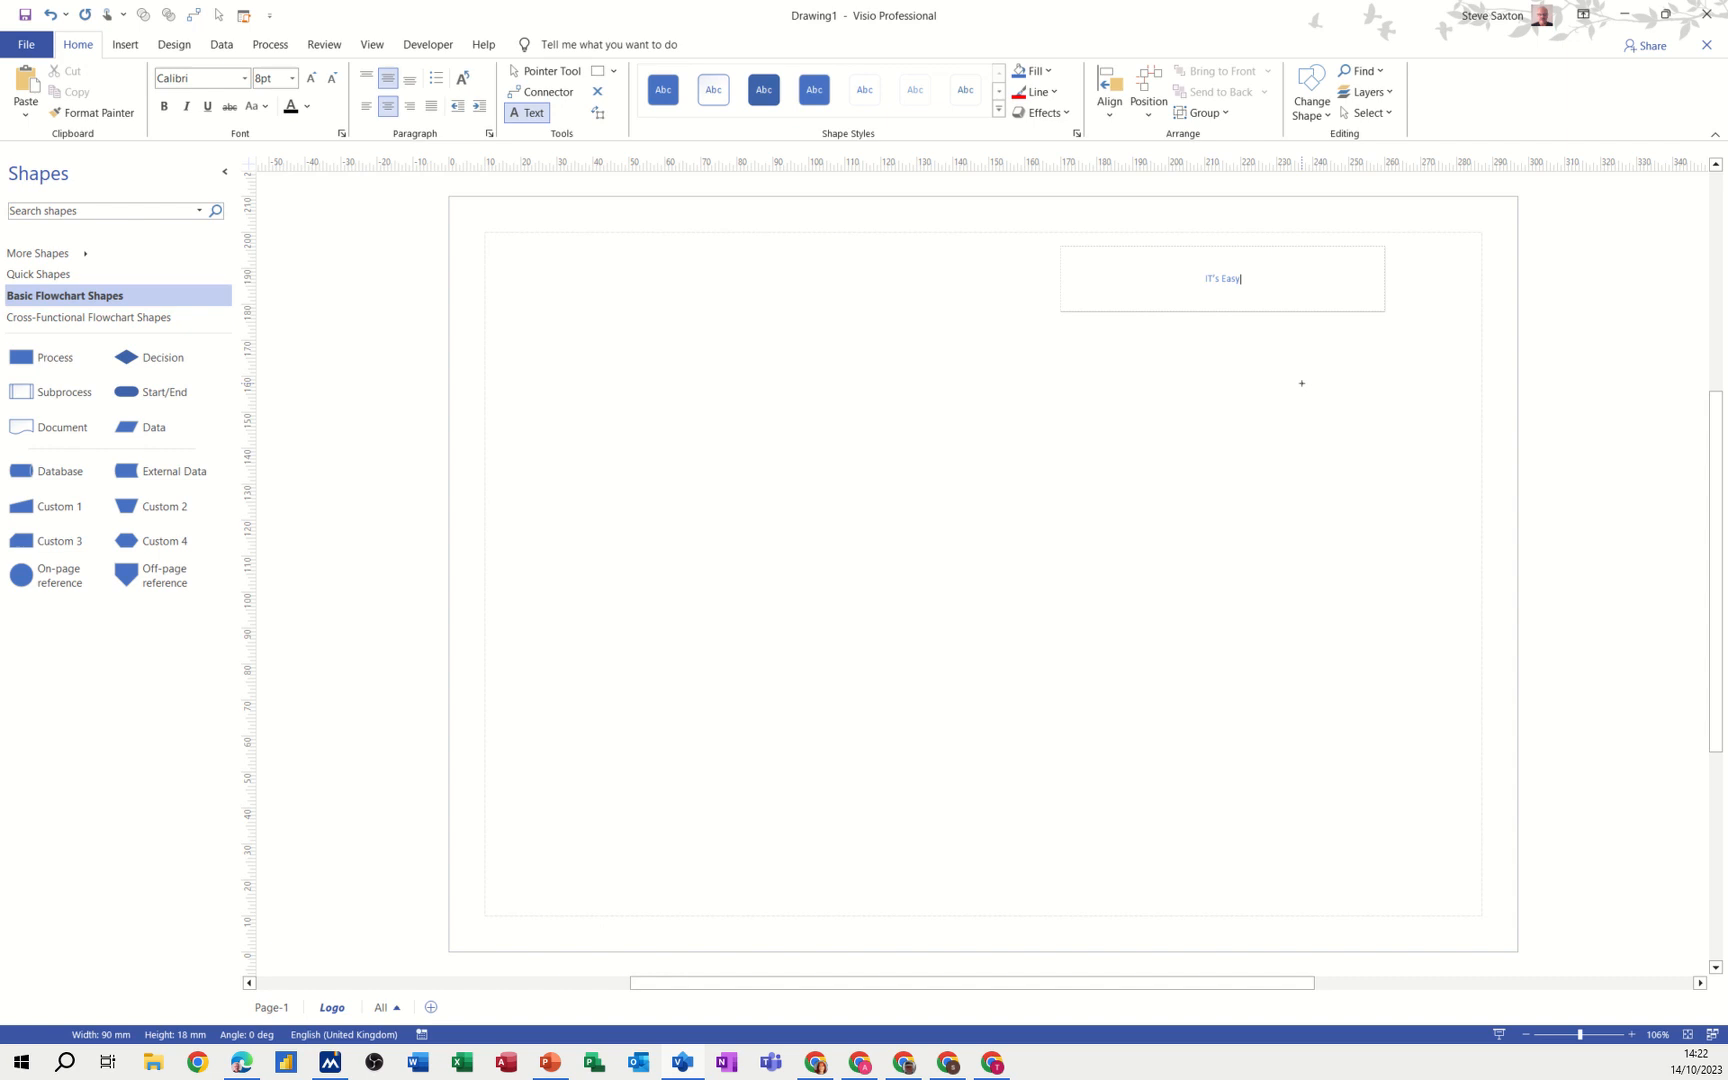
pyautogui.write('Training Ltd')
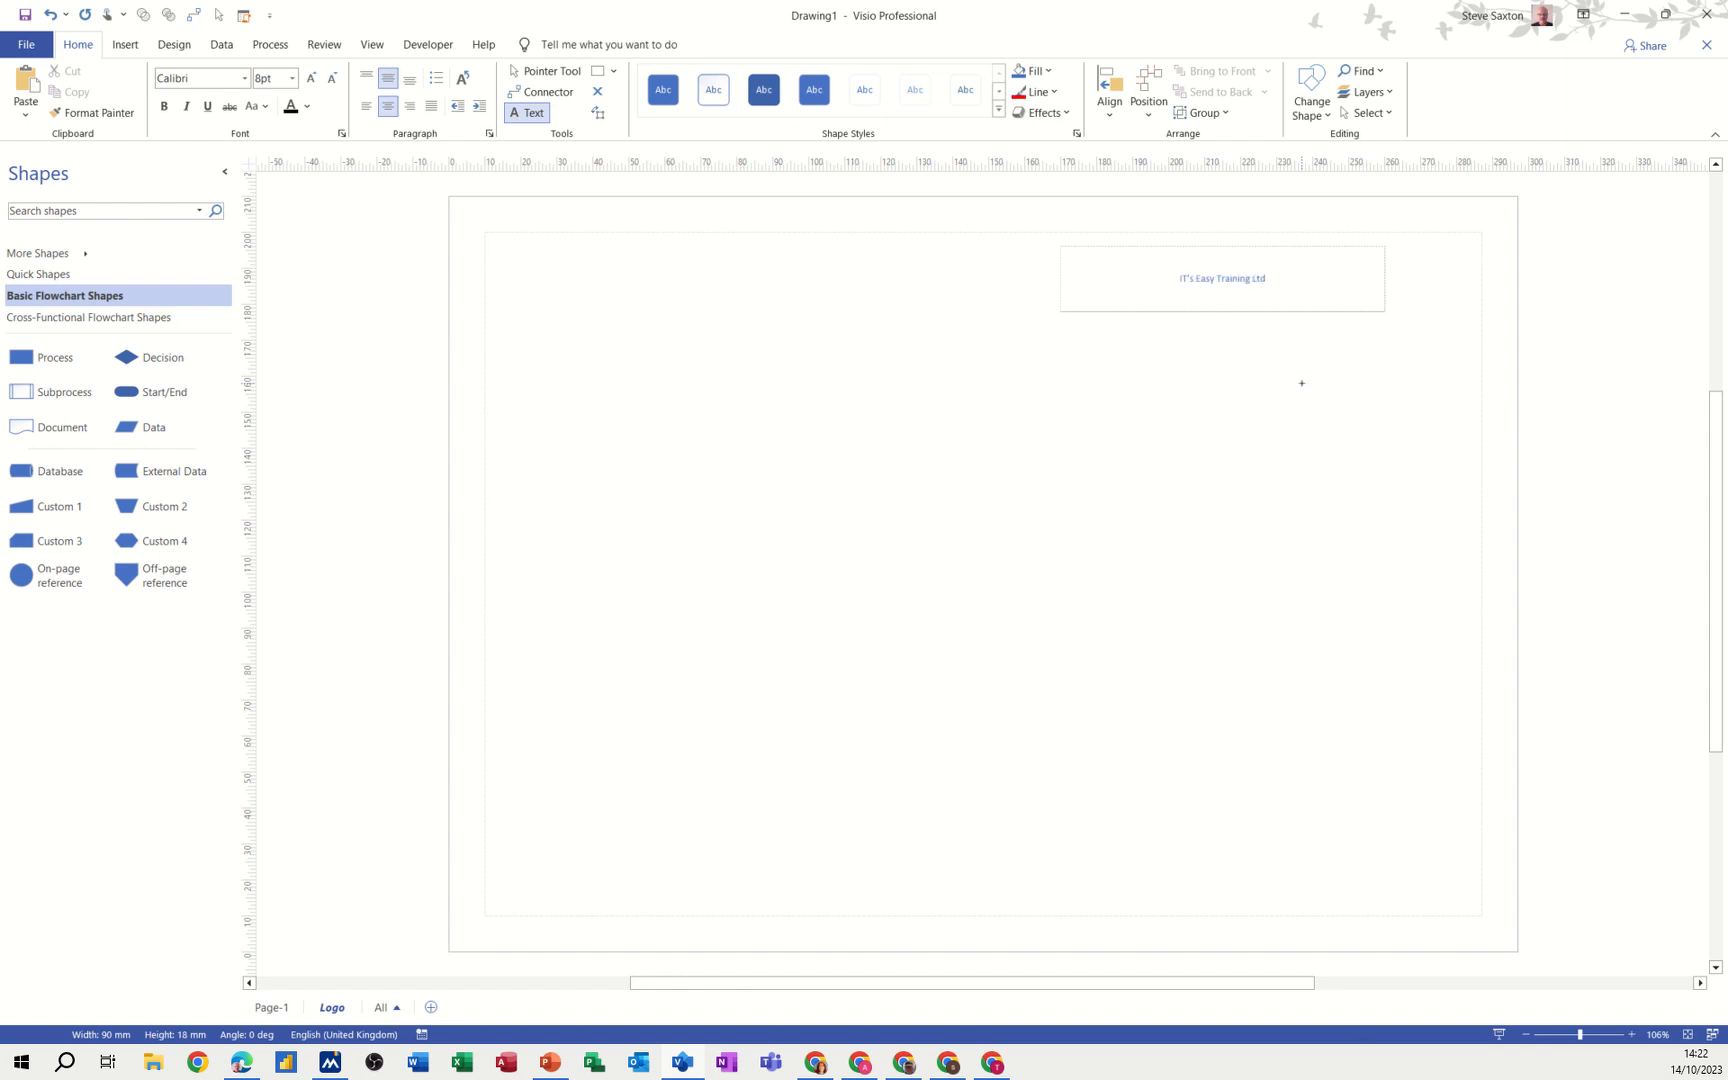
pyautogui.click(1222, 278)
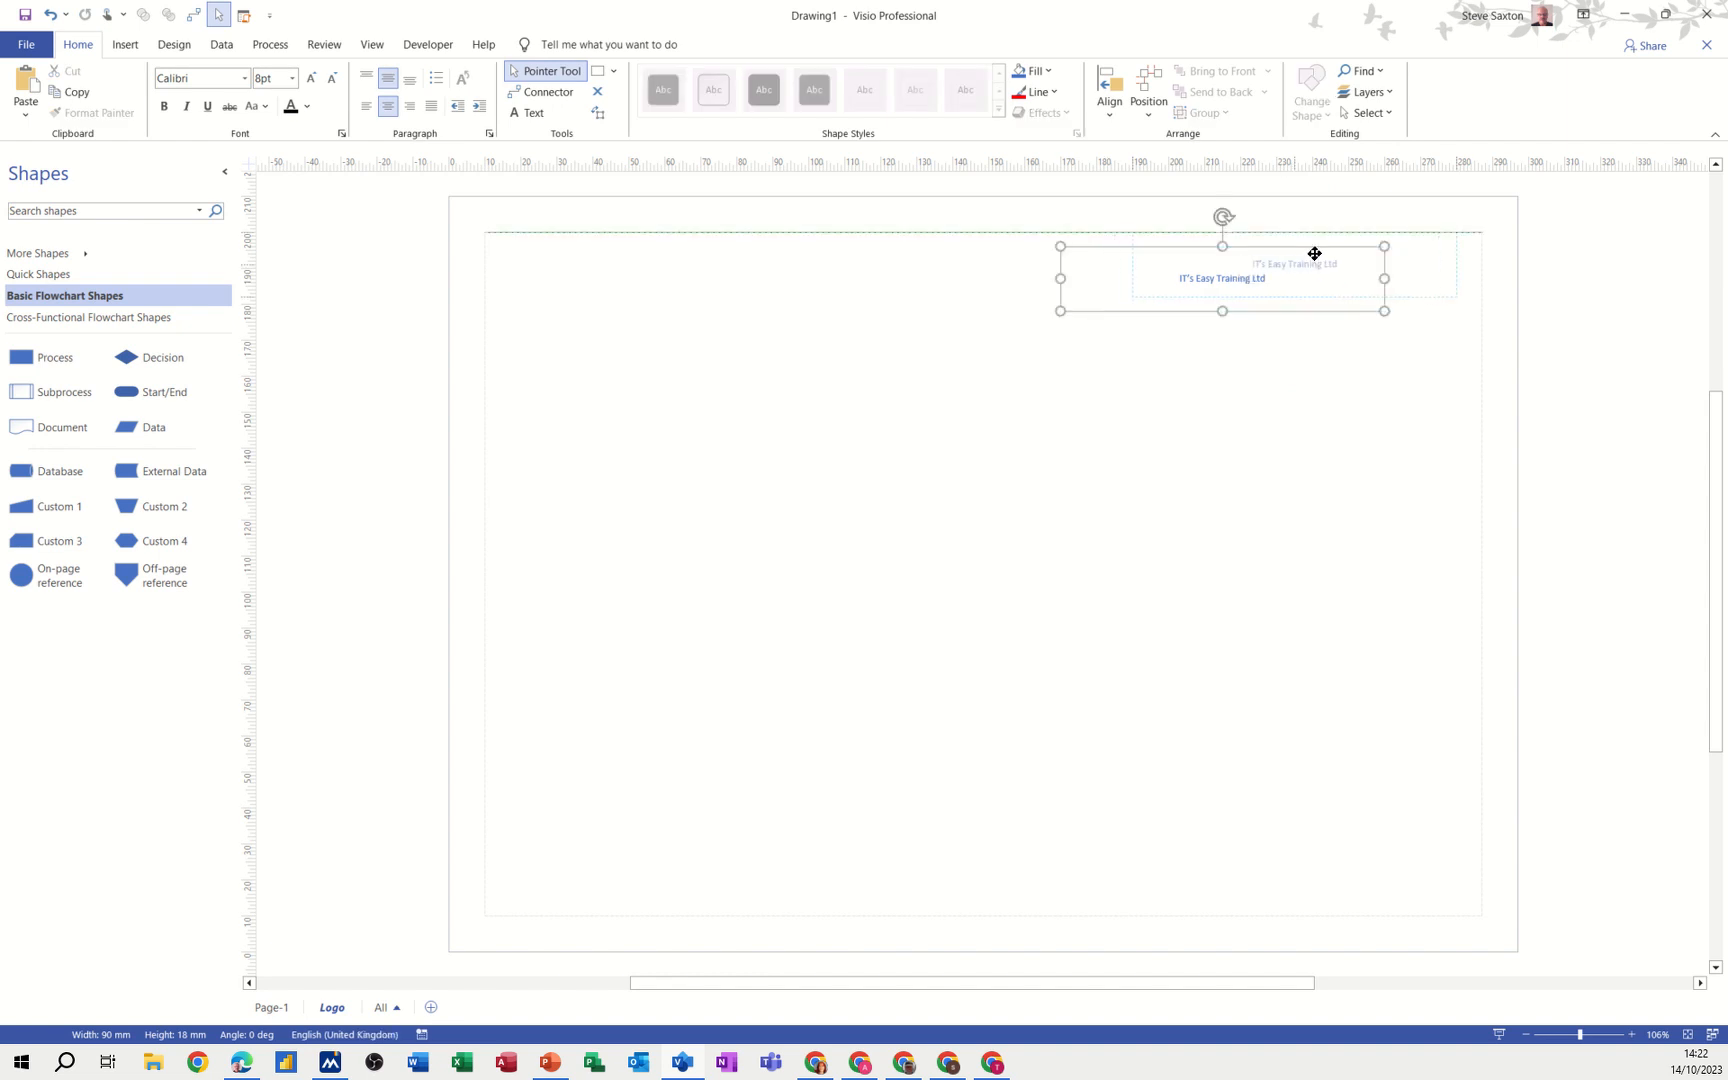
# Give the company name box a solid blue fill and 18 pt text at the top right.
pyautogui.click(662, 90)
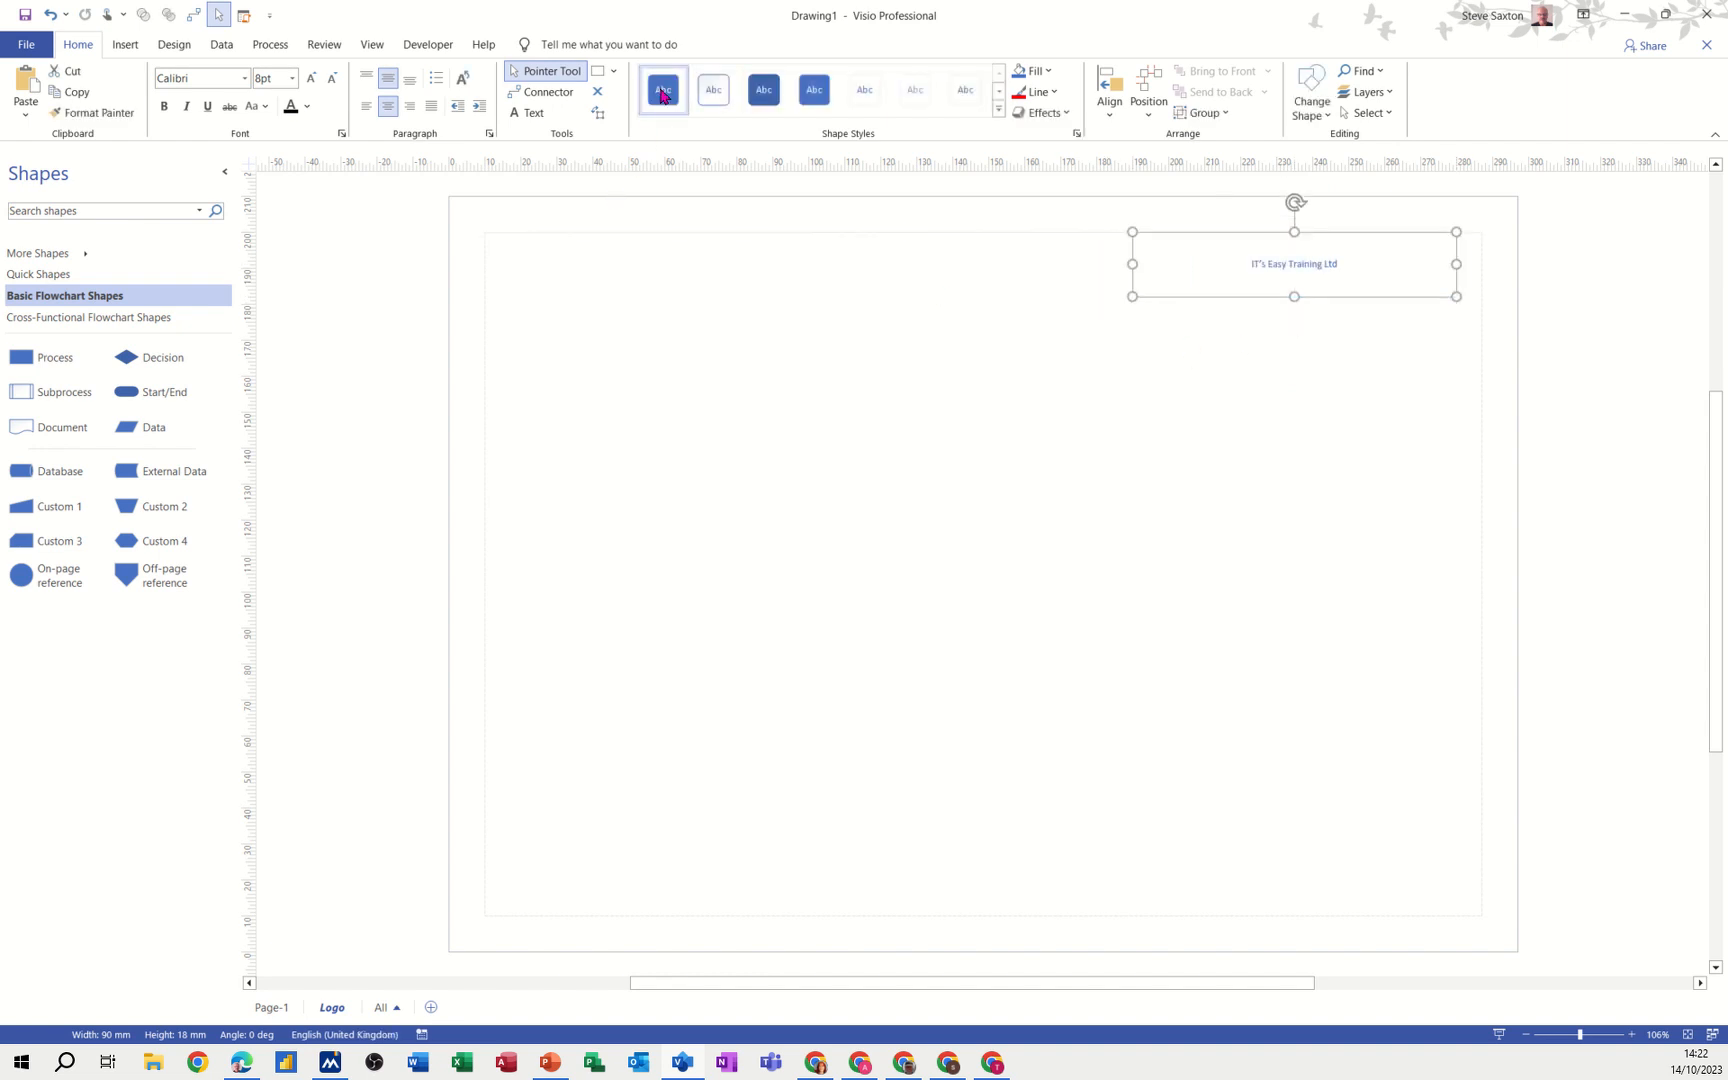
pyautogui.click(662, 90)
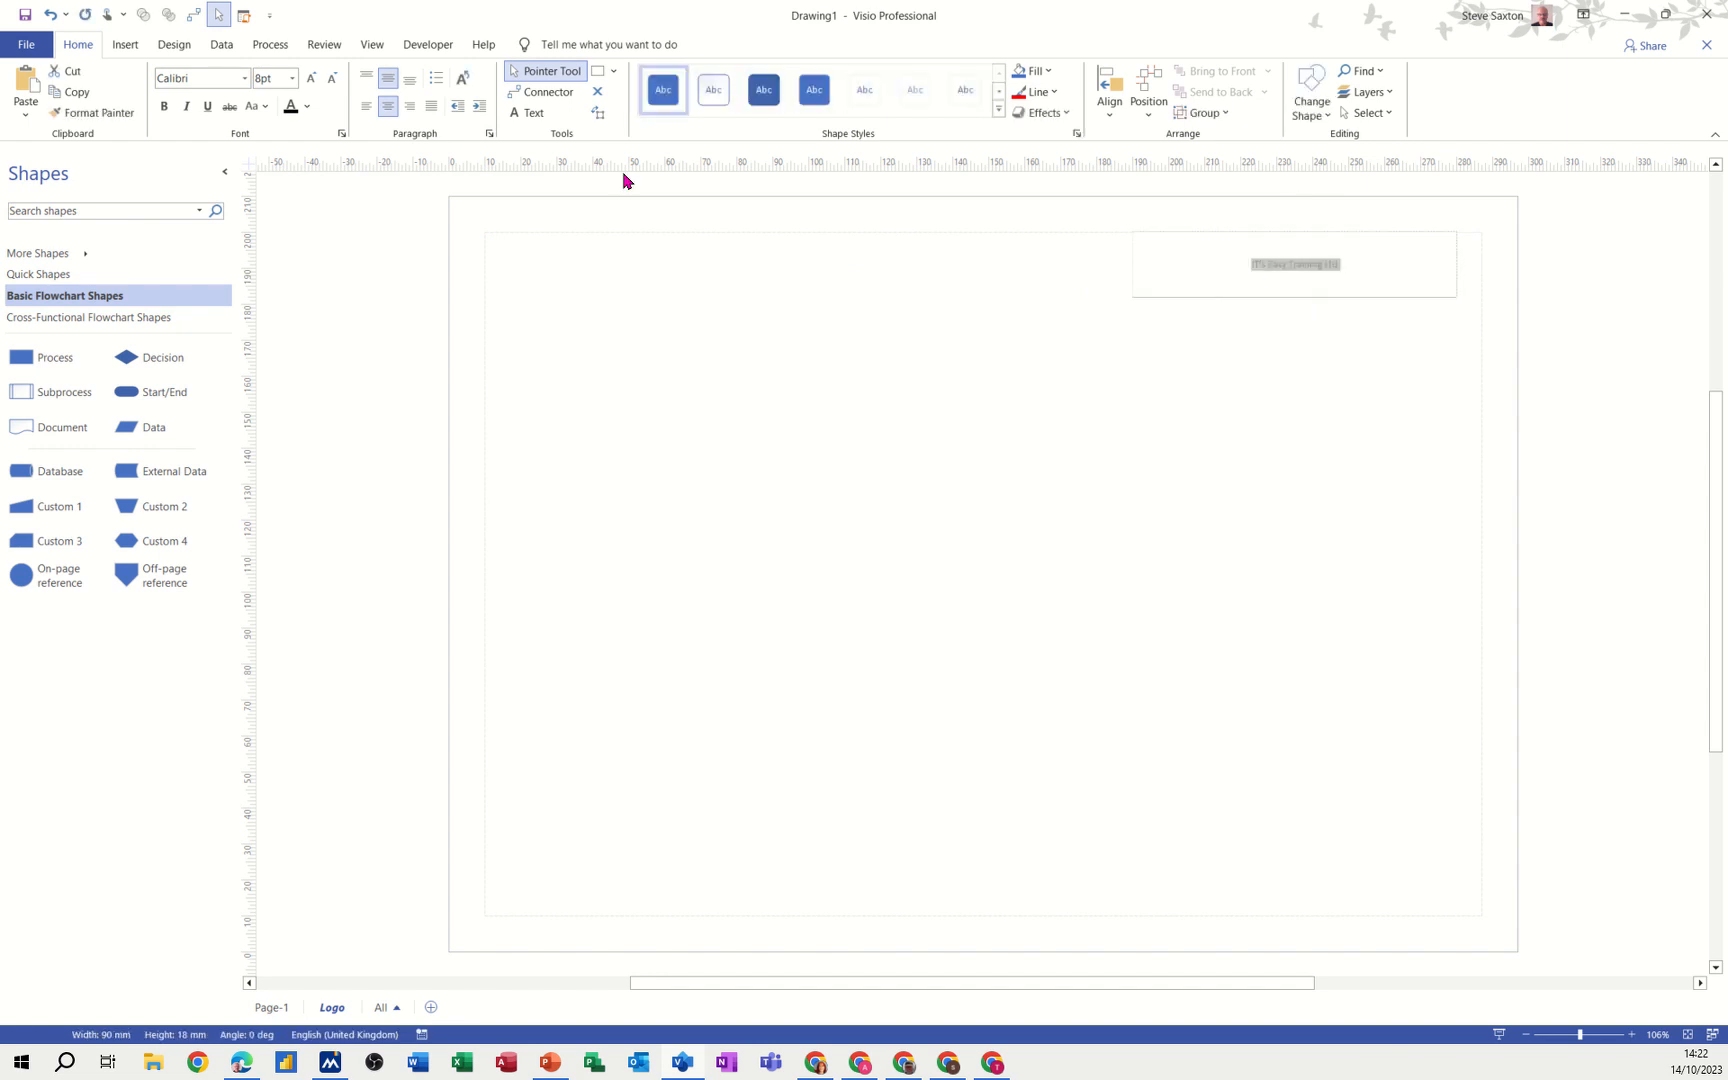
pyautogui.click(290, 78)
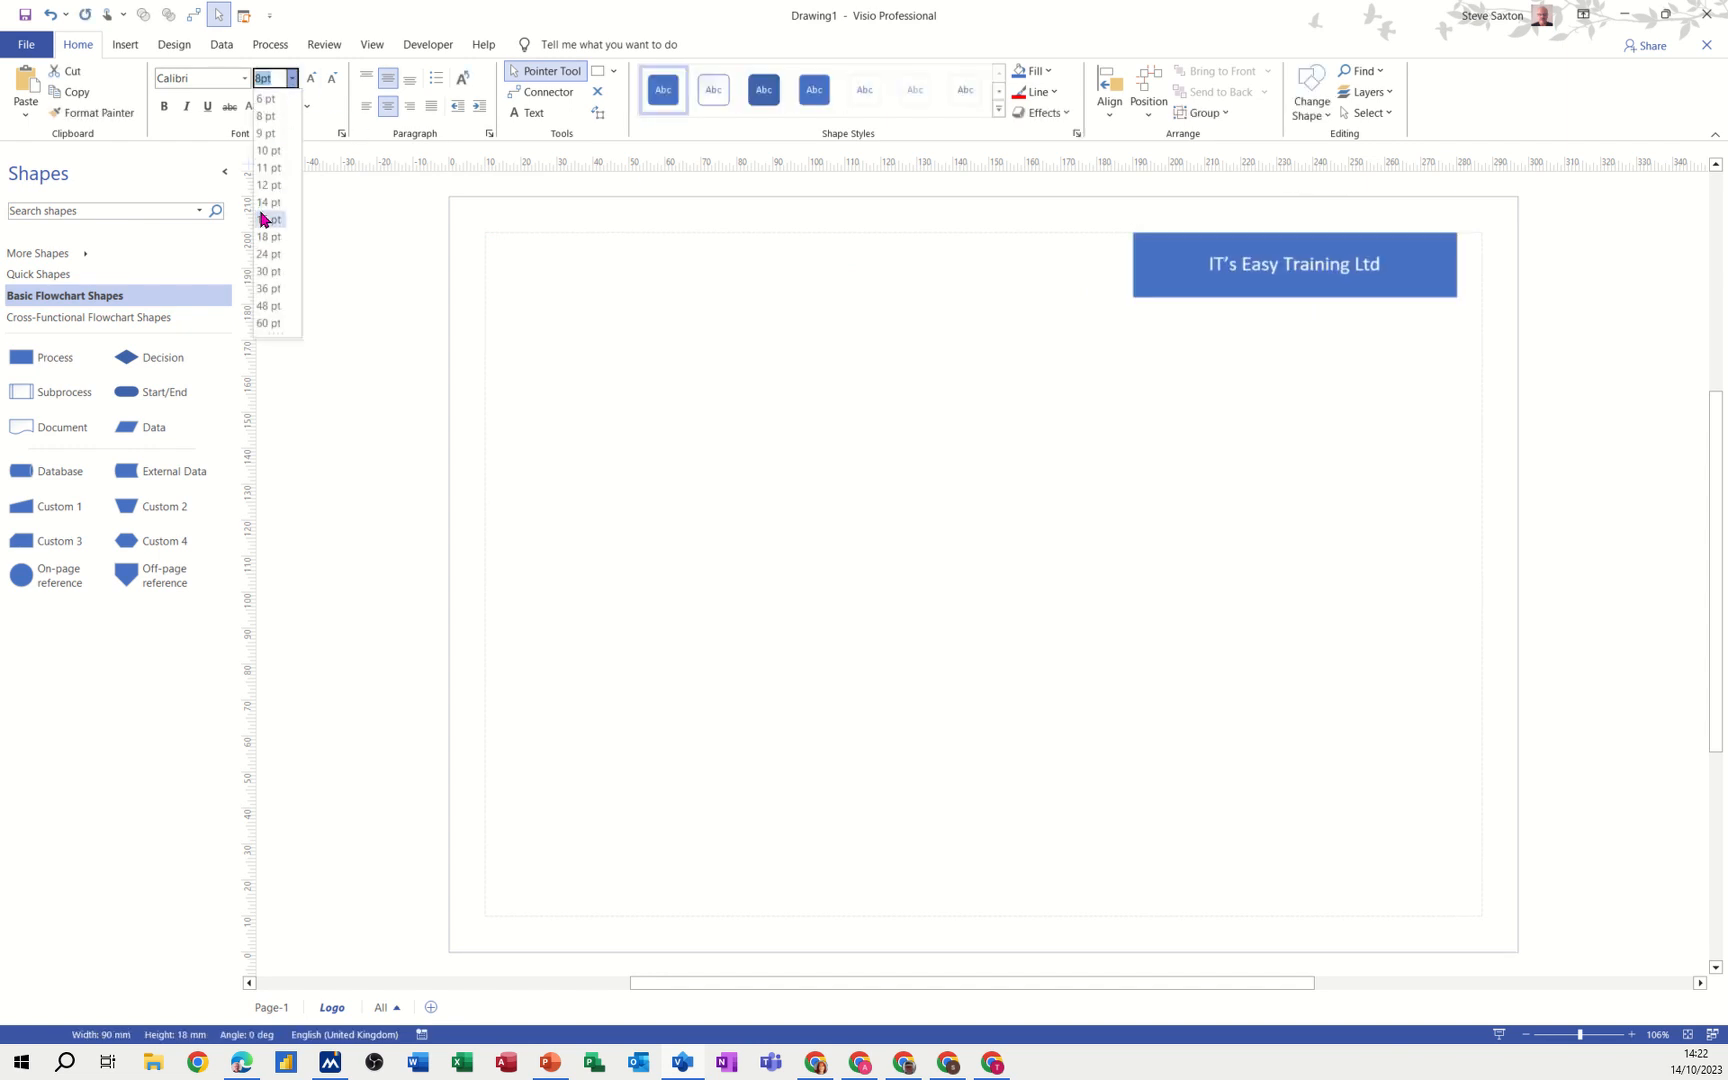
pyautogui.click(1164, 320)
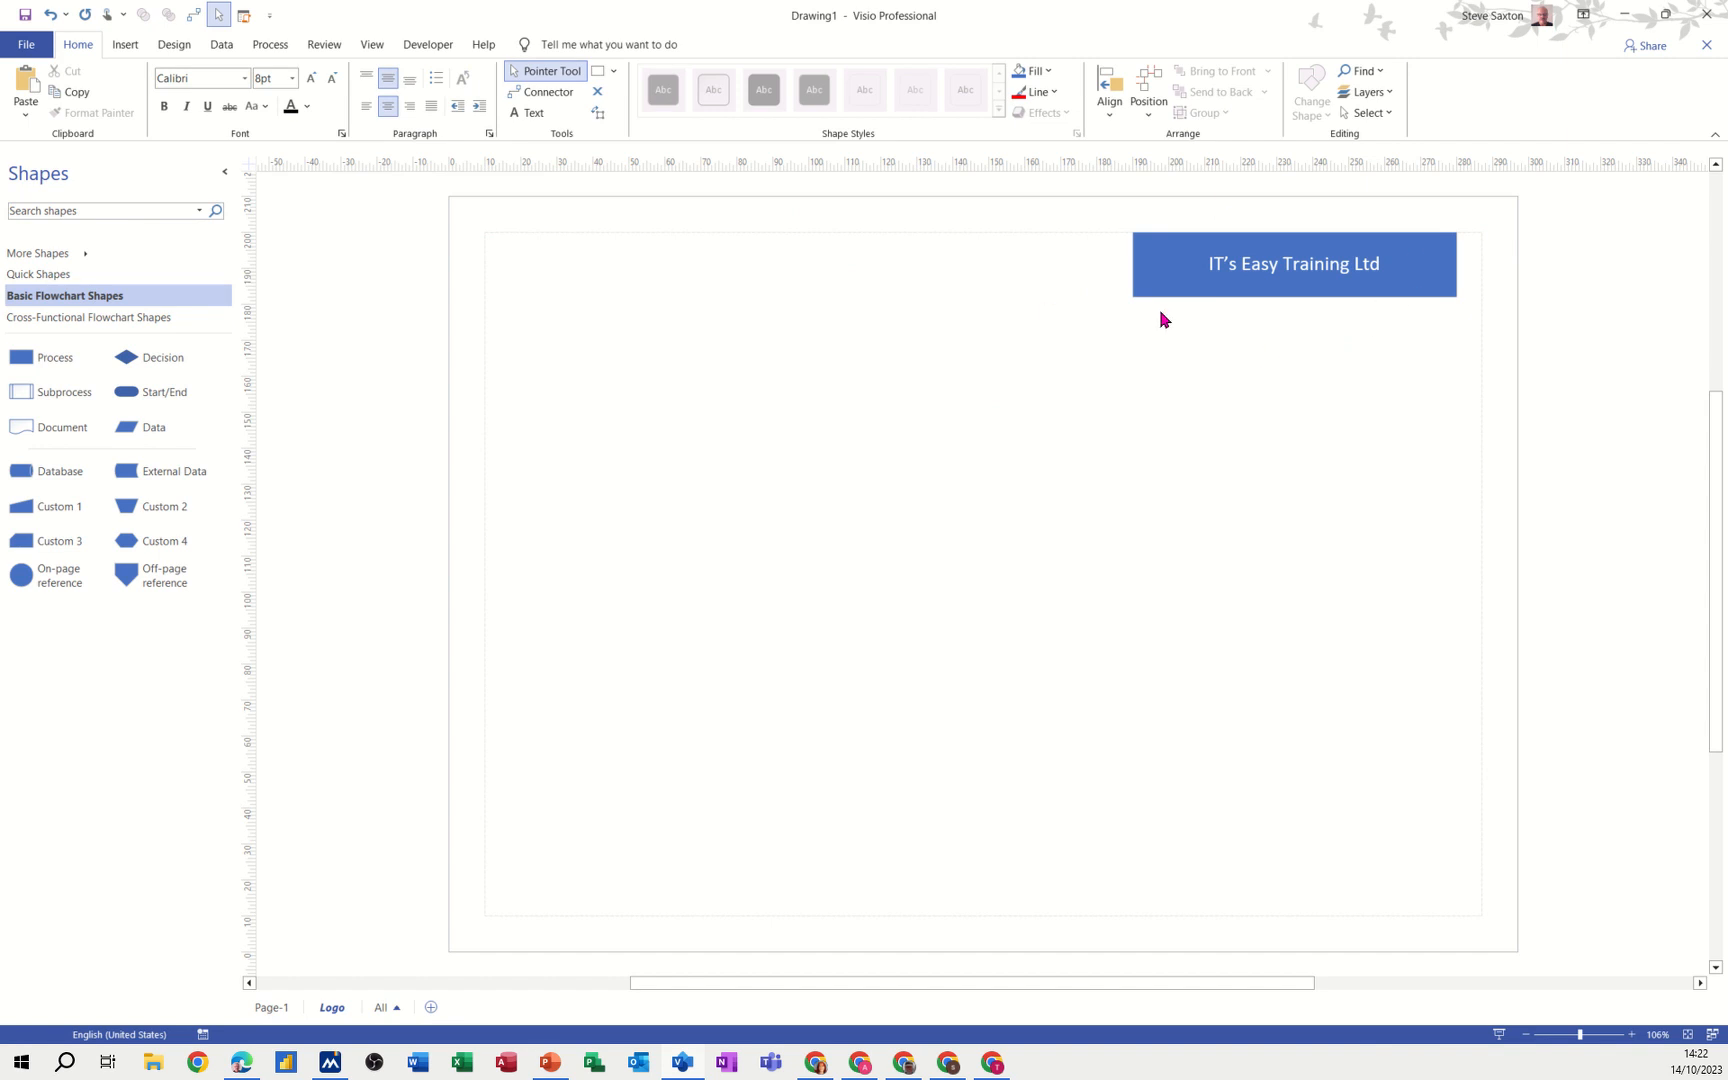
pyautogui.moveTo(656, 782)
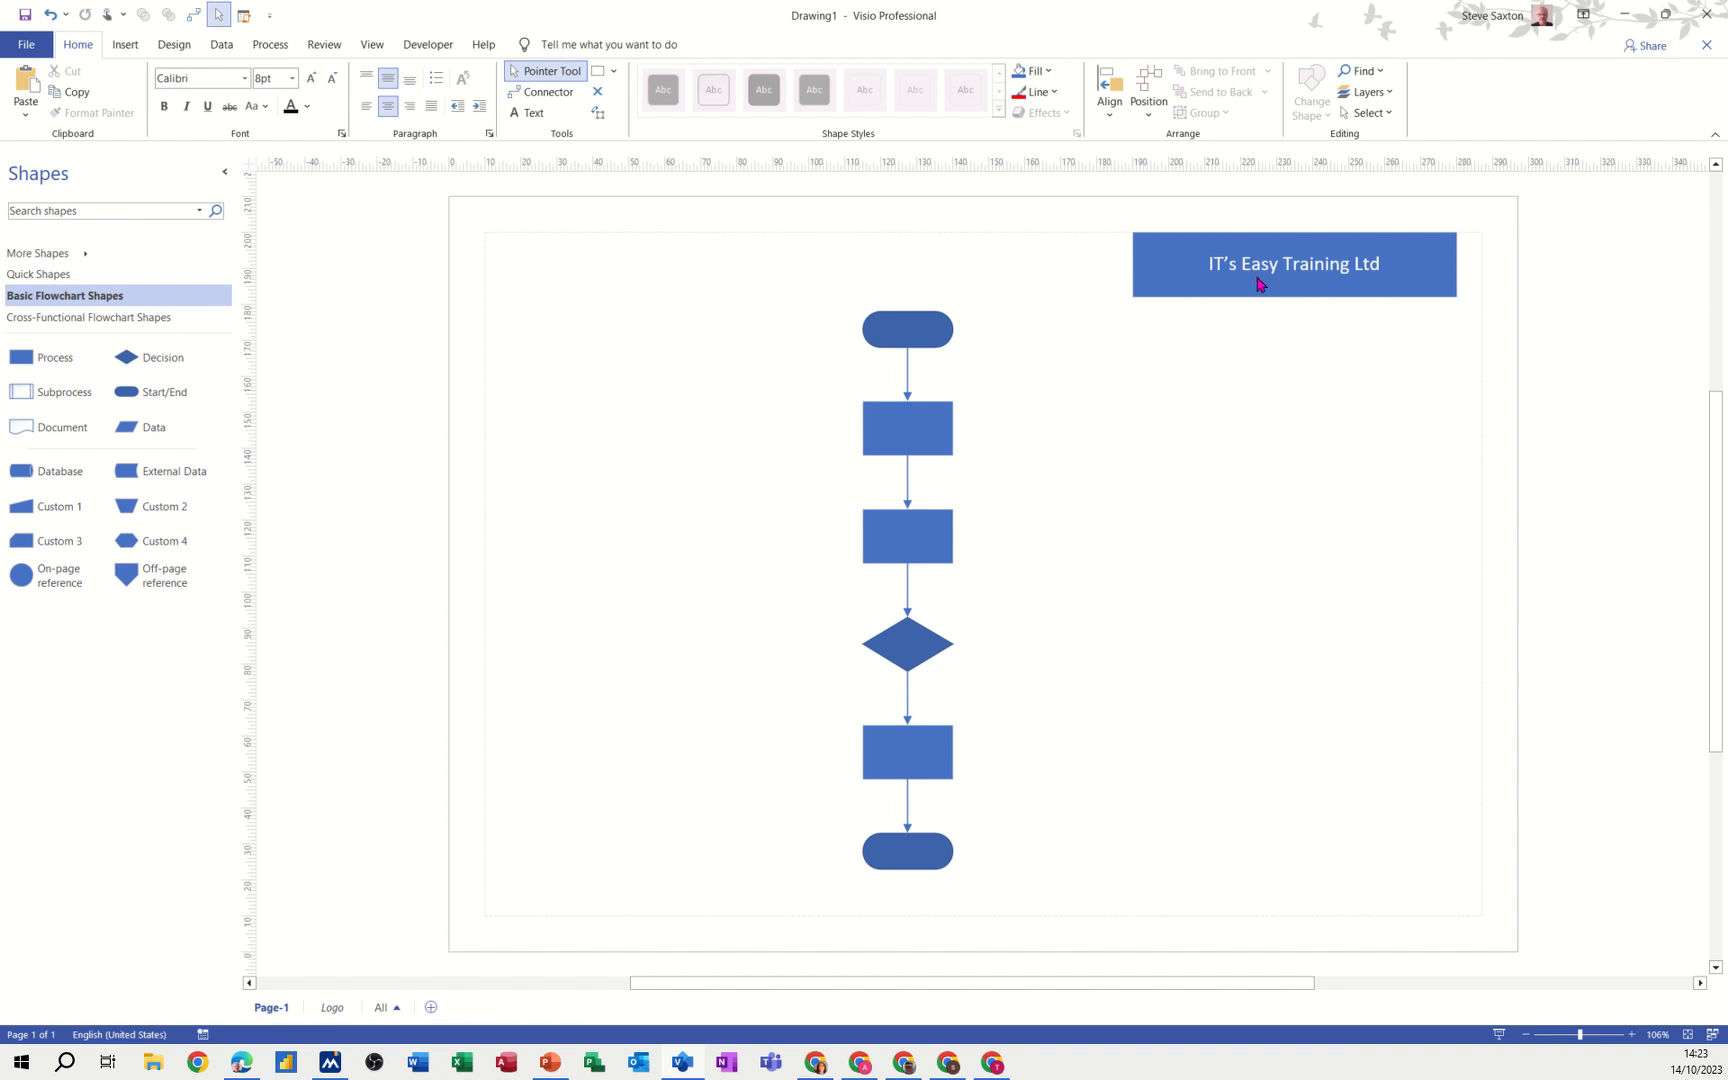
pyautogui.moveTo(1106, 300)
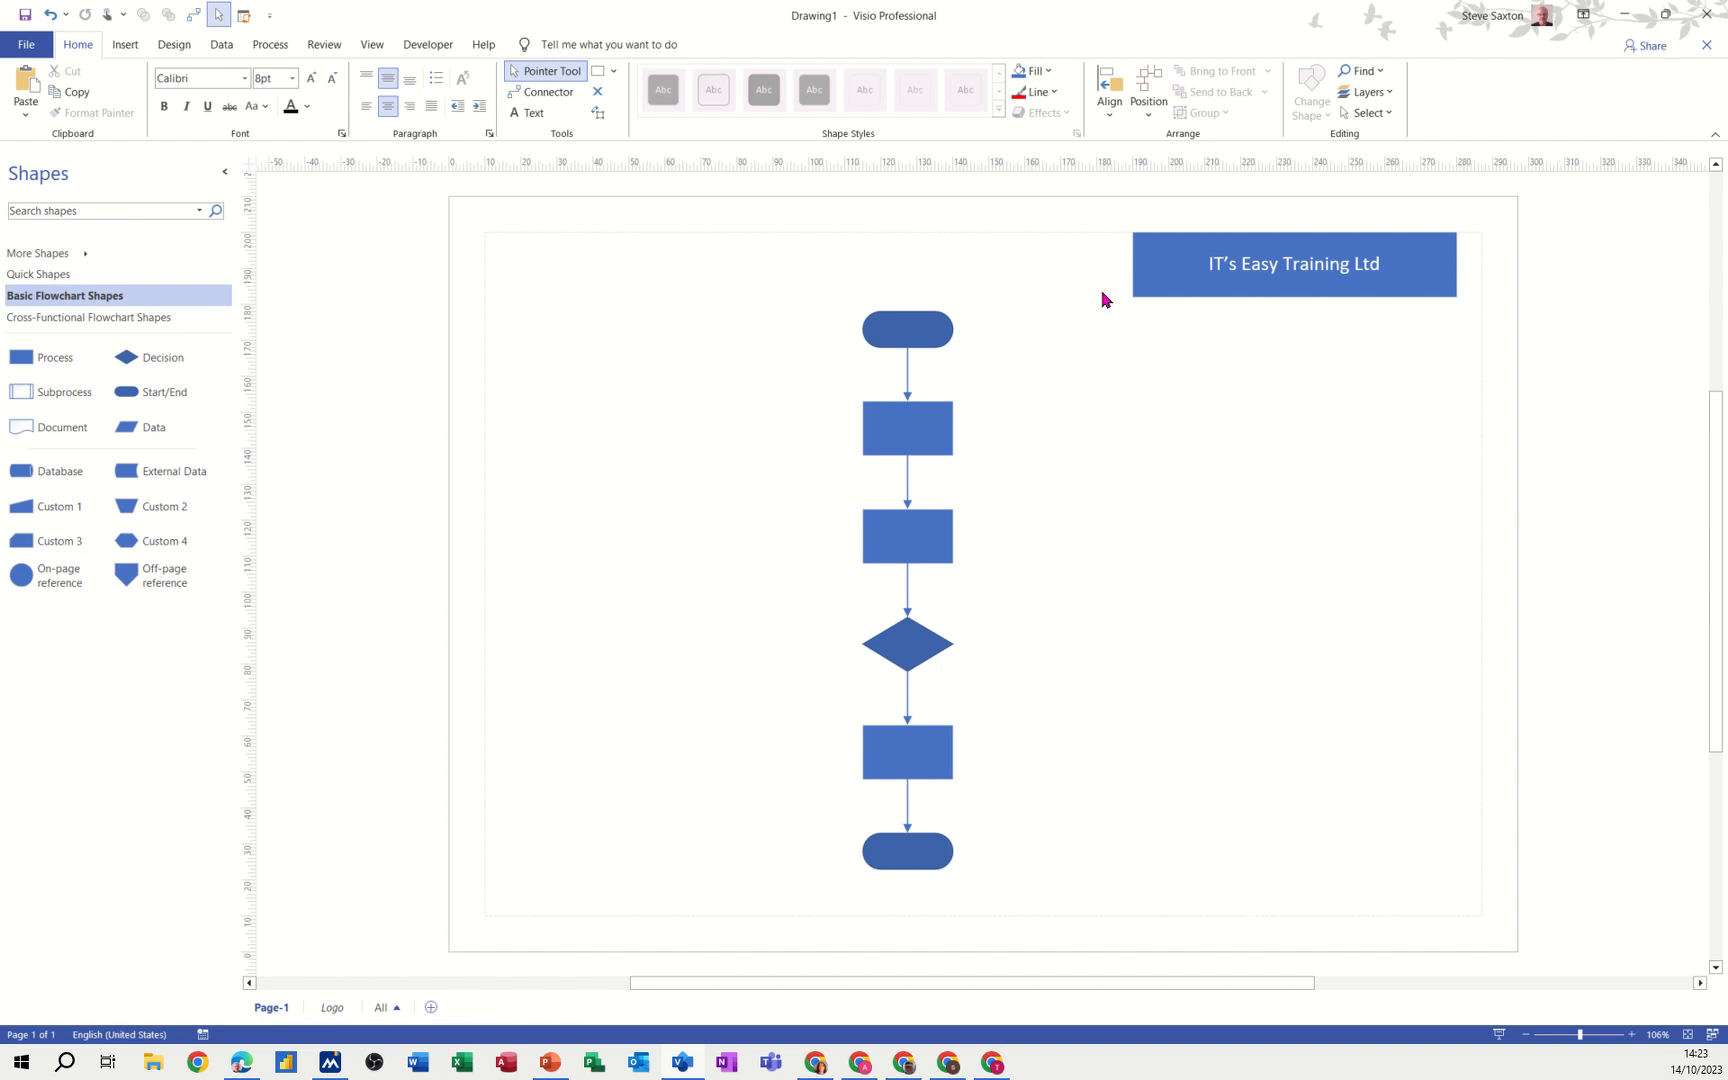
pyautogui.moveTo(1314, 274)
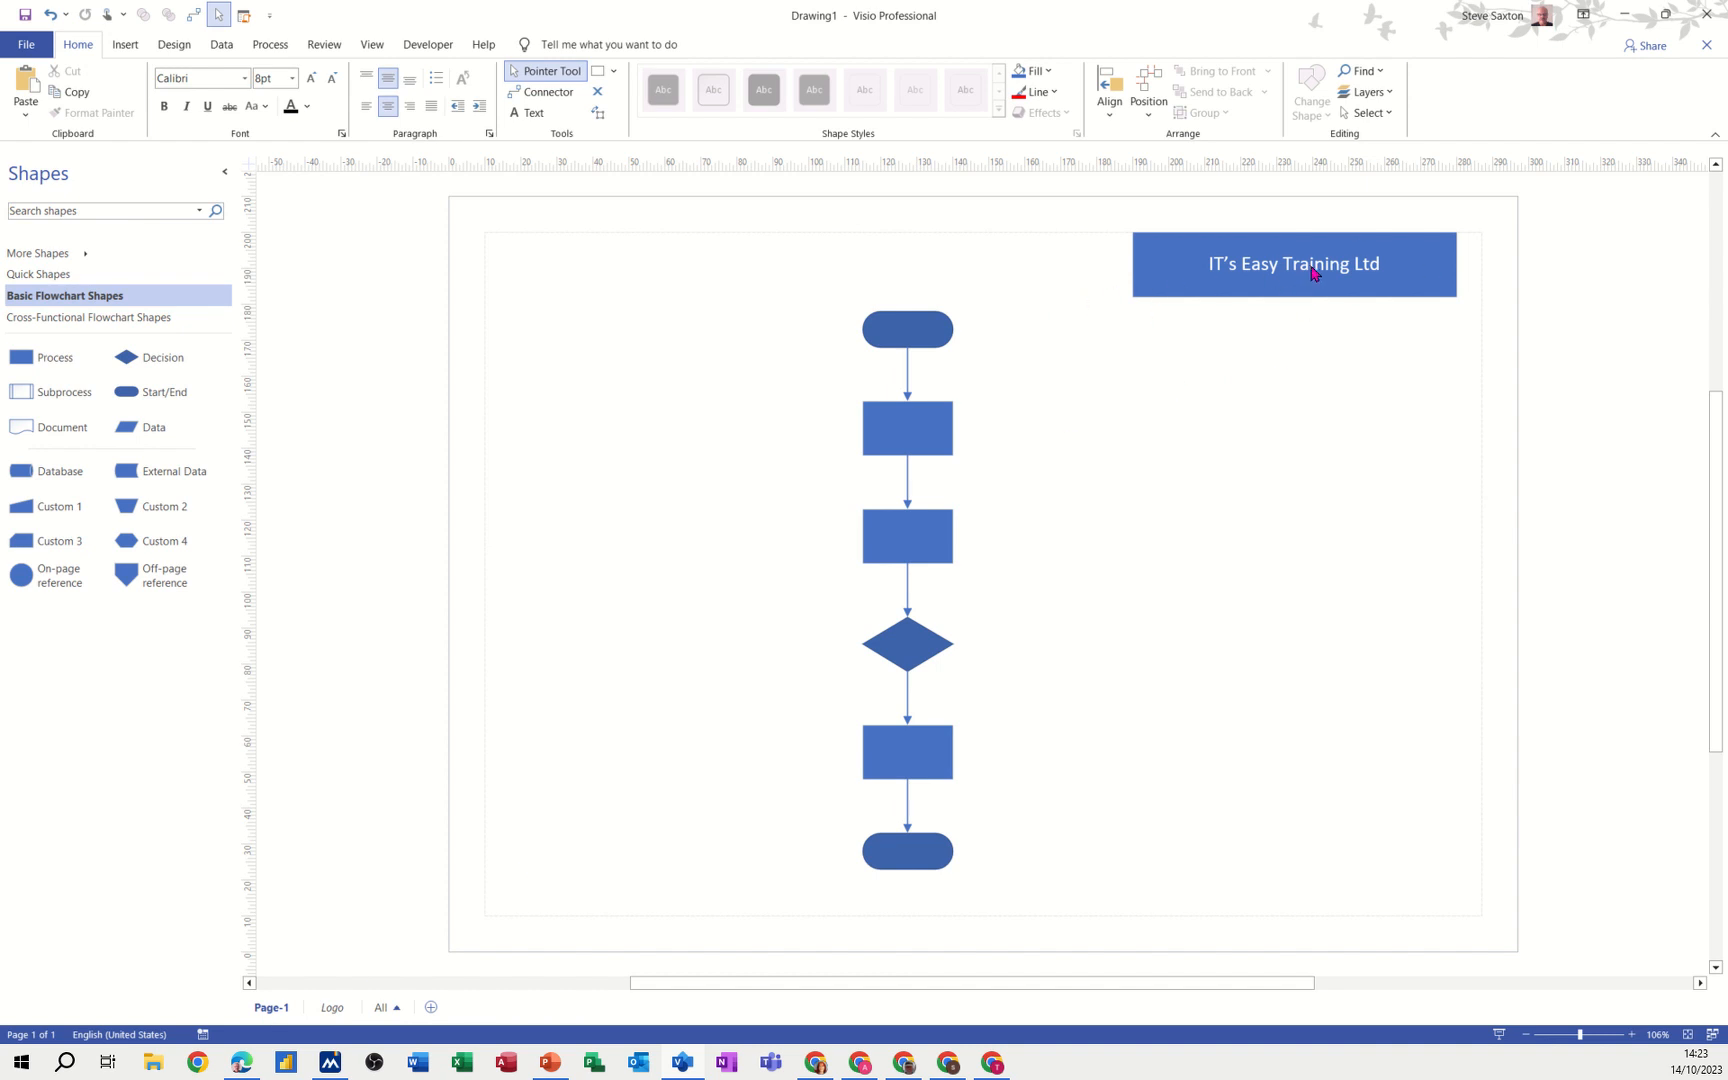
# Show the Design ribbon with themes, backgrounds and borders.
pyautogui.click(174, 44)
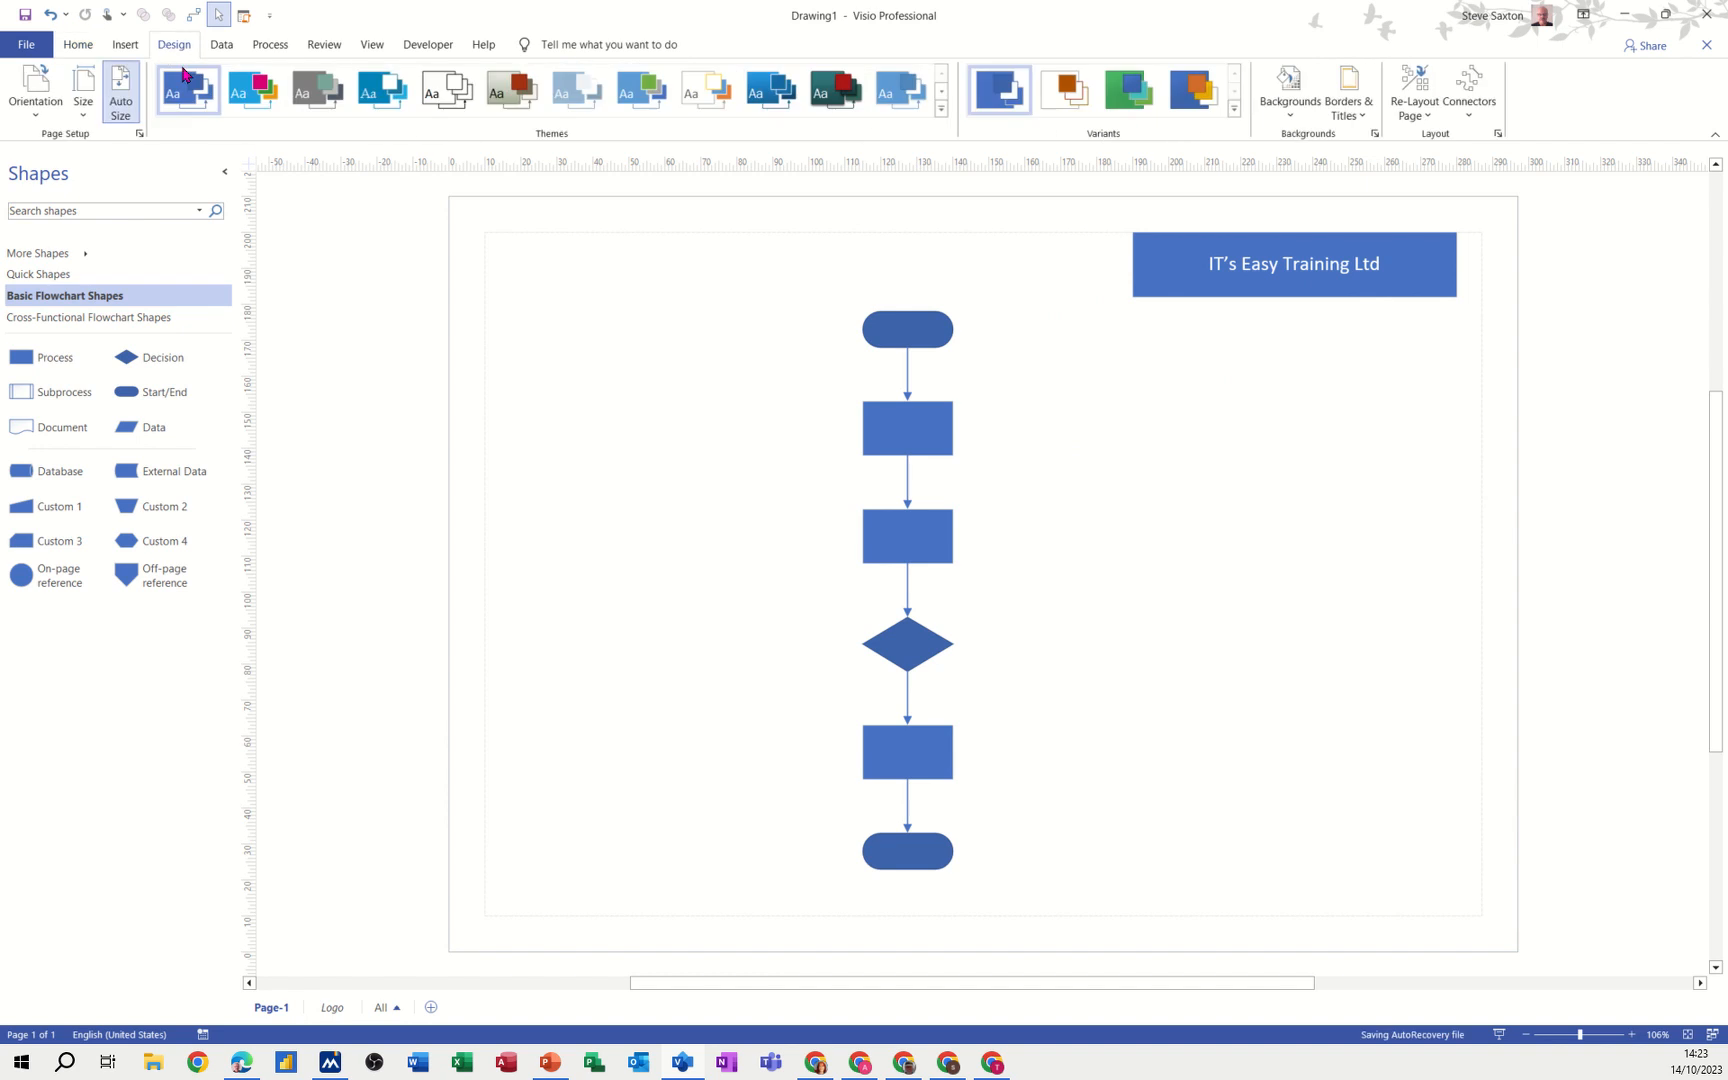
pyautogui.moveTo(1346, 94)
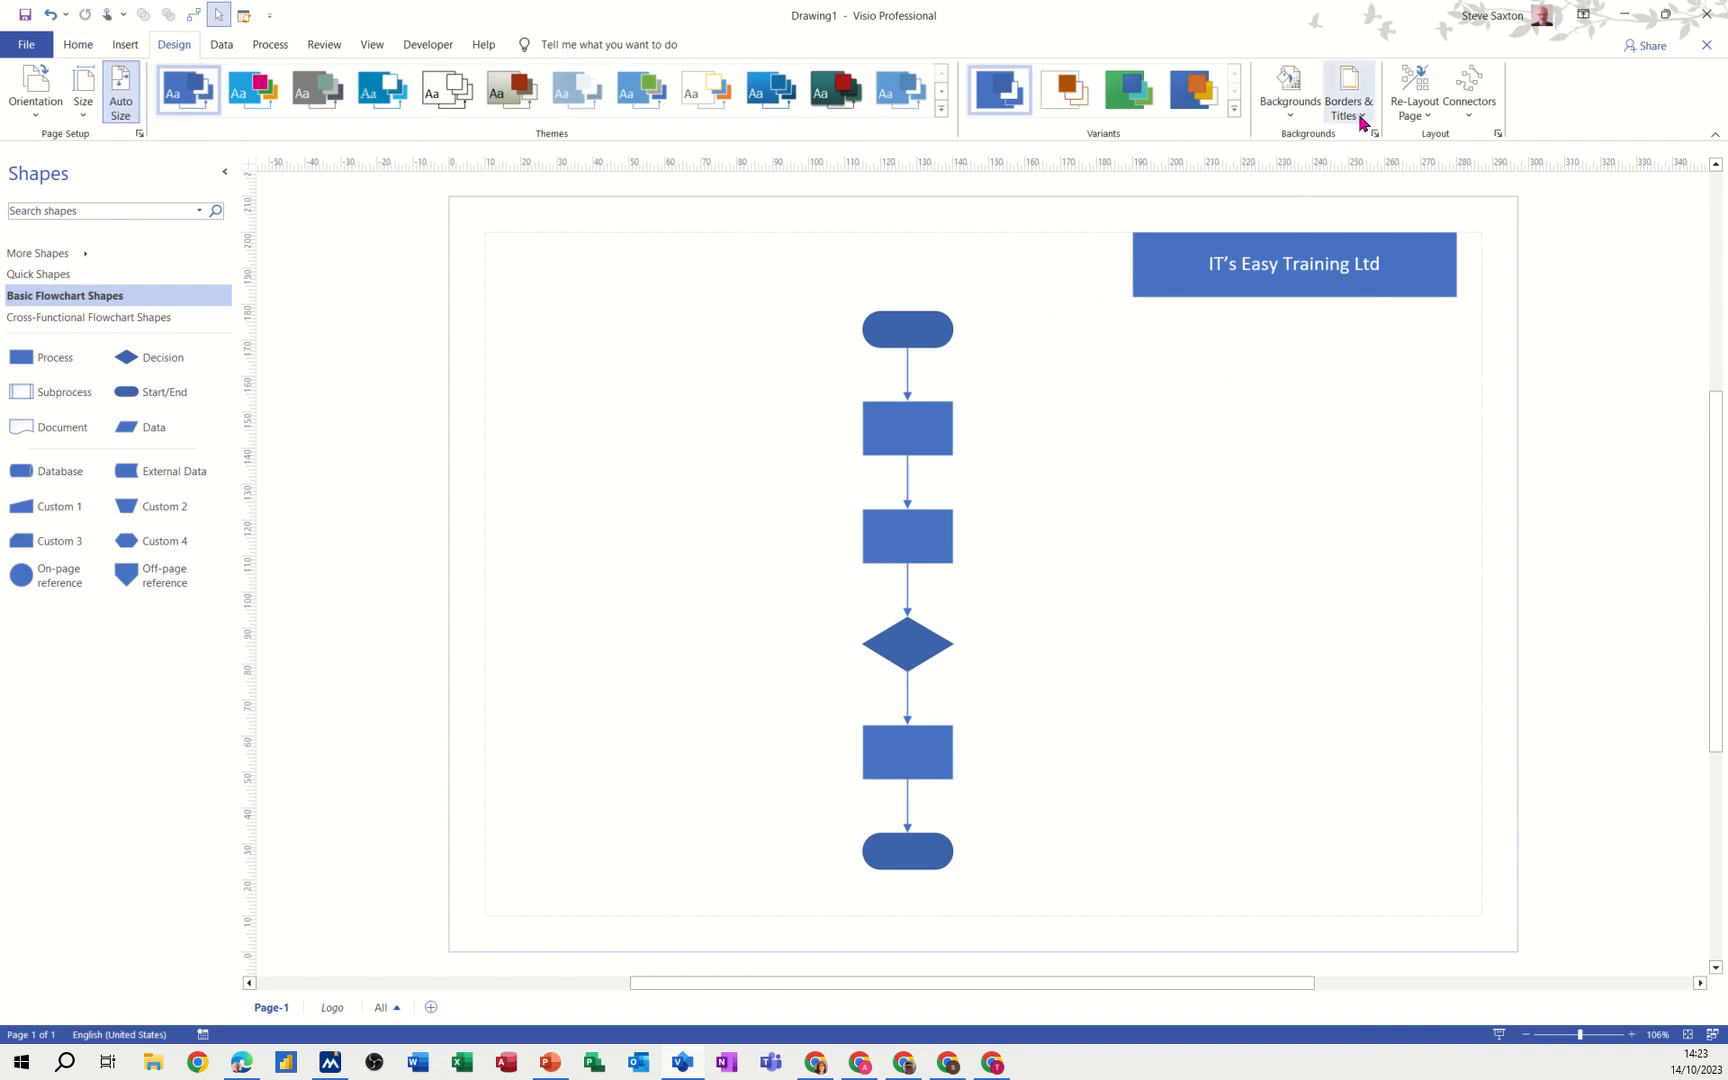
# Apply the Urban border and title from Borders & Titles to Page-1.
pyautogui.click(1348, 94)
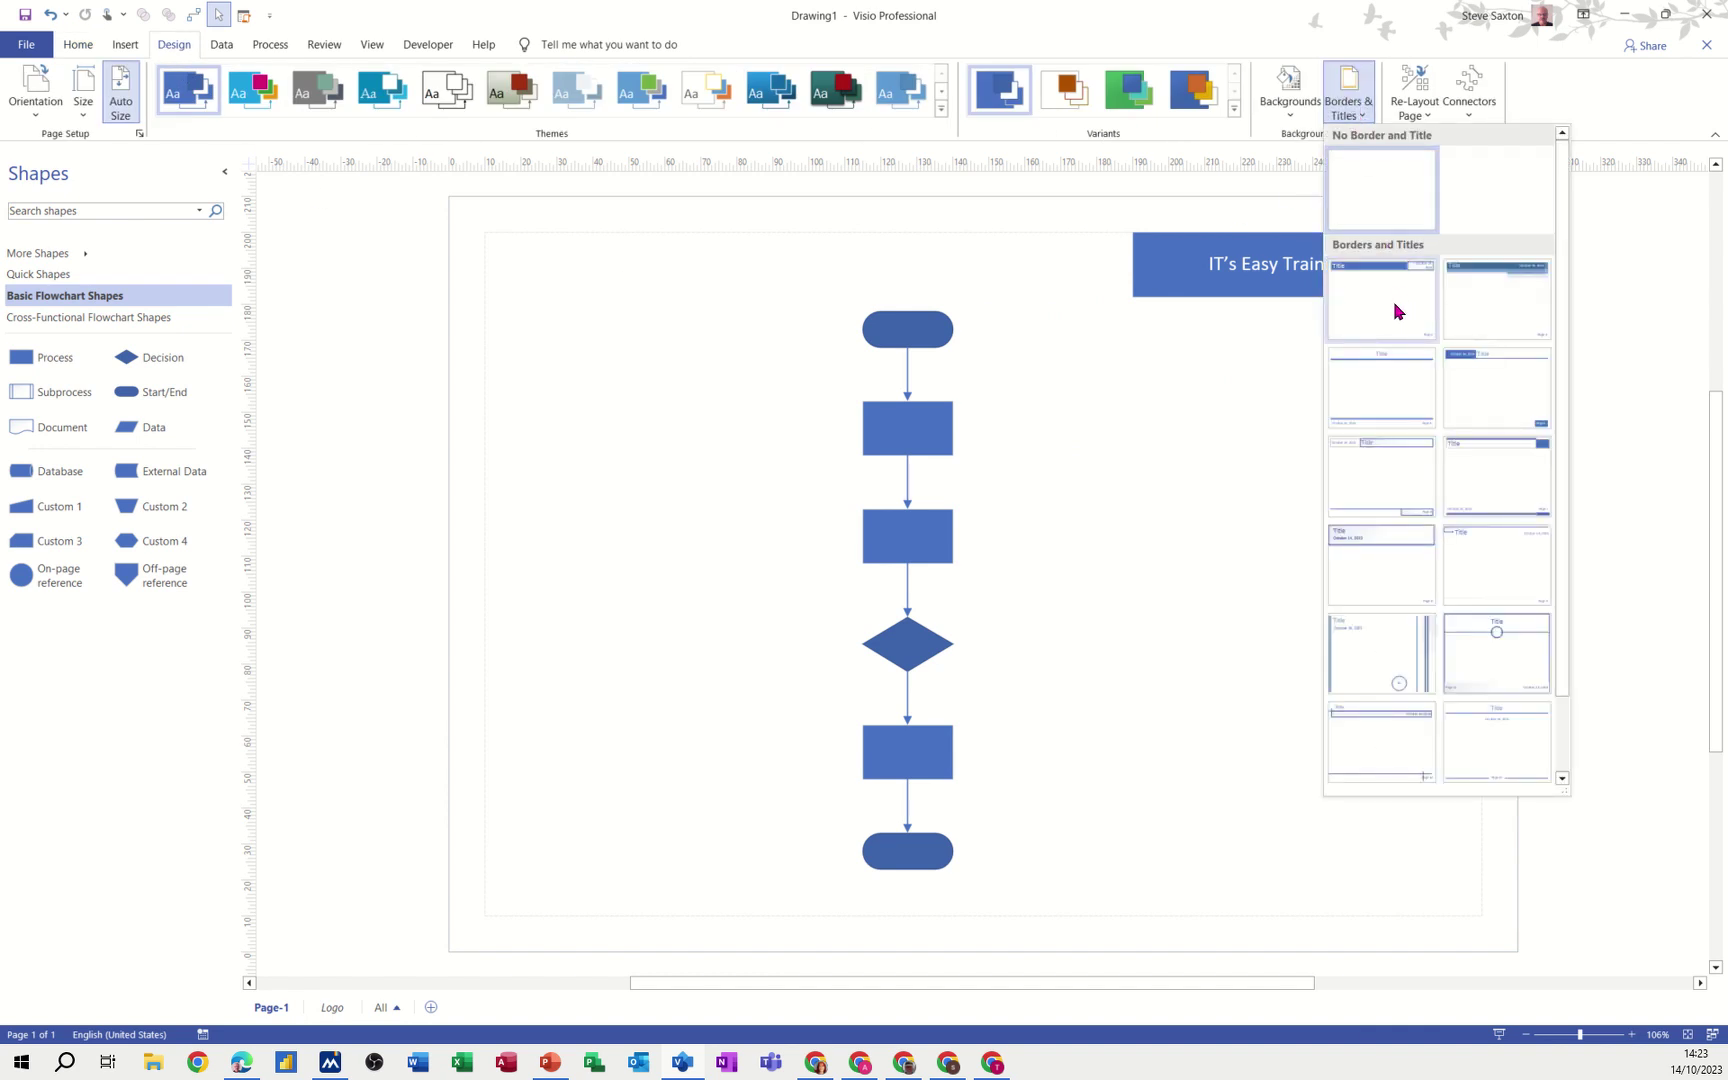
pyautogui.moveTo(1504, 274)
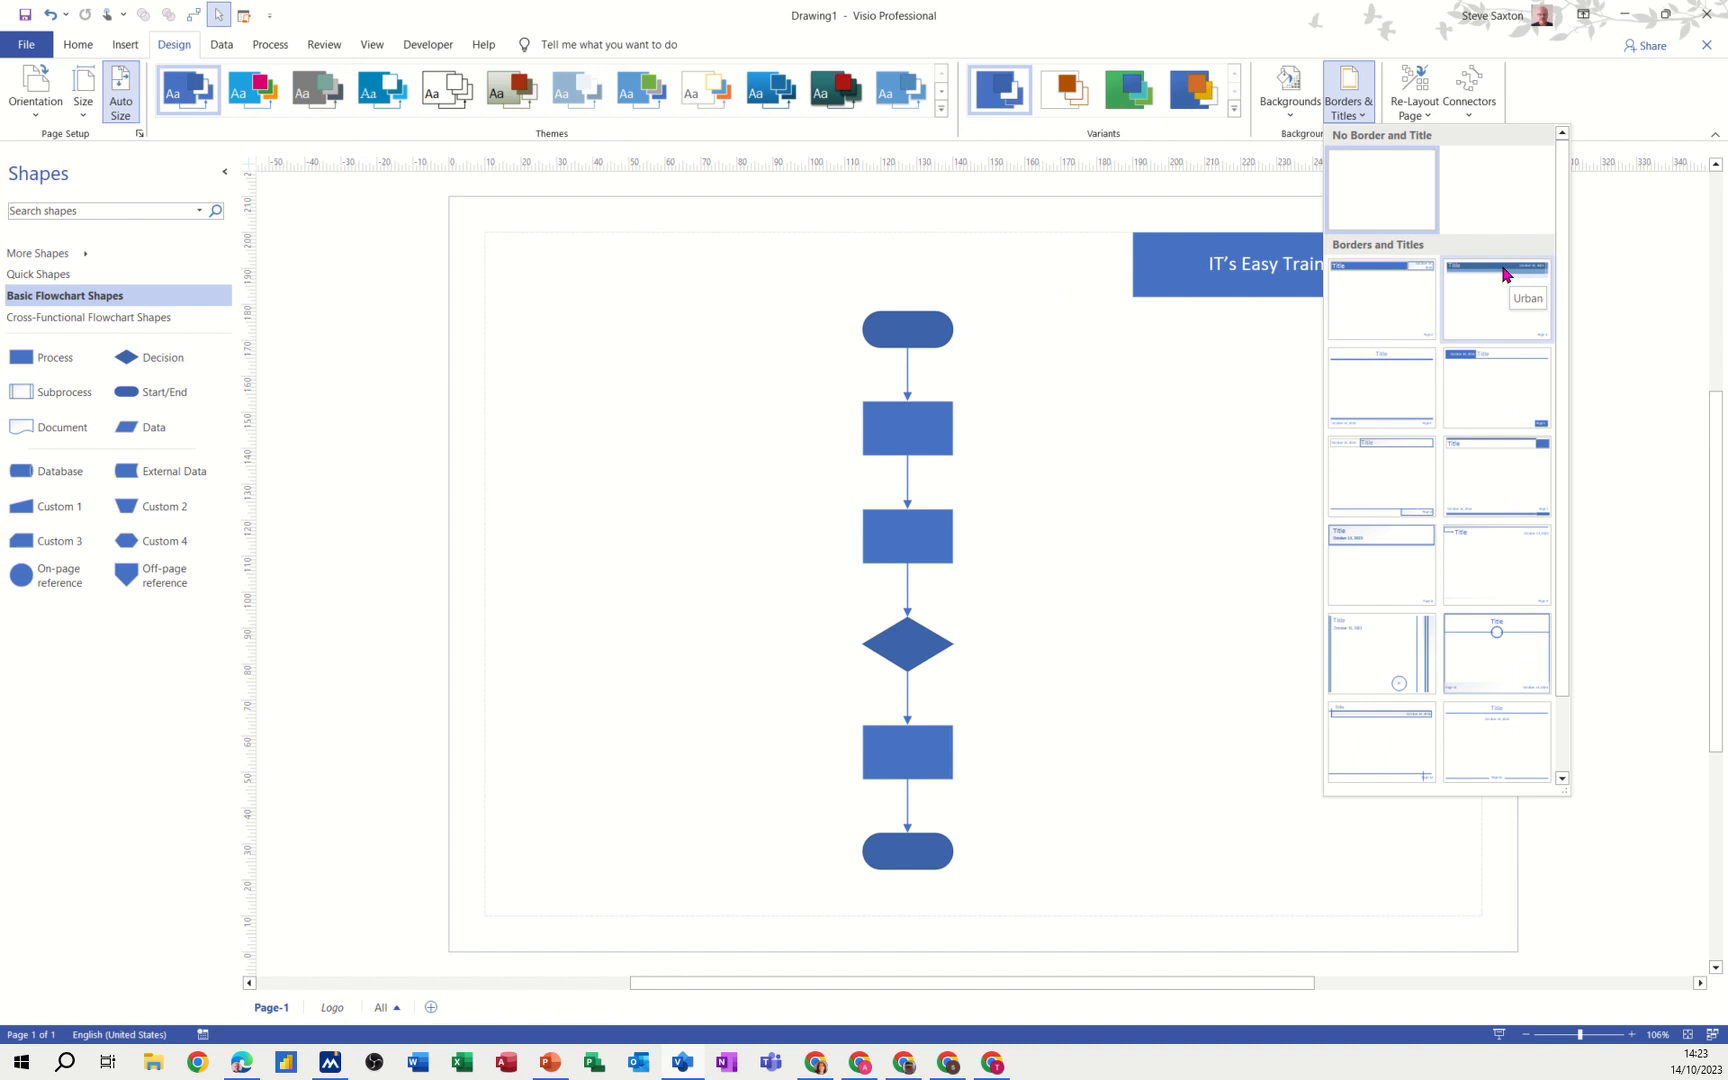
pyautogui.moveTo(1496, 298)
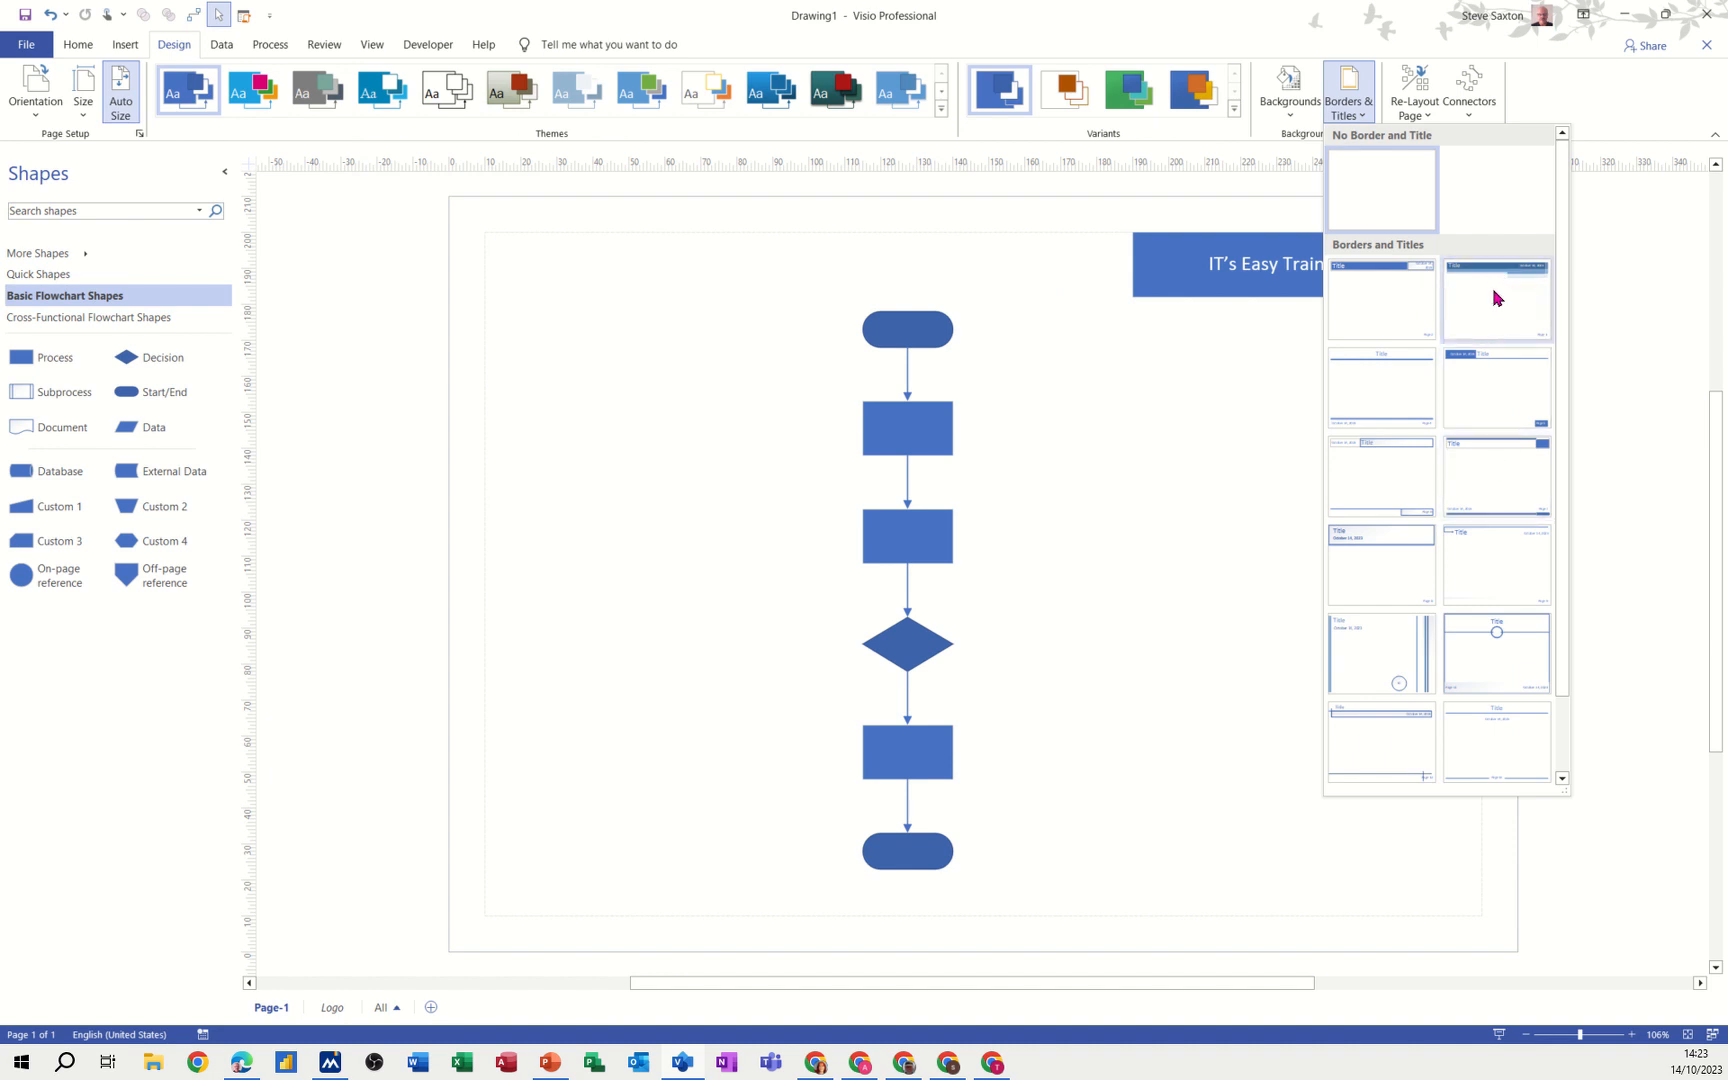
pyautogui.click(1496, 298)
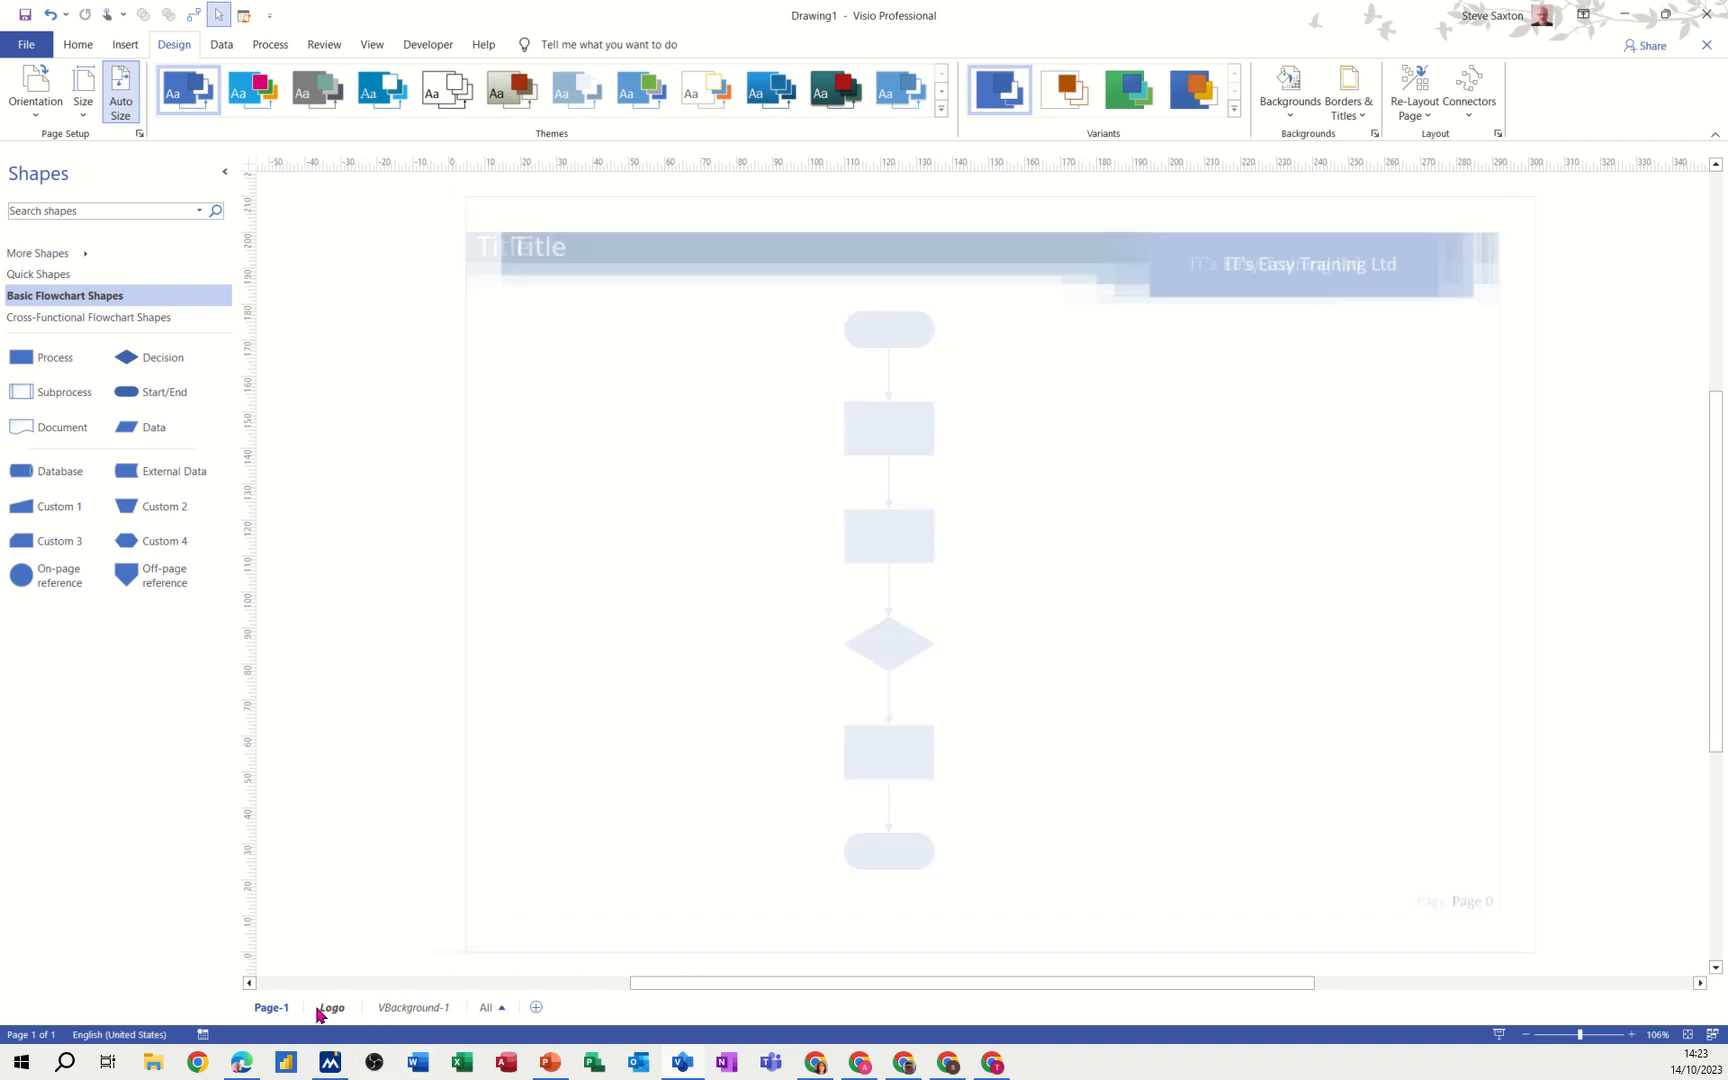
# Change the VBackground-1 border title to 'Induction' and return to Page-1.
pyautogui.click(414, 1008)
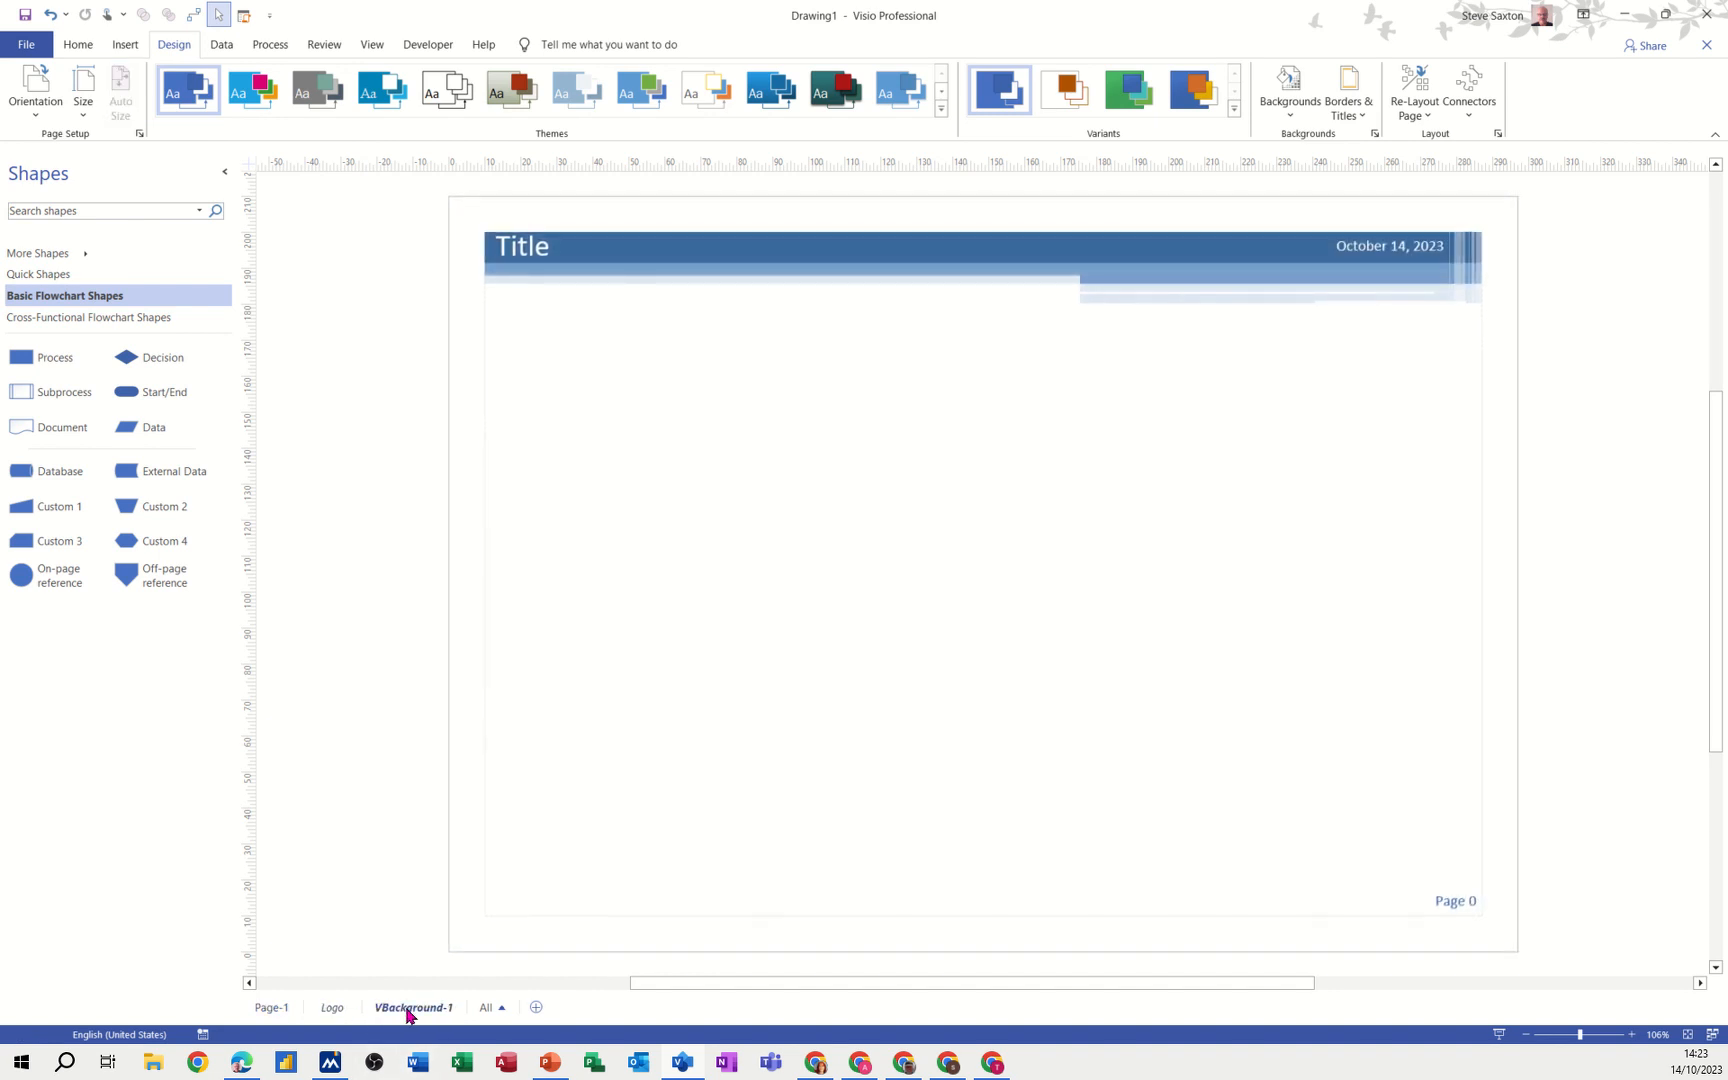
pyautogui.click(332, 1008)
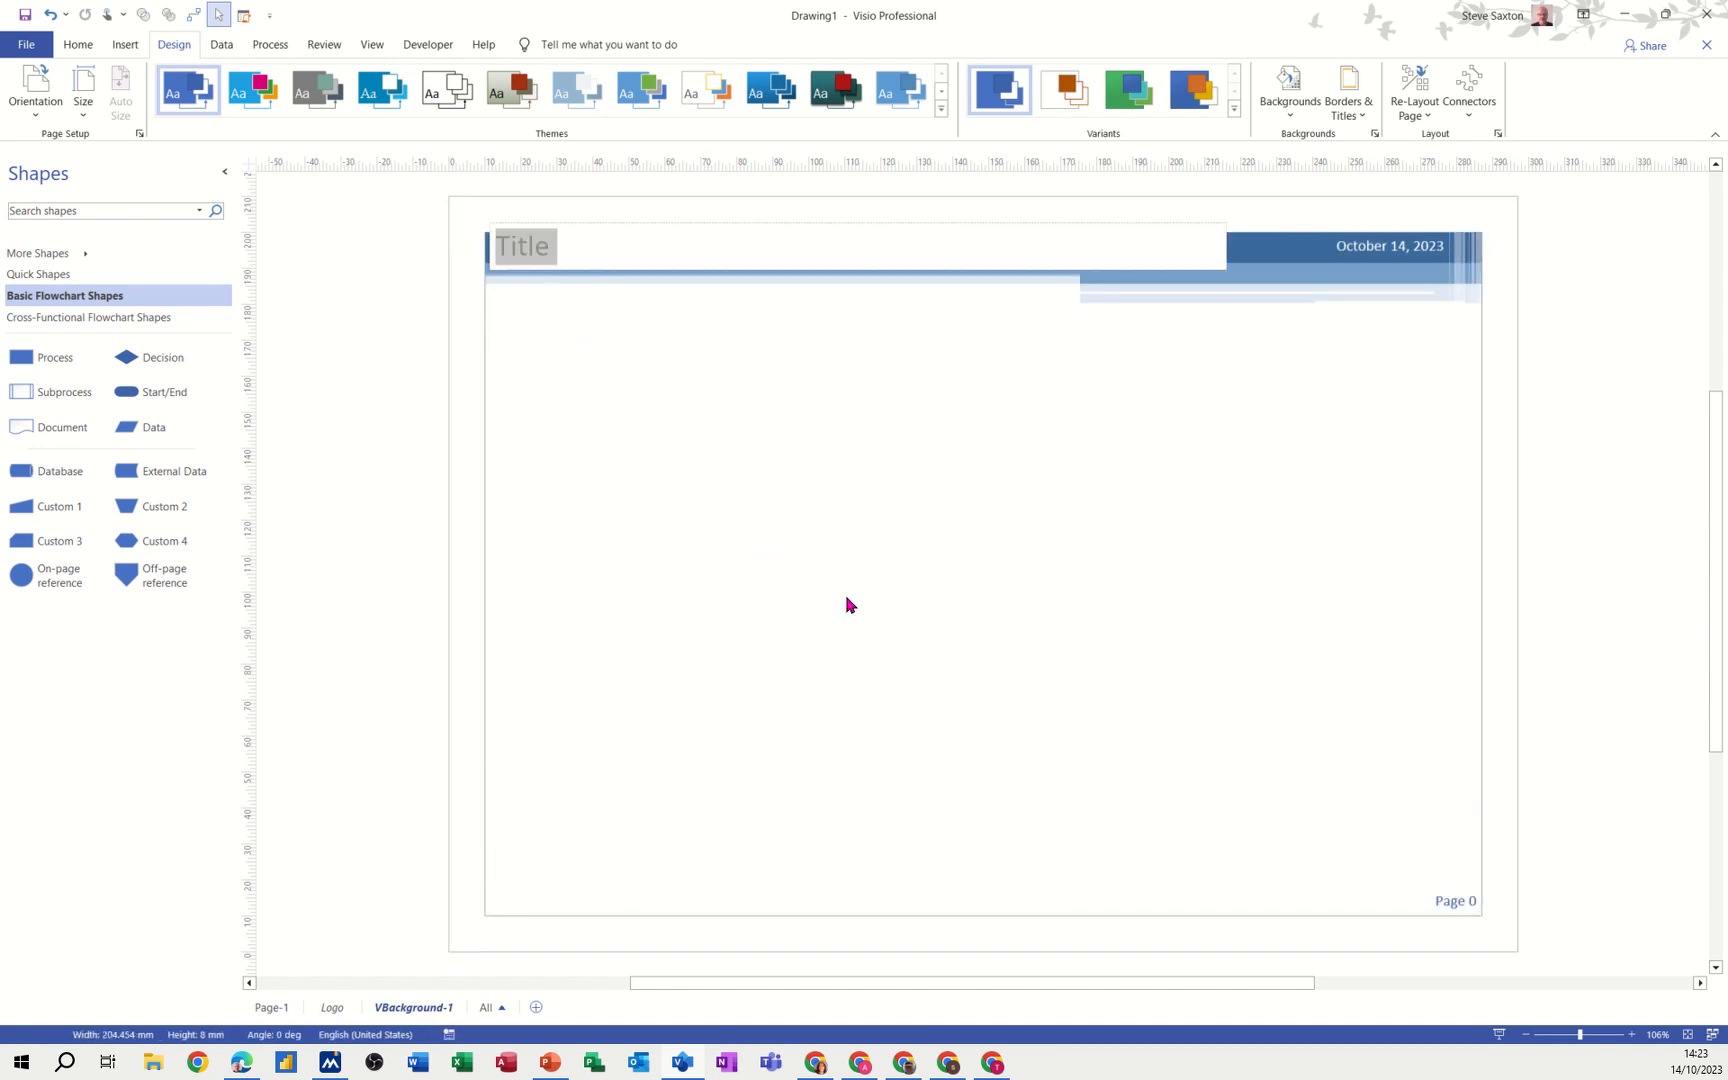
pyautogui.write('Induction')
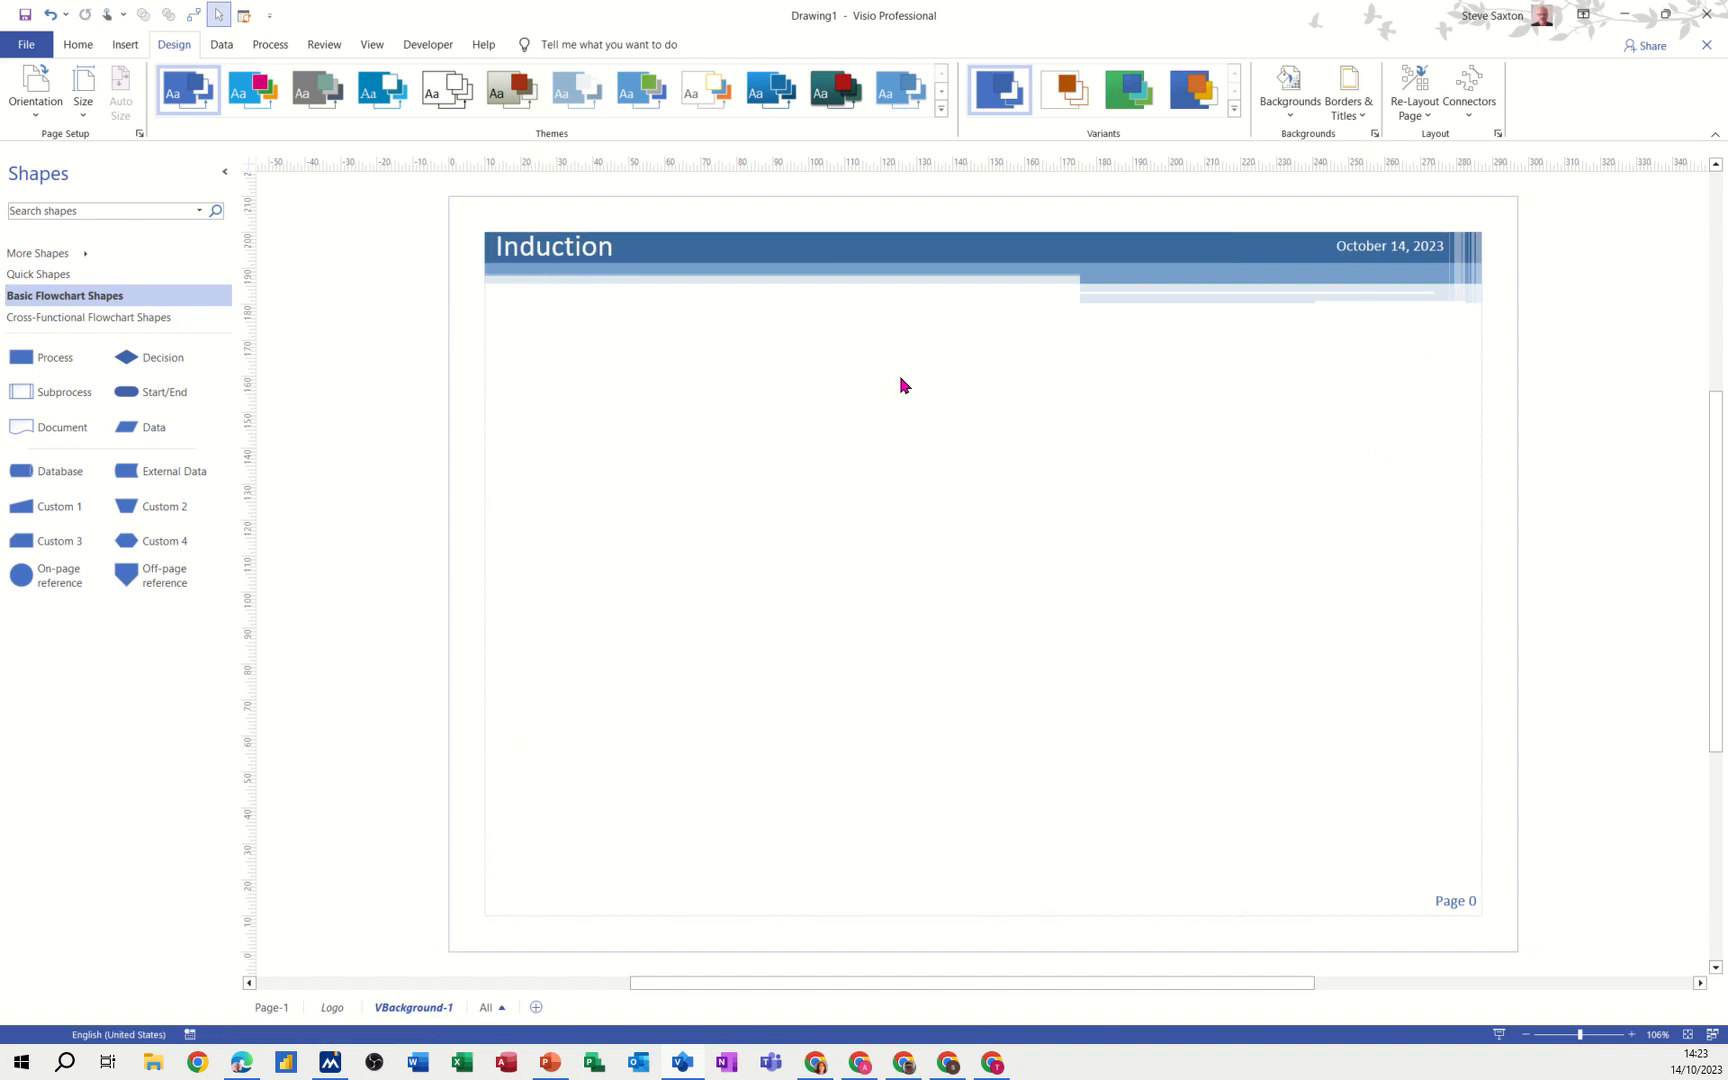
pyautogui.moveTo(984, 426)
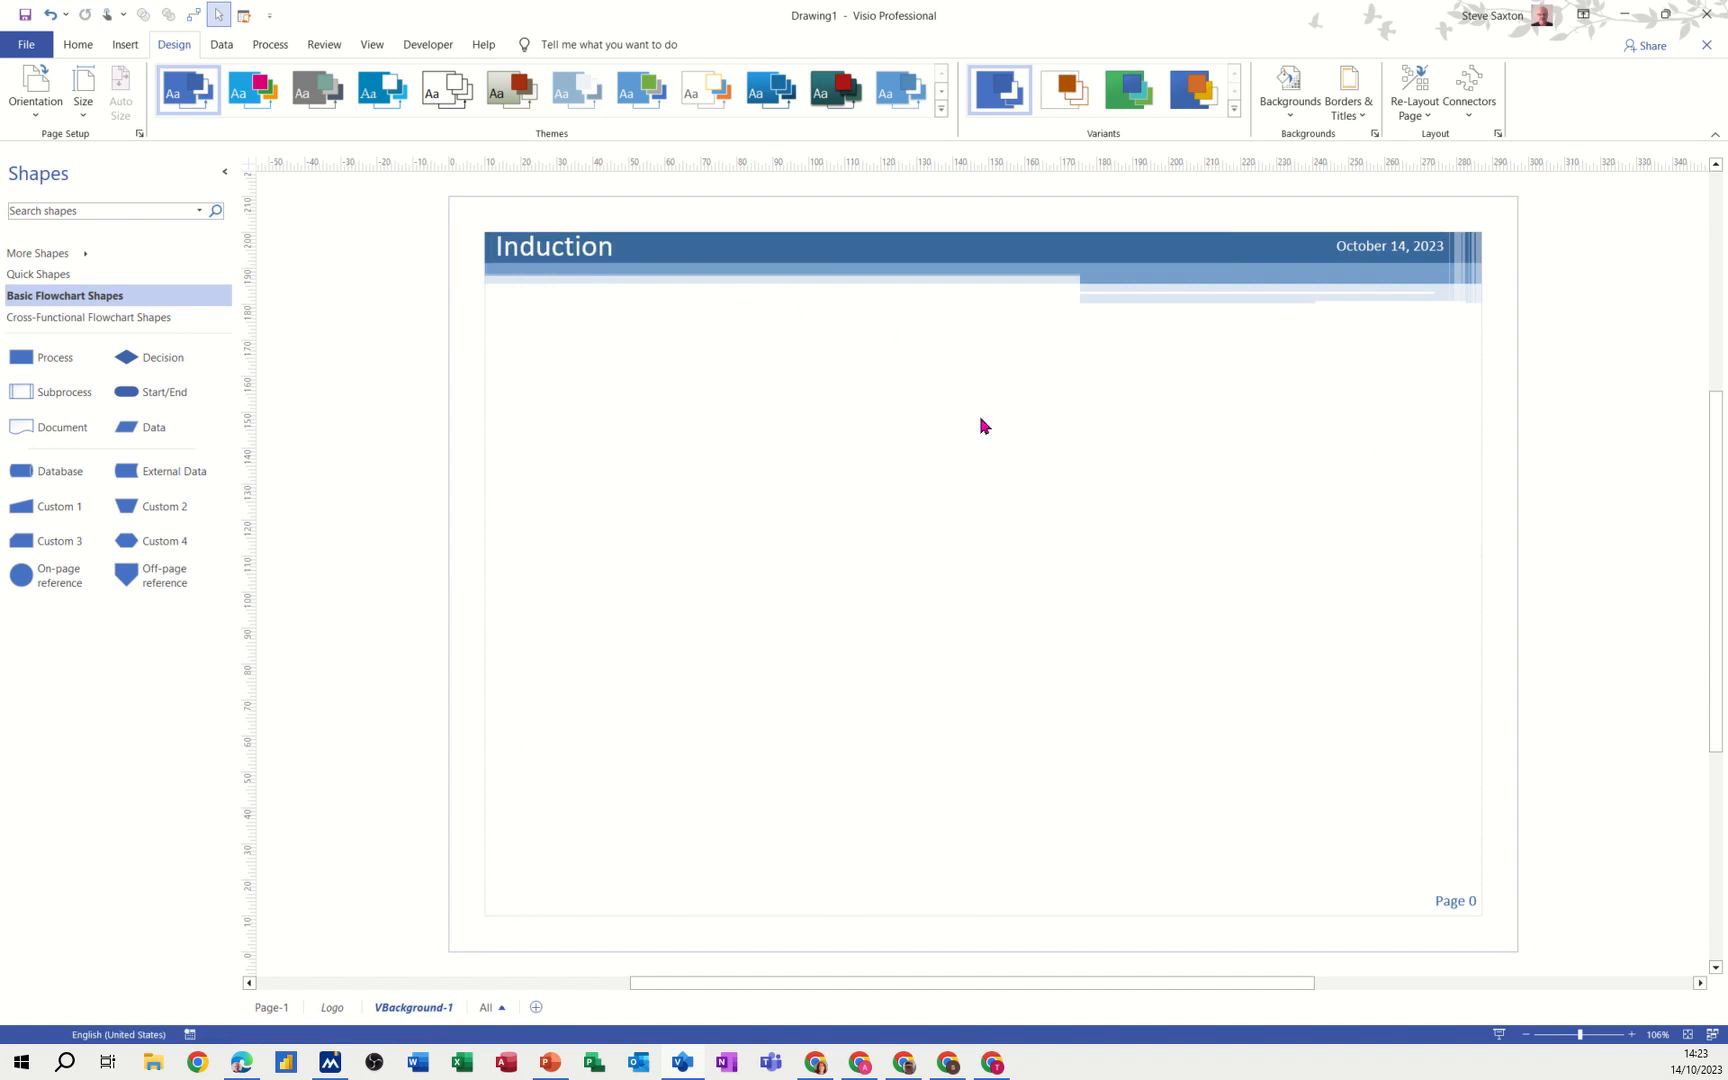
pyautogui.click(272, 1008)
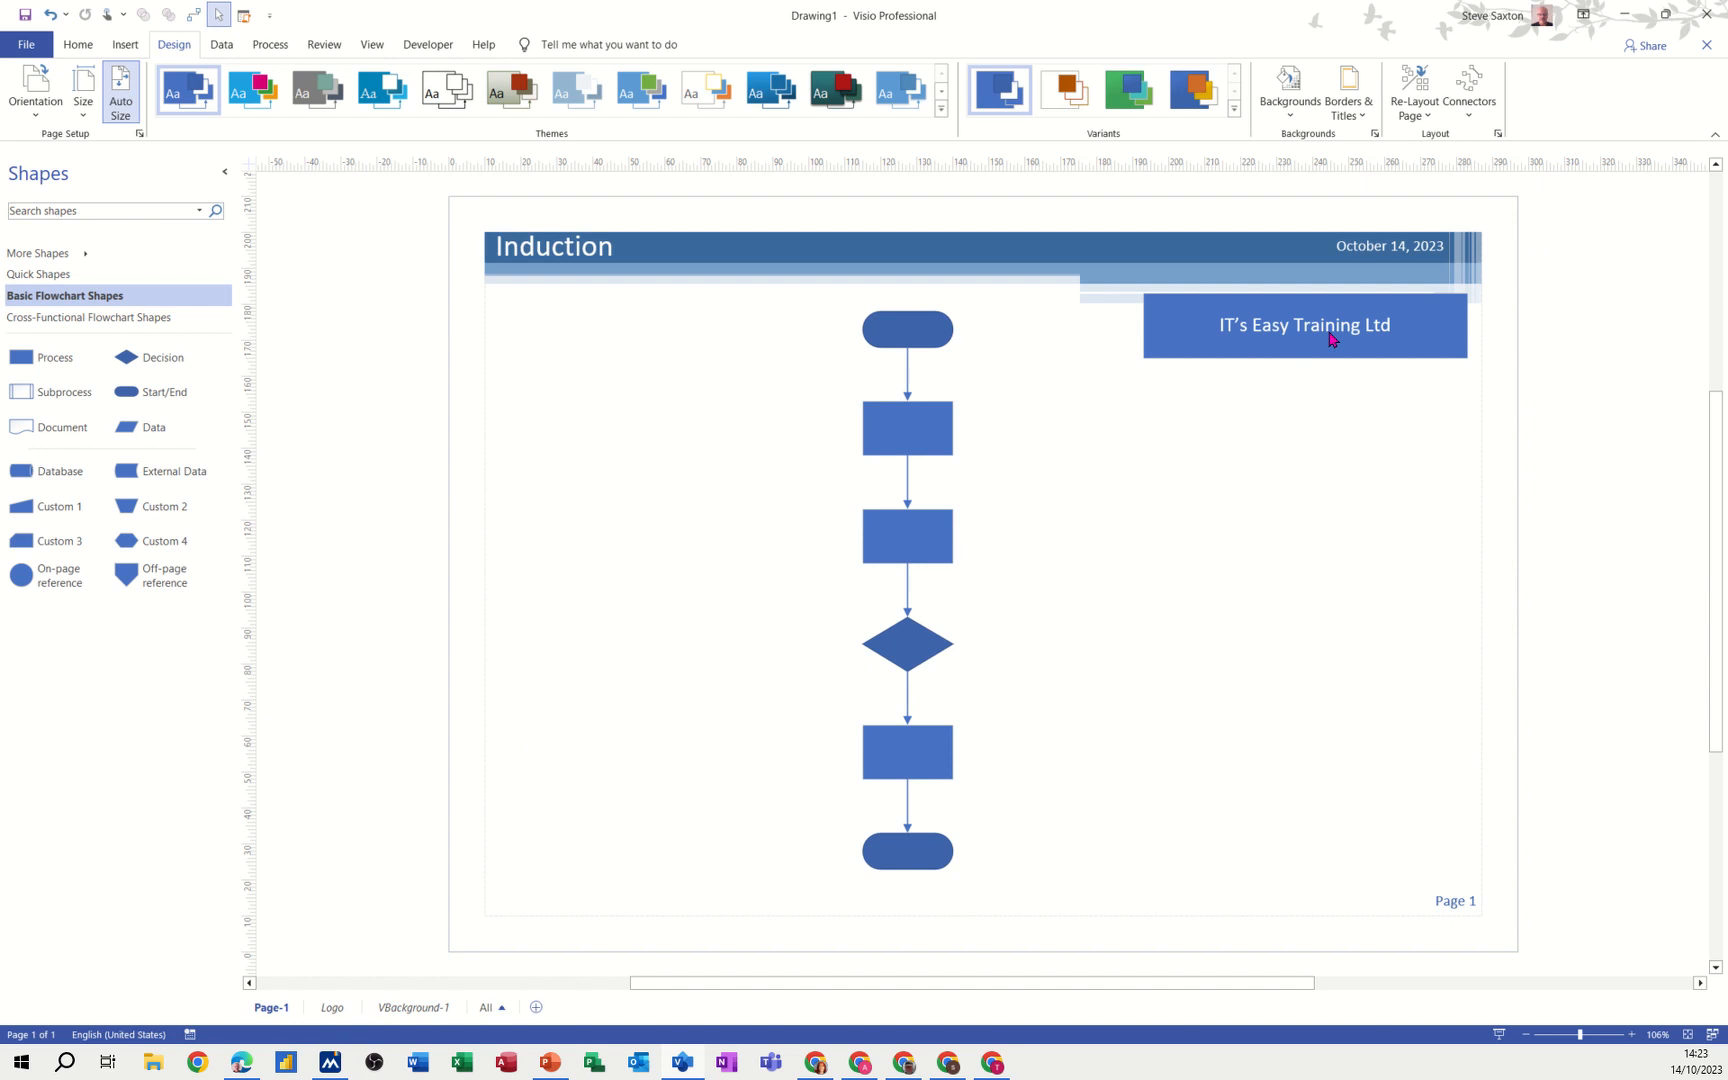
pyautogui.moveTo(1364, 284)
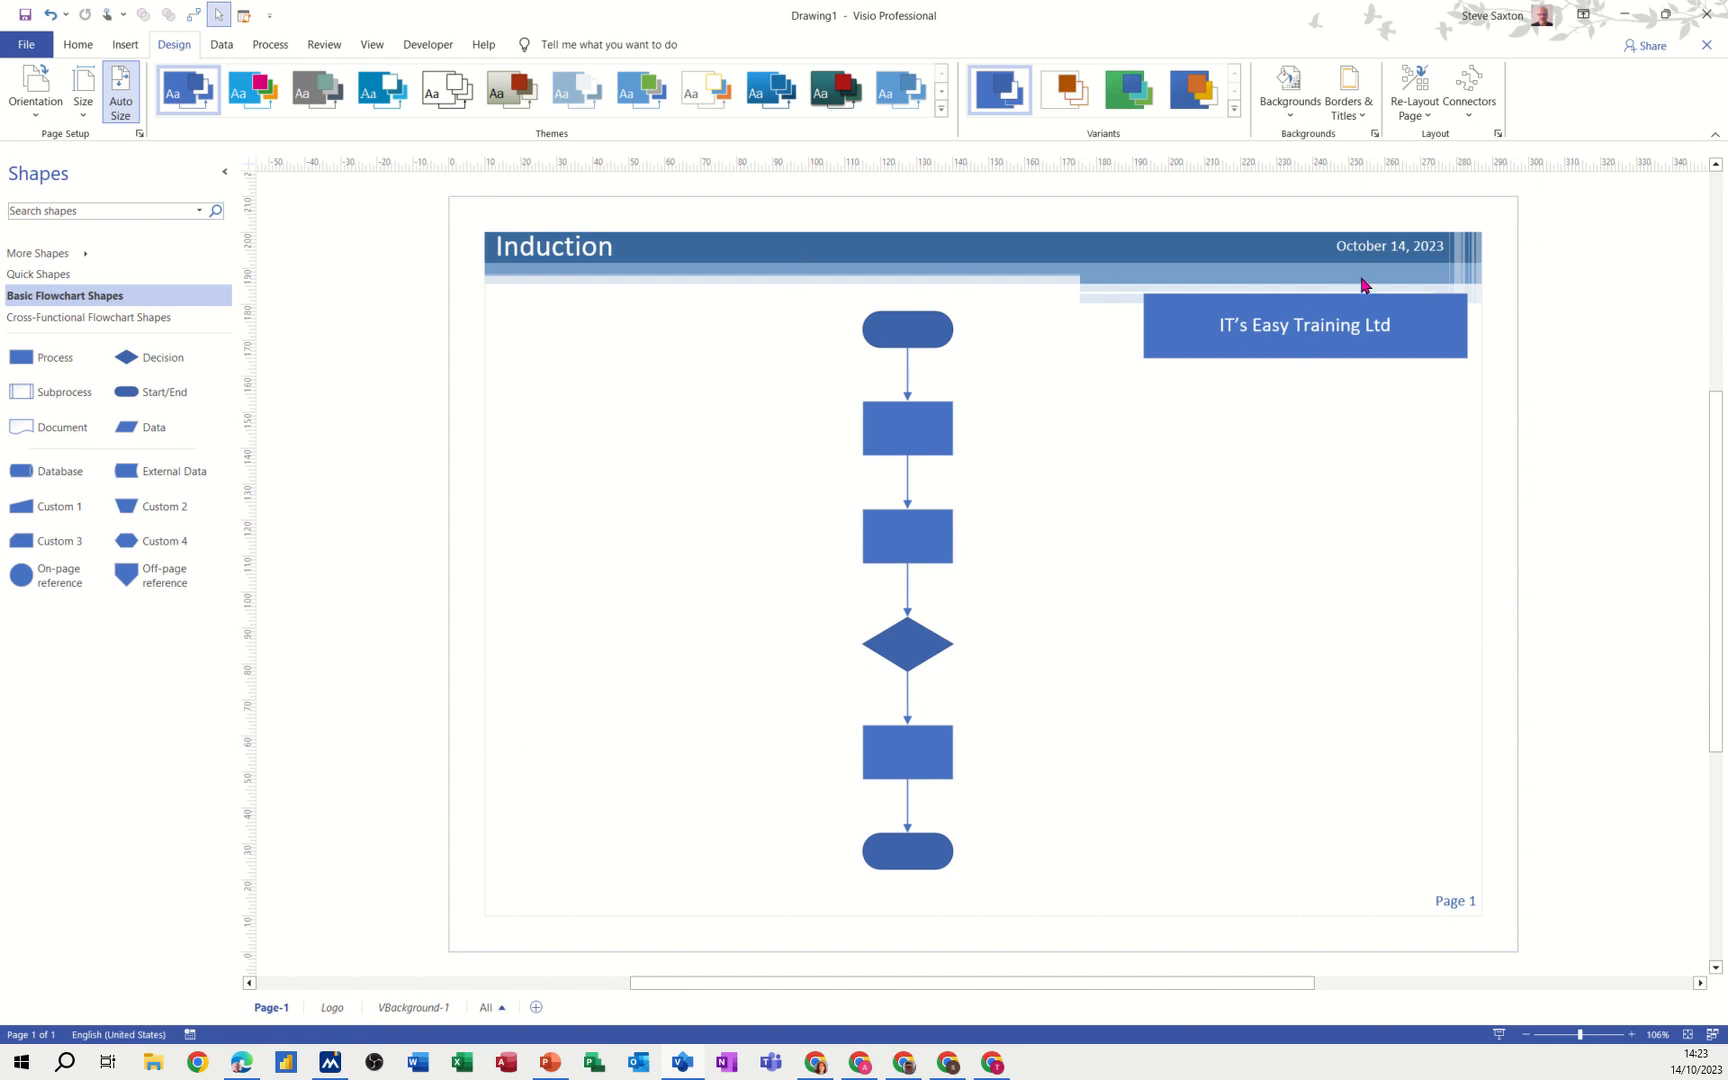
pyautogui.moveTo(1106, 862)
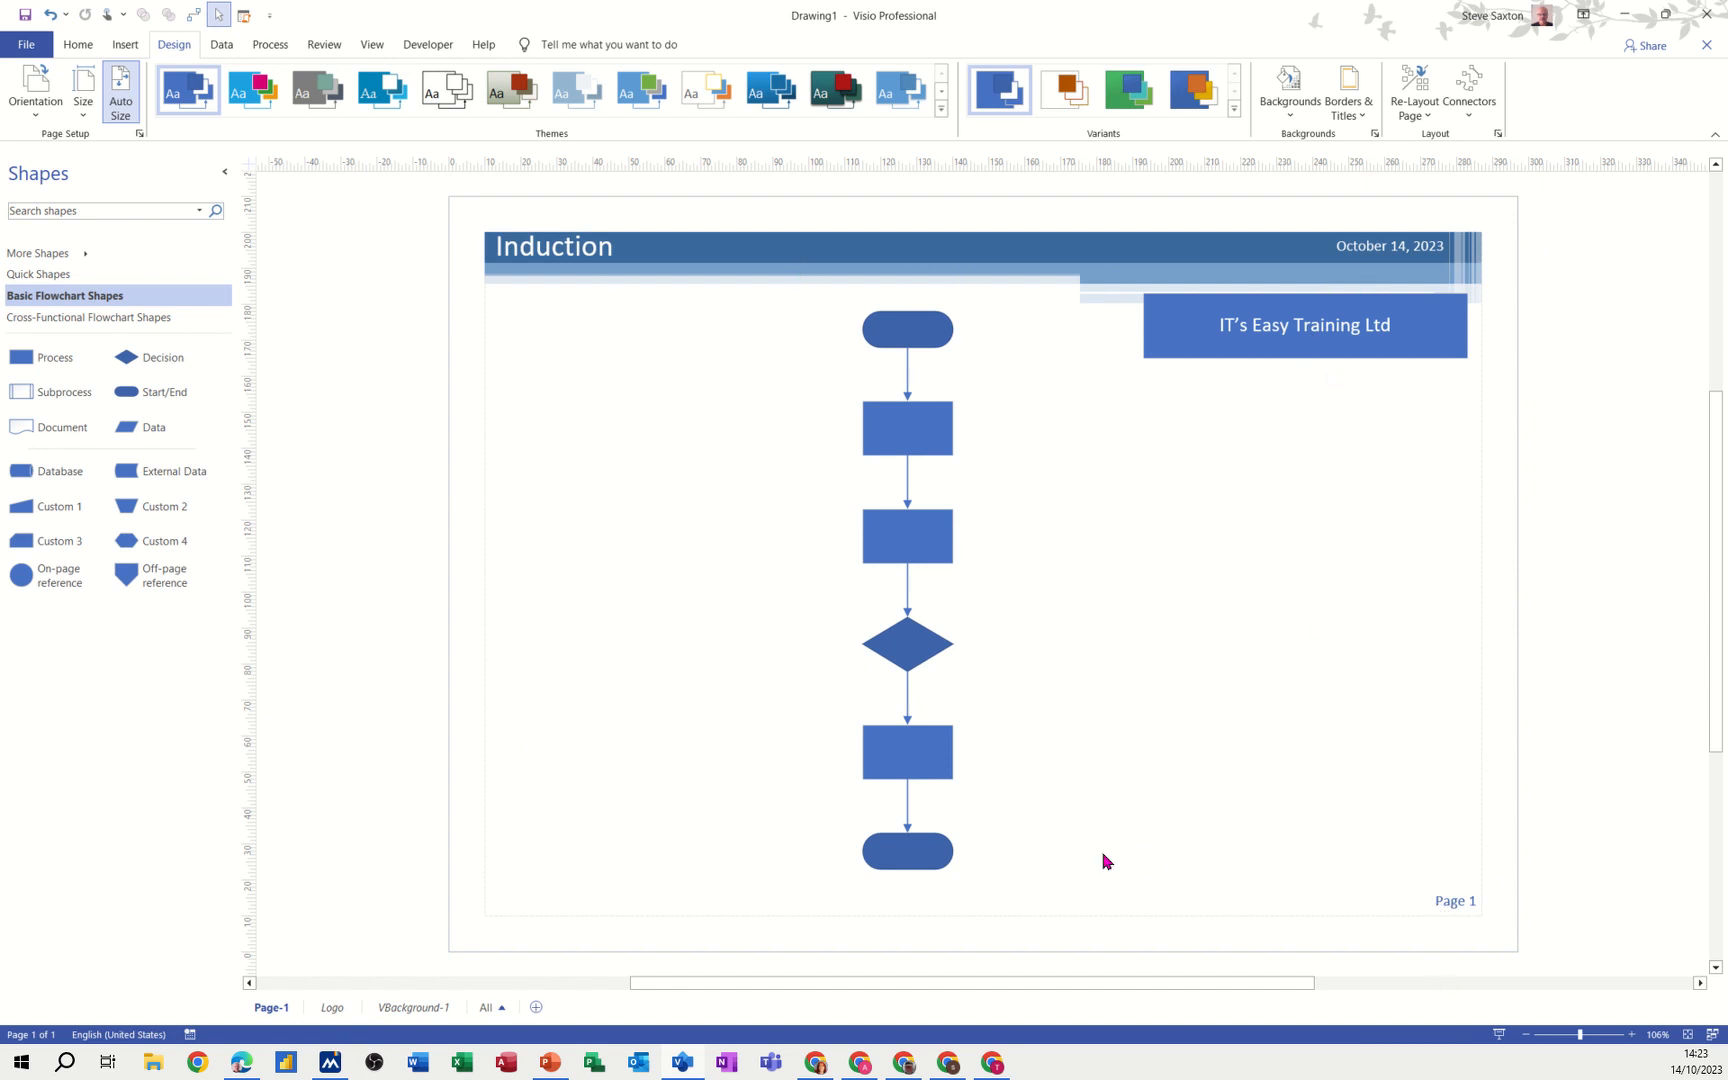
pyautogui.rightClick(272, 1008)
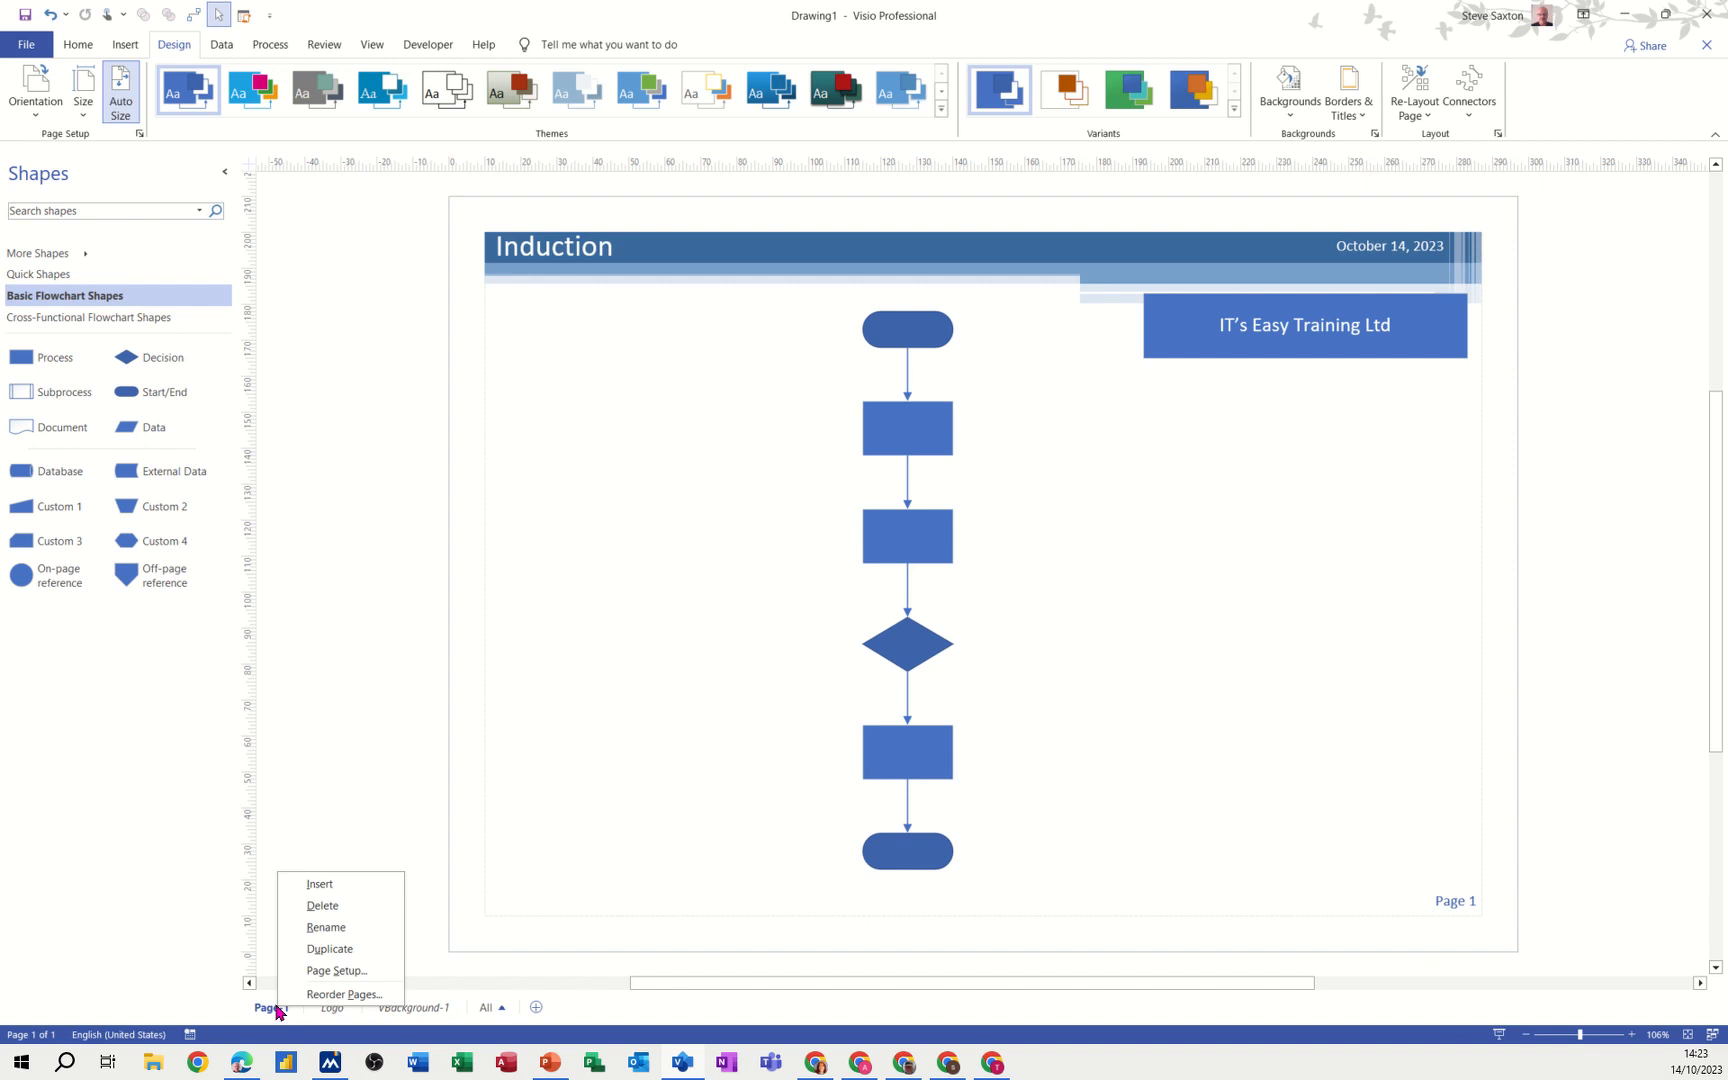
# Set Page-1's background to the Logo page in Page Setup and confirm.
pyautogui.click(336, 970)
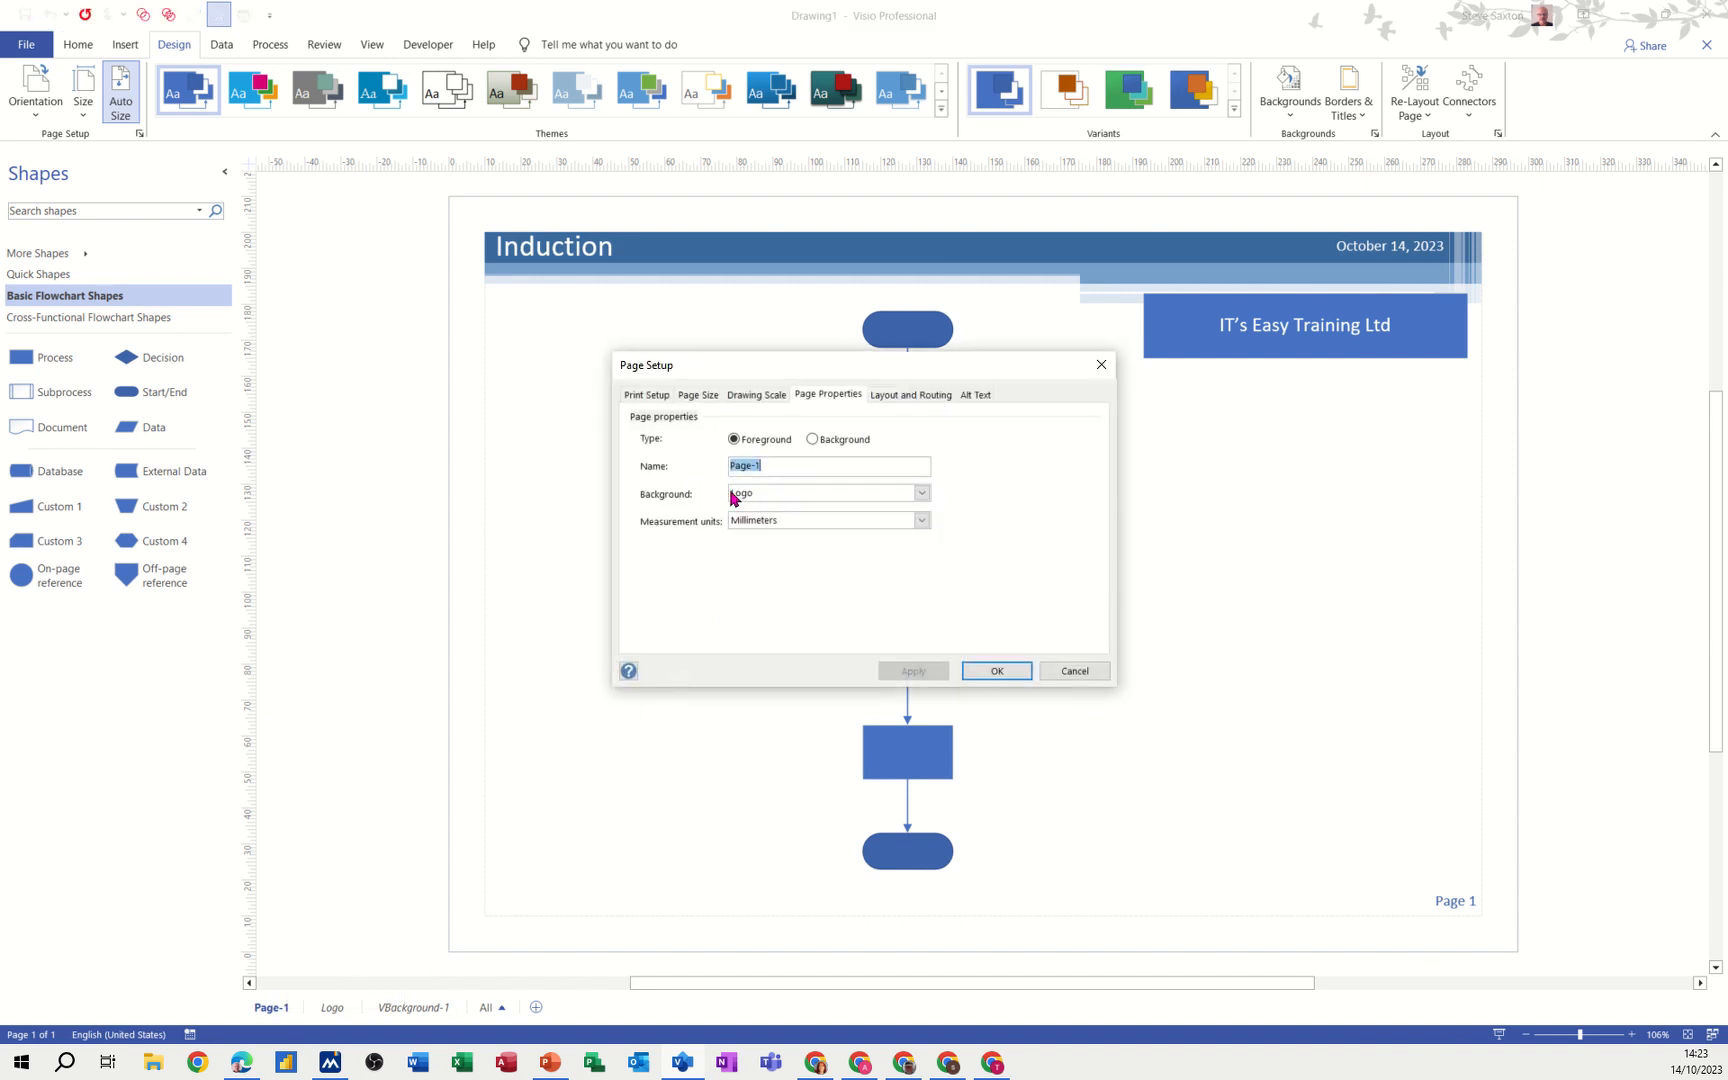
pyautogui.click(996, 672)
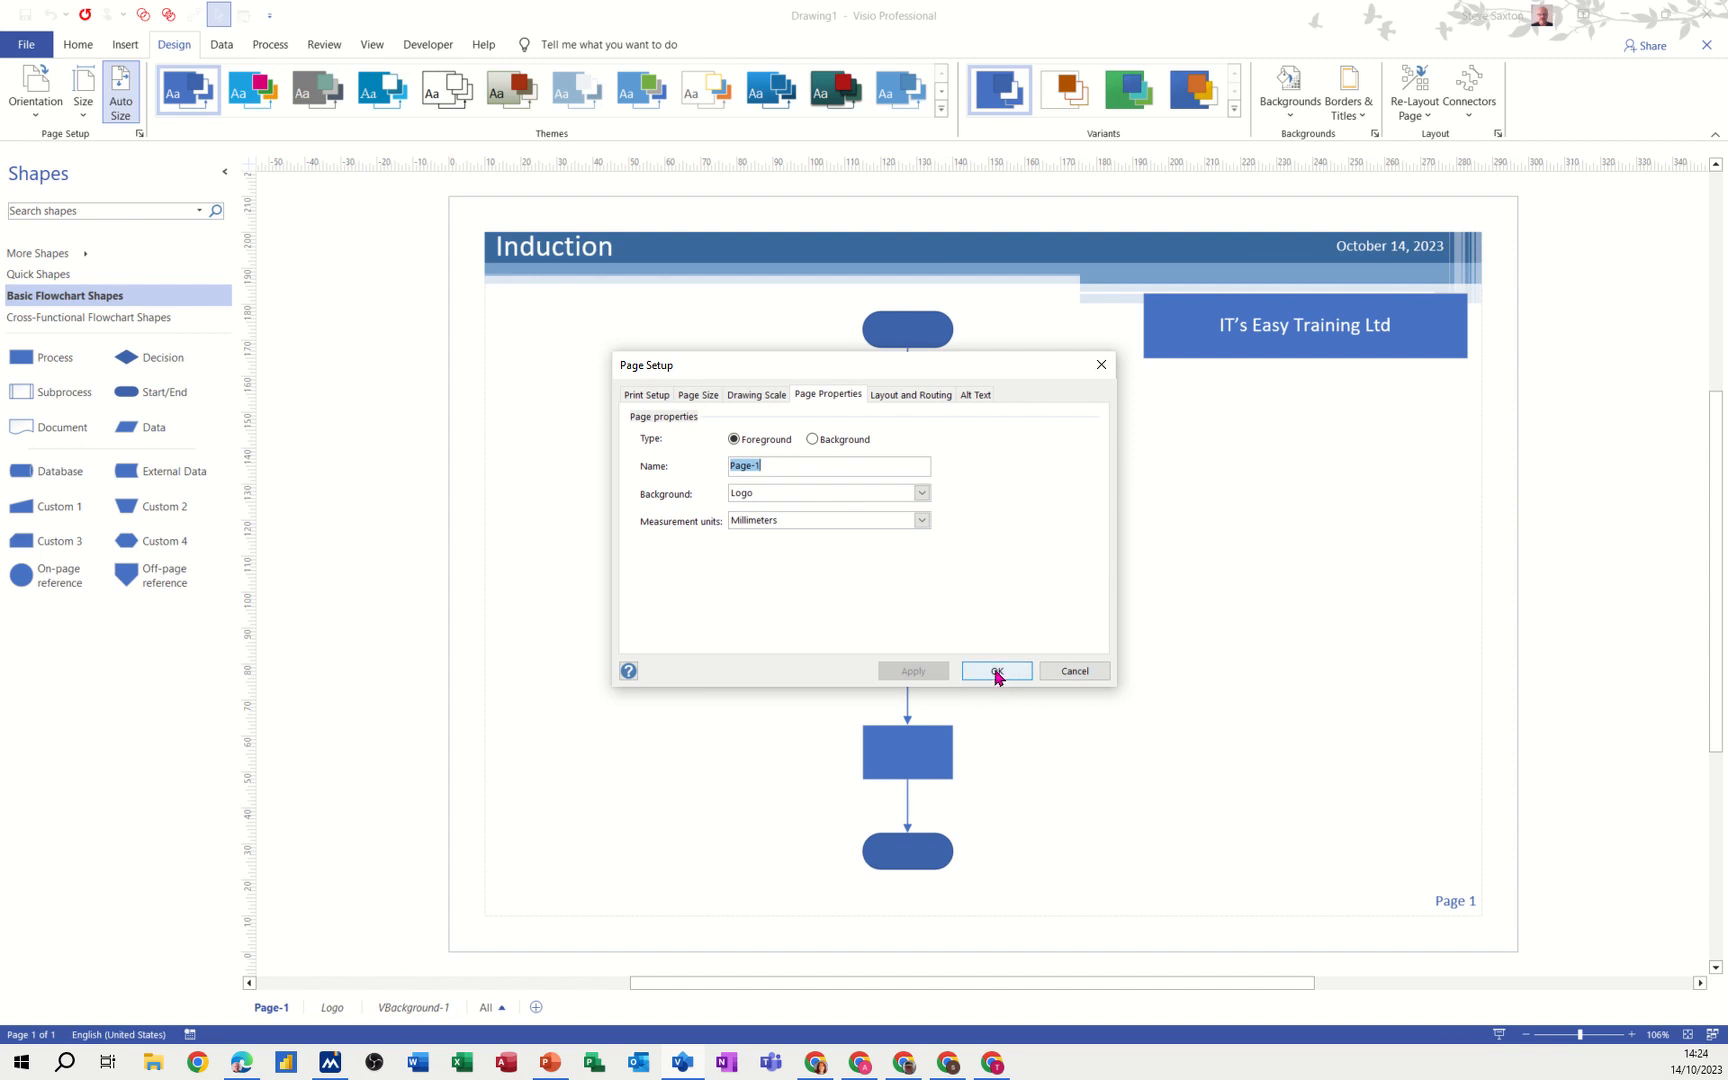
pyautogui.click(996, 672)
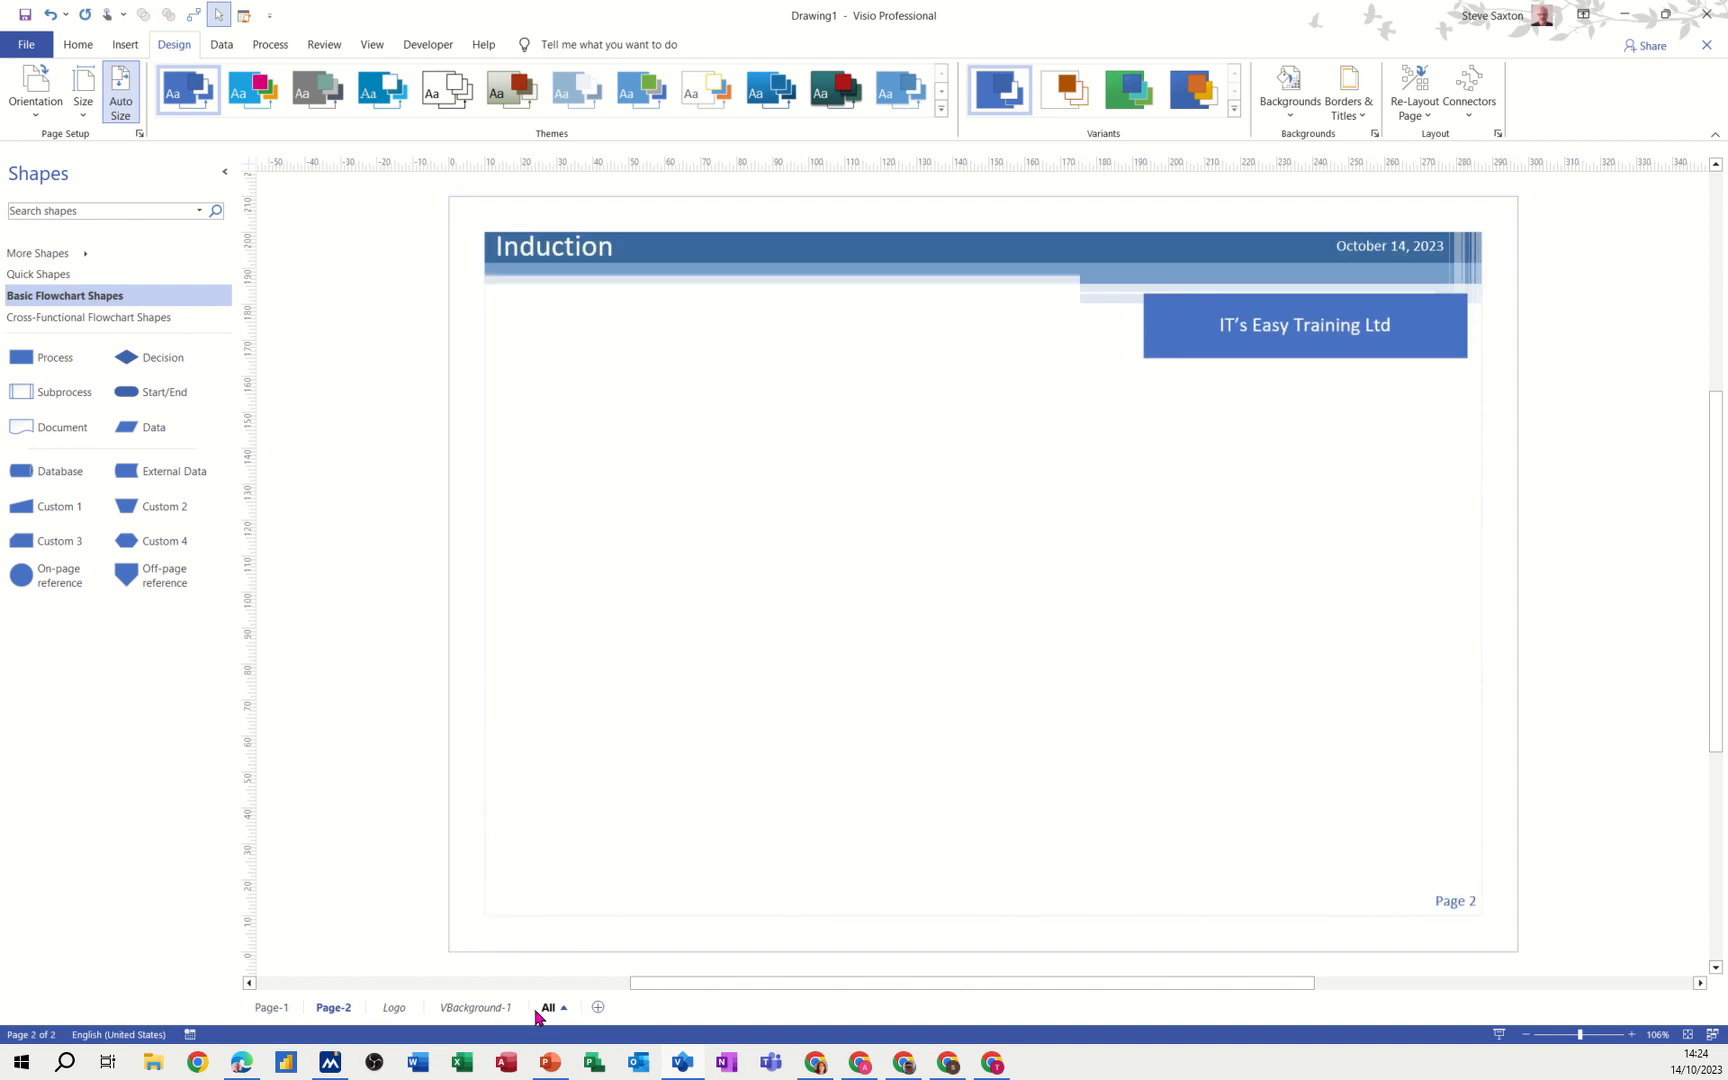
pyautogui.moveTo(1200, 420)
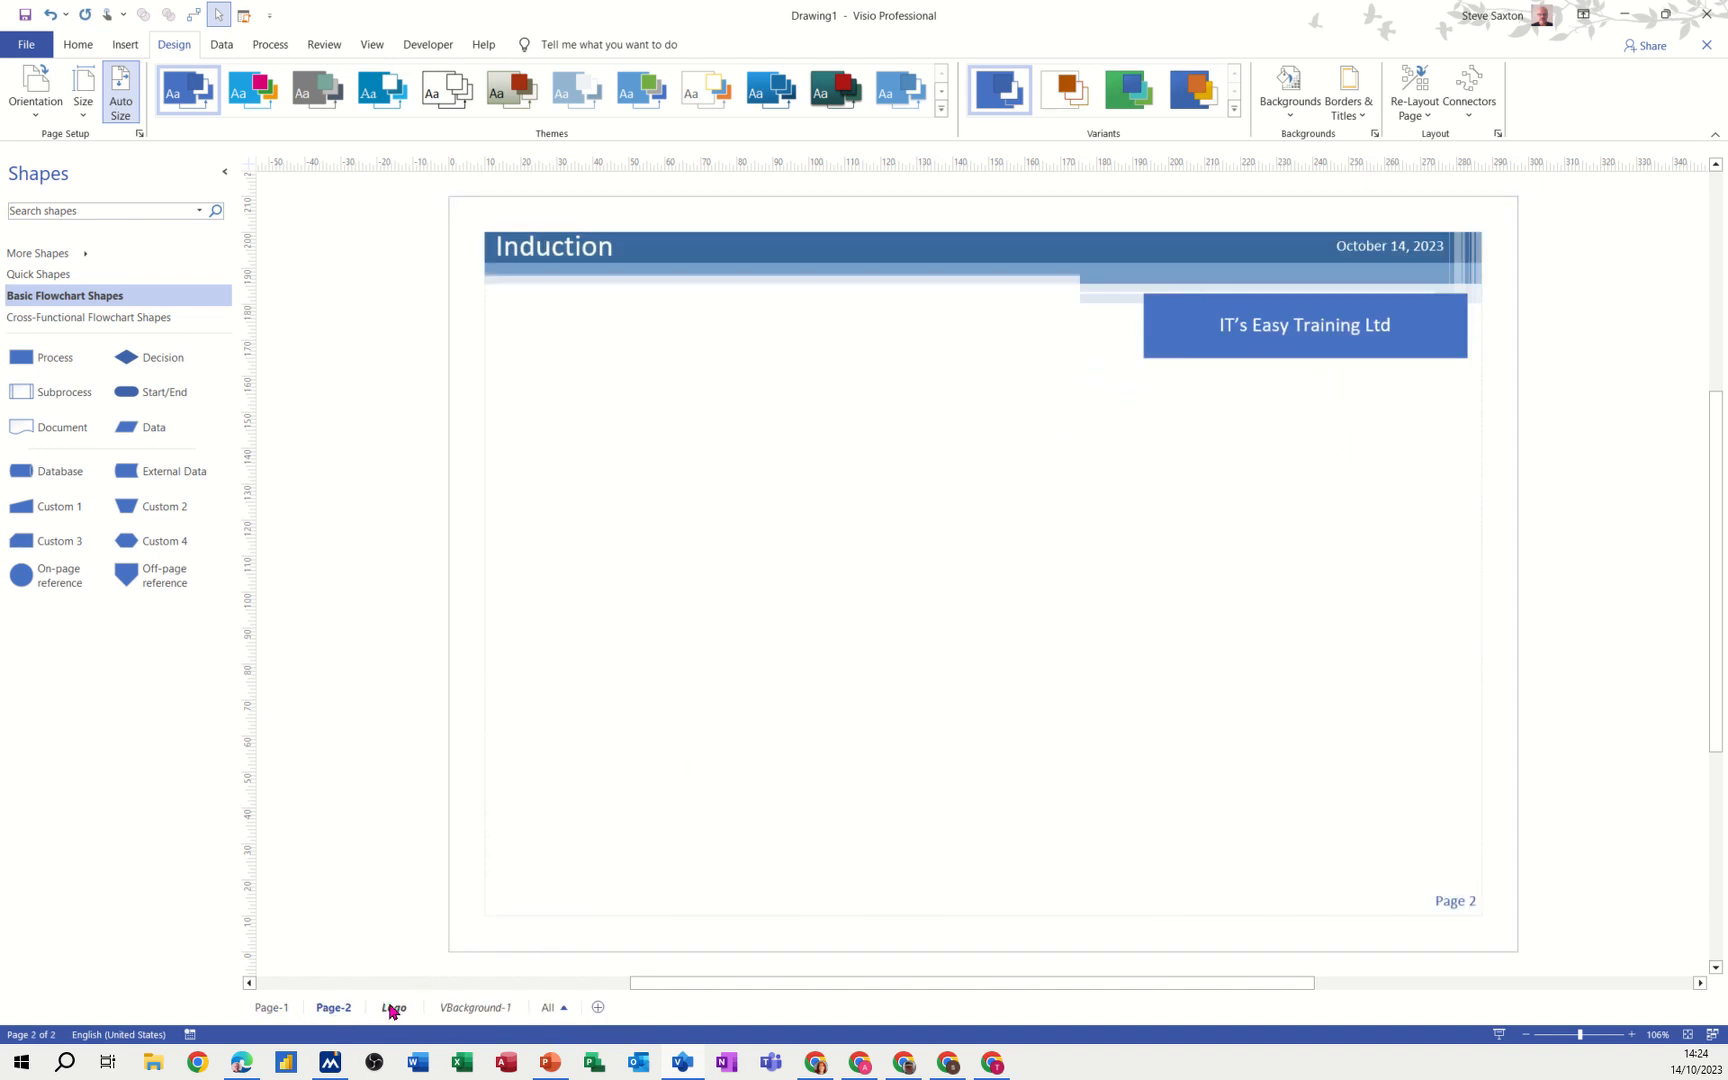
# Check the Logo background page, then return to the Page-1 flowchart.
pyautogui.click(394, 1008)
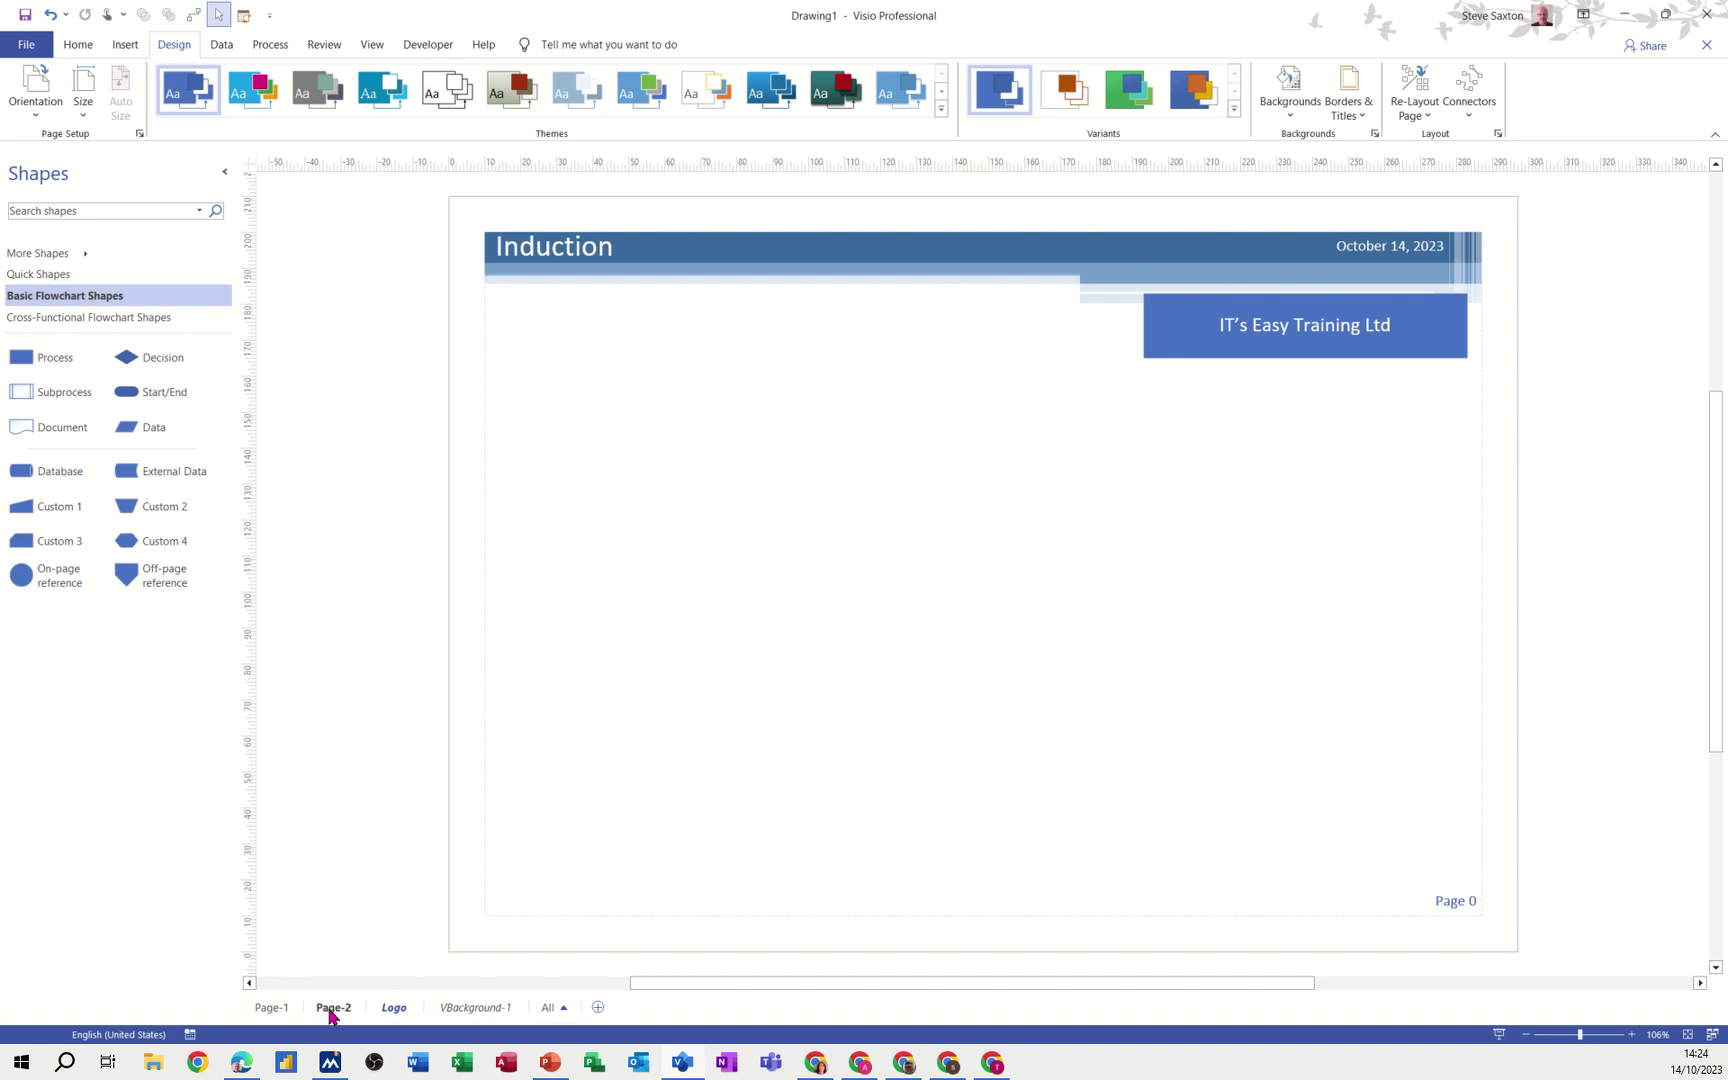
pyautogui.click(272, 1008)
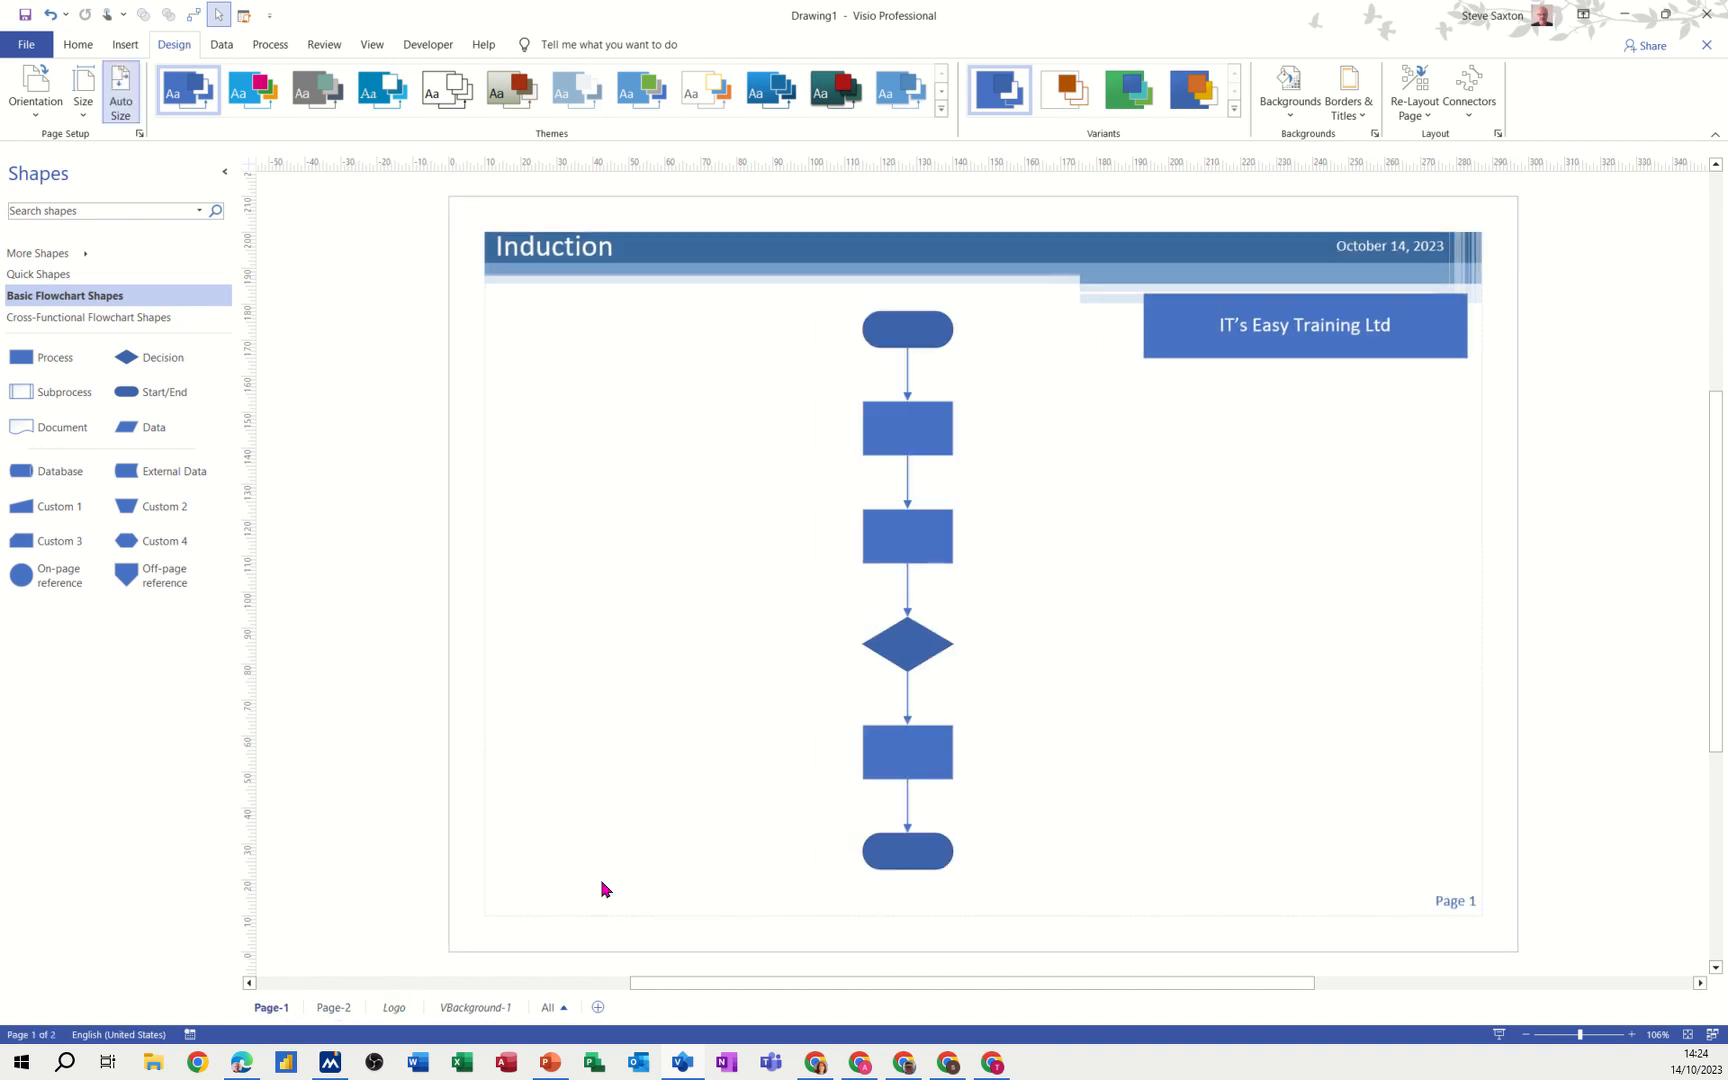
pyautogui.moveTo(1290, 490)
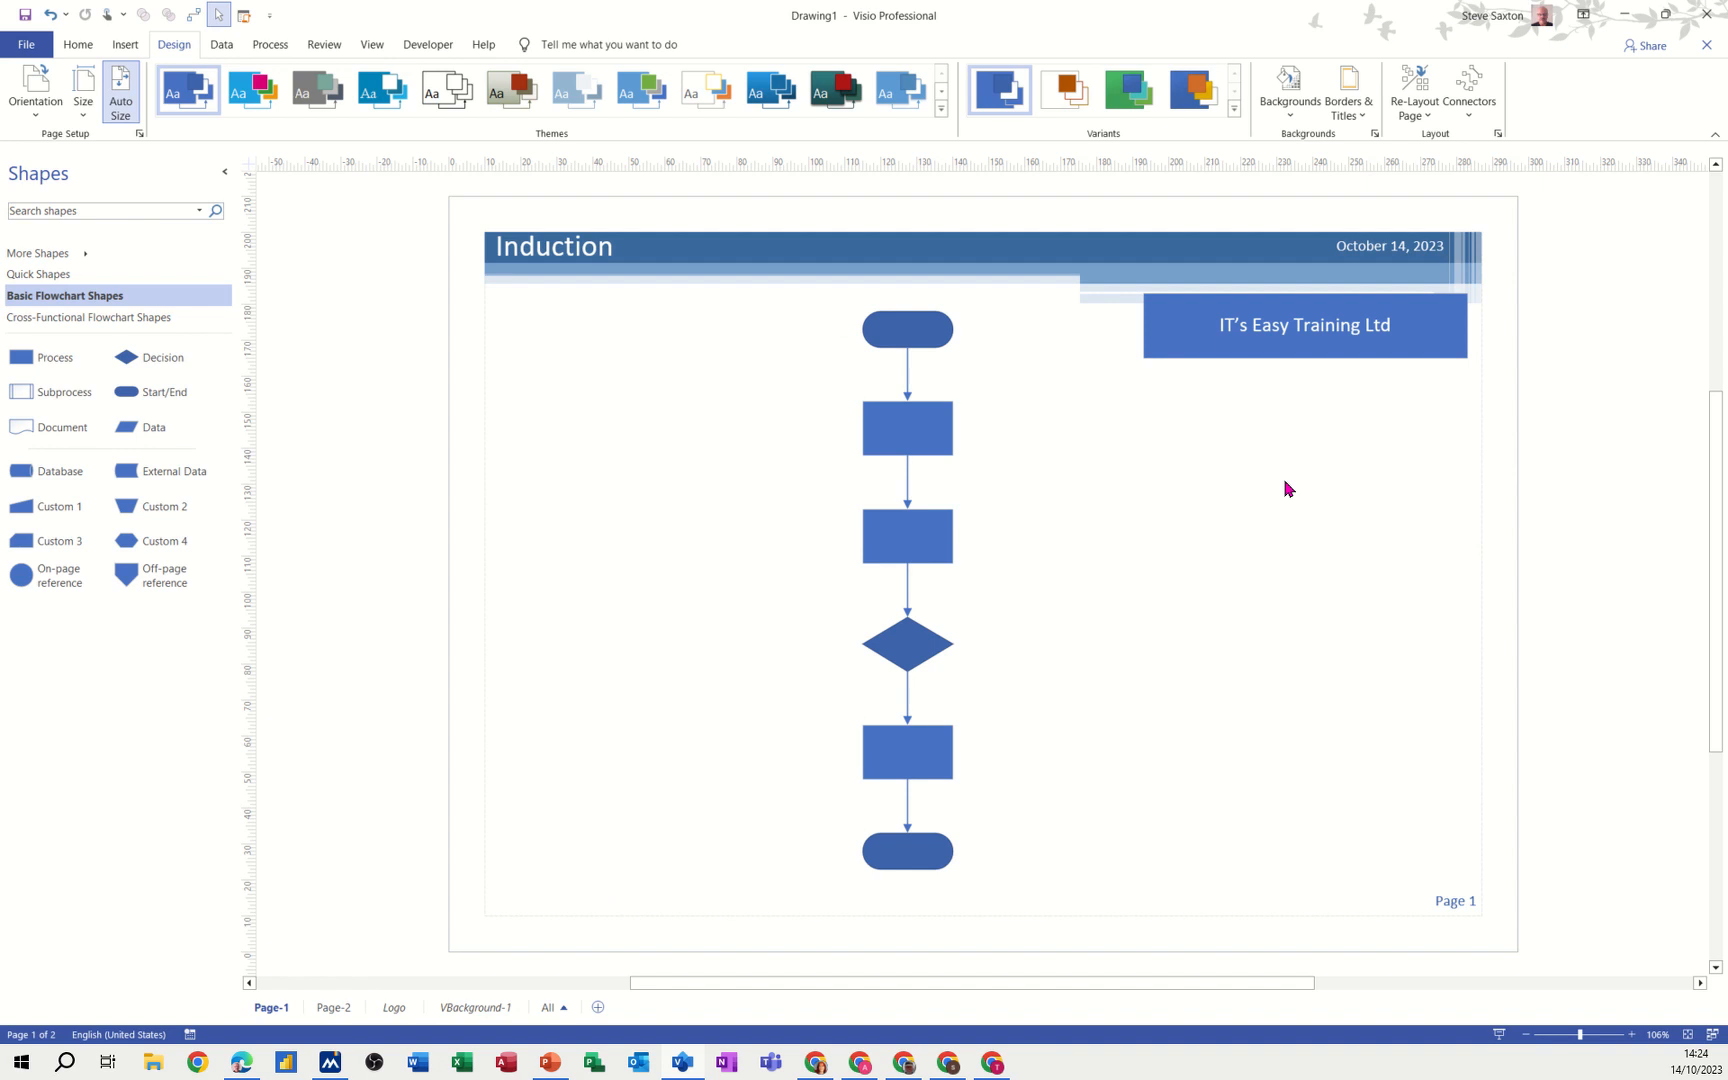